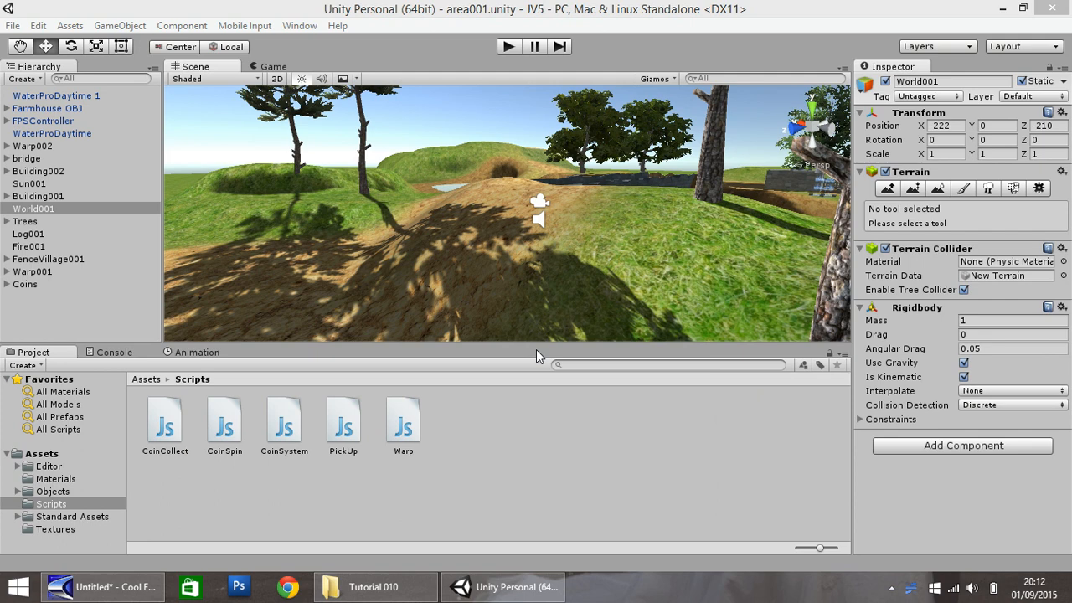
pyautogui.moveTo(516, 419)
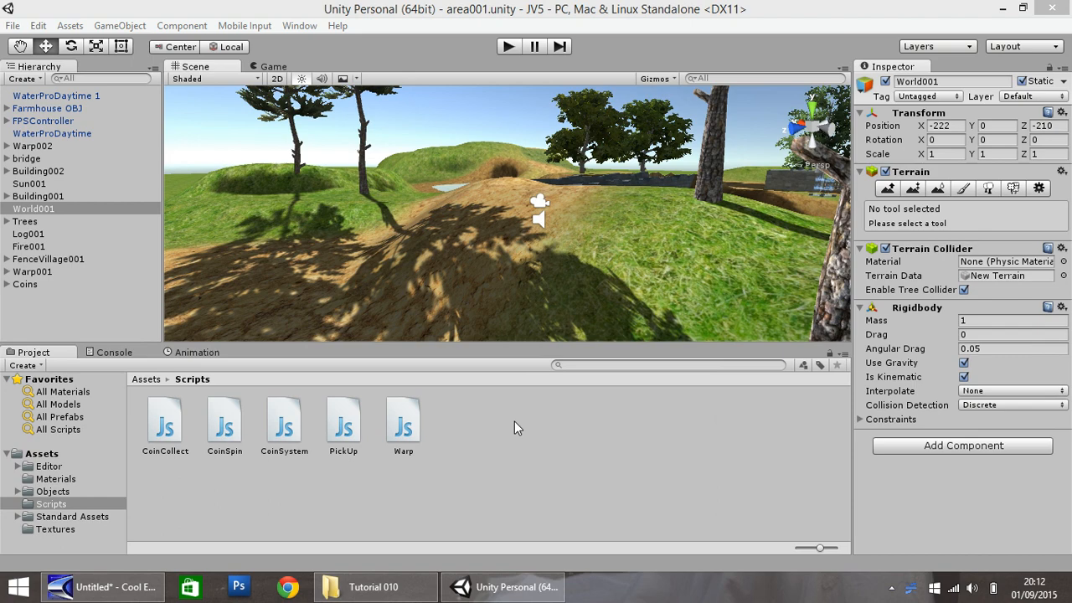
pyautogui.moveTo(3, 19)
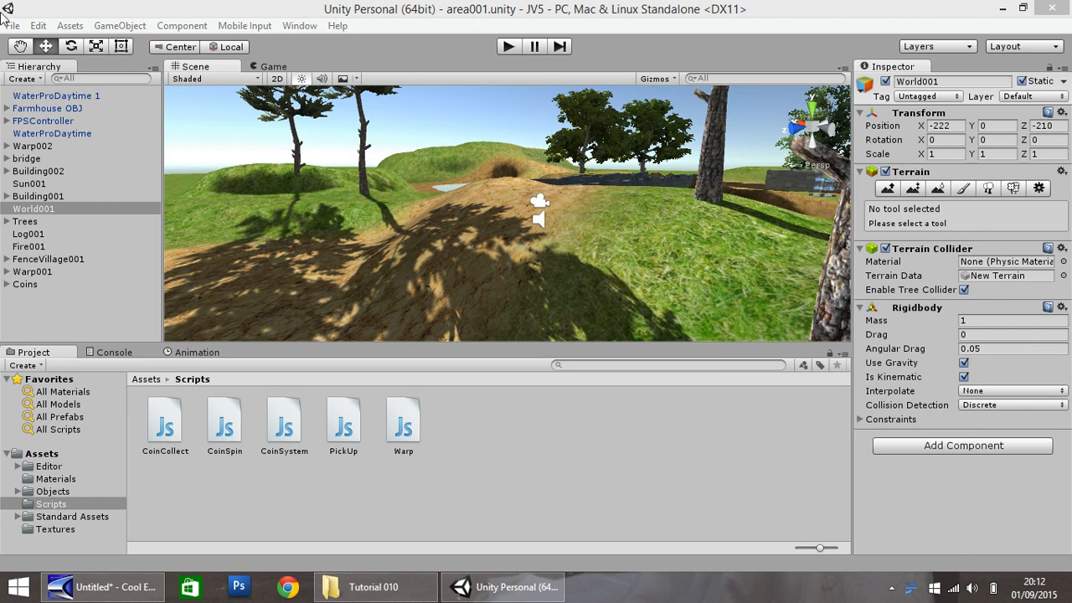
# - Show the Input Manager via Edit > Project Settings and expand the Axes list
pyautogui.click(38, 25)
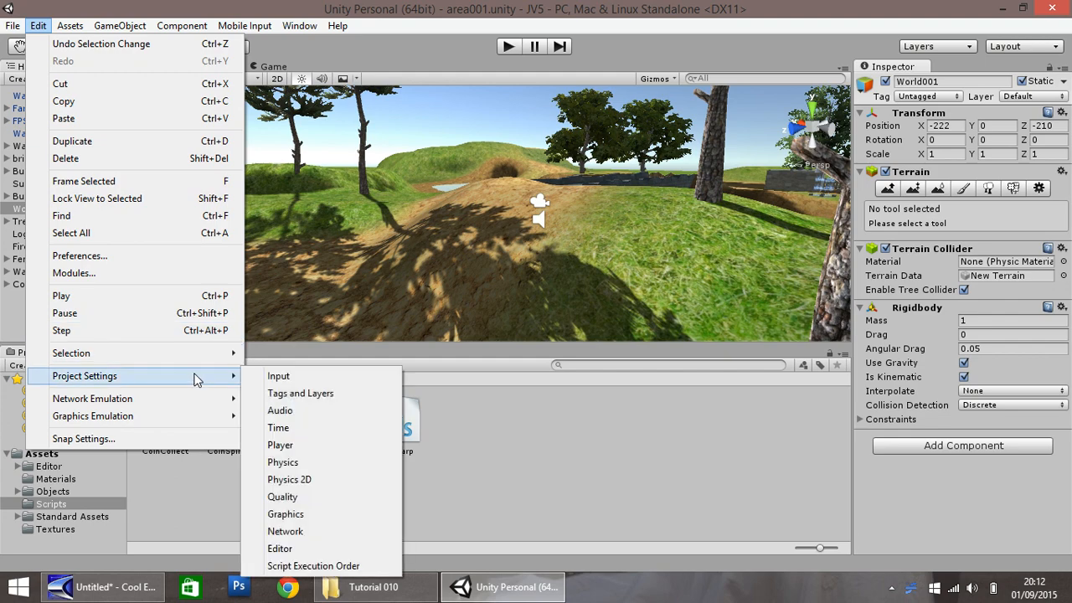
pyautogui.click(278, 375)
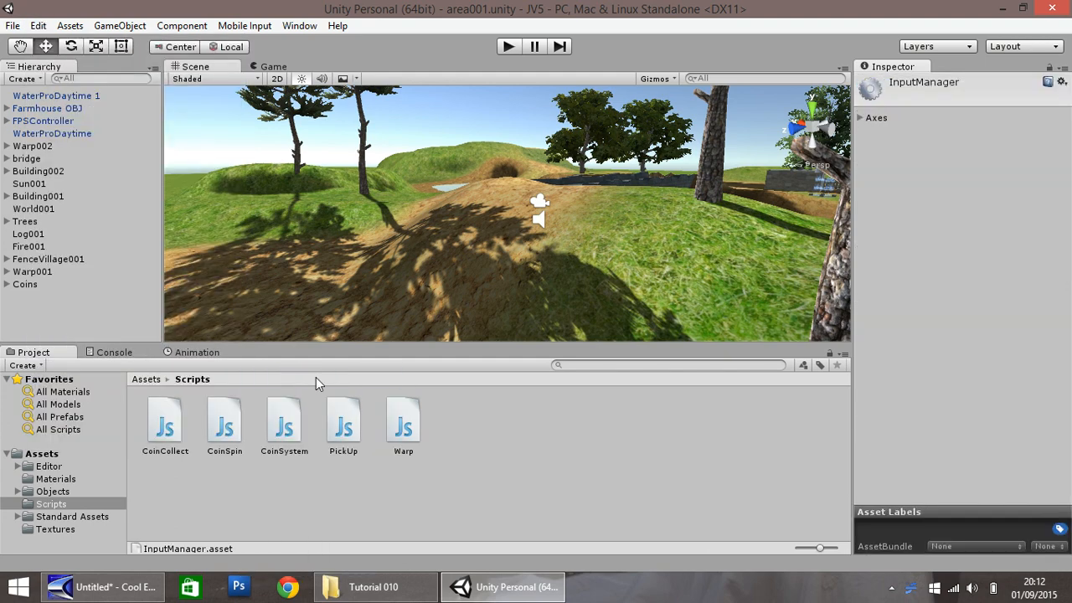
pyautogui.moveTo(938, 100)
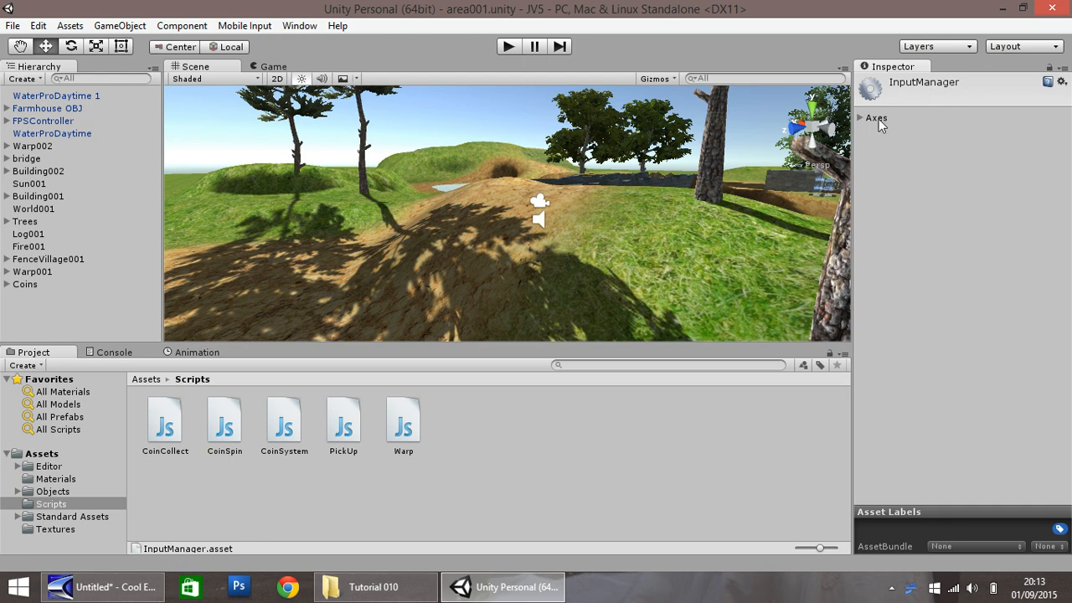
pyautogui.moveTo(868, 125)
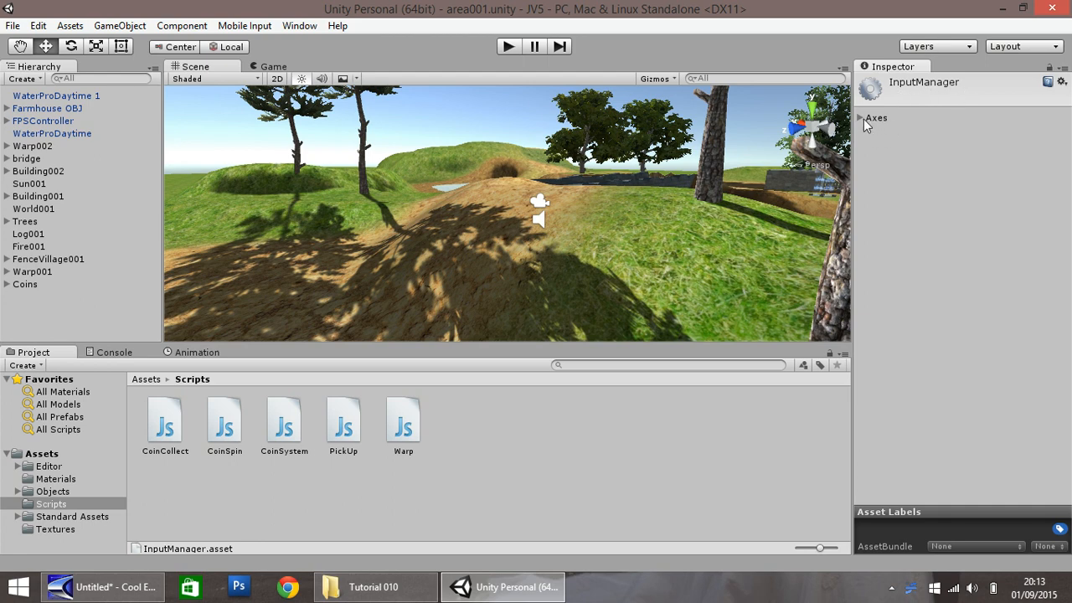
pyautogui.click(861, 118)
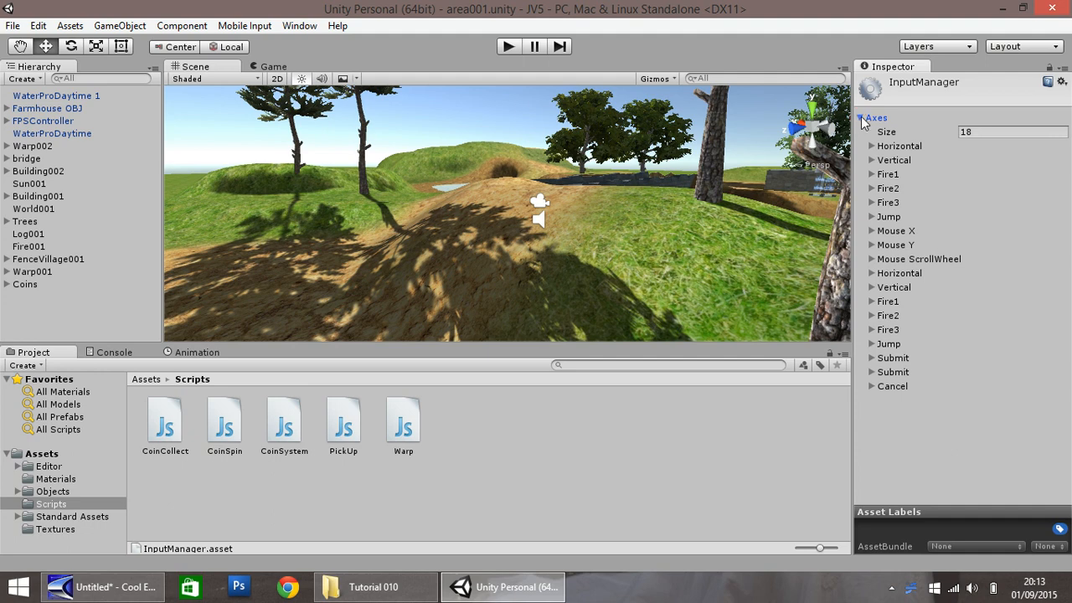
pyautogui.moveTo(897, 148)
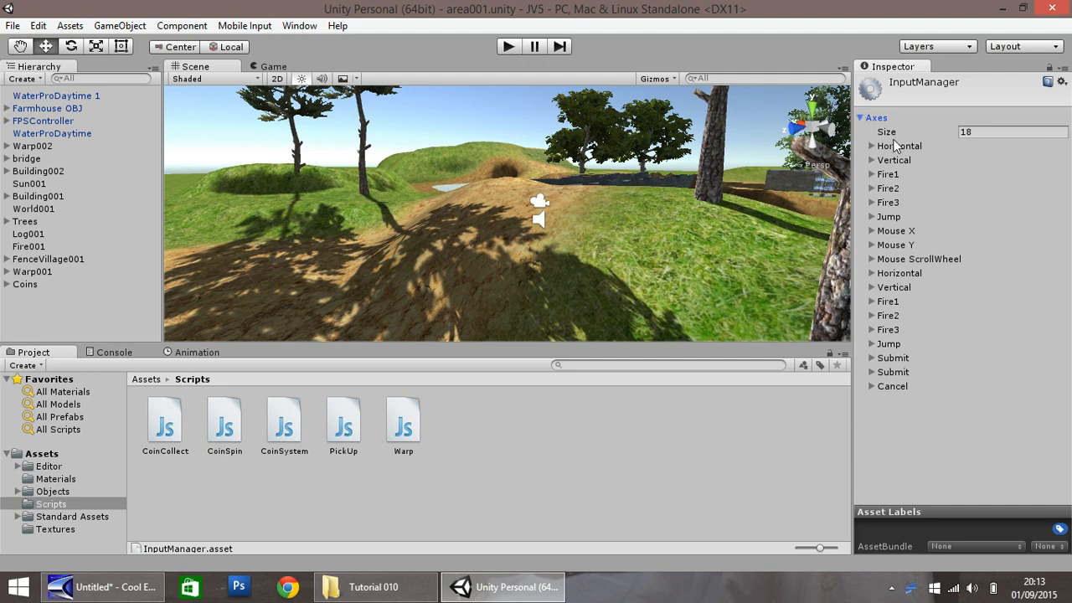
pyautogui.moveTo(972, 154)
pyautogui.write('19')
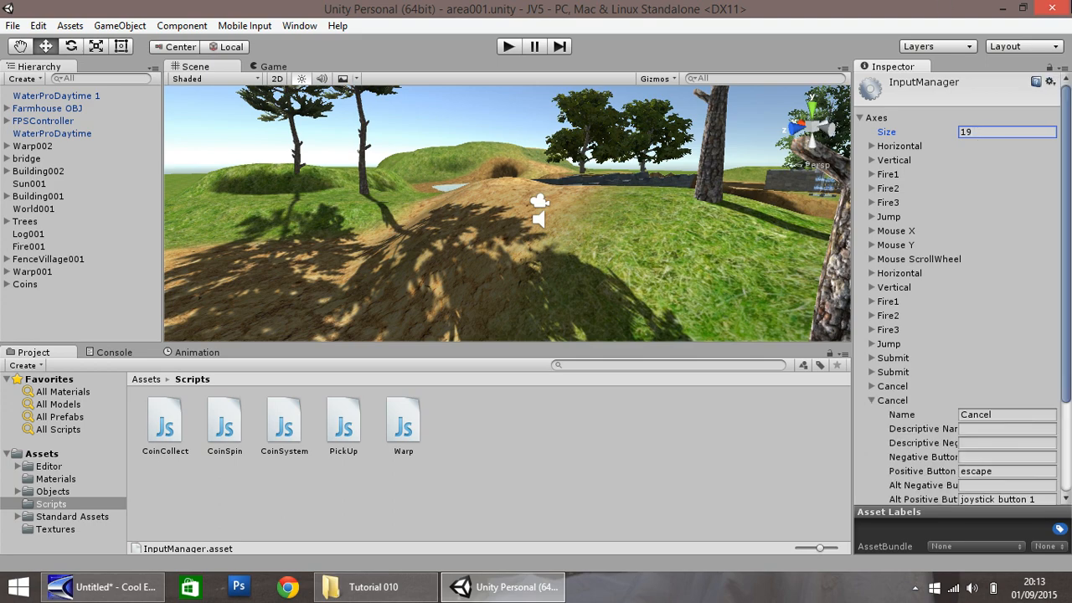
# - Name the duplicated Cancel axis Attack with positive button p, then collapse Axes
pyautogui.click(872, 401)
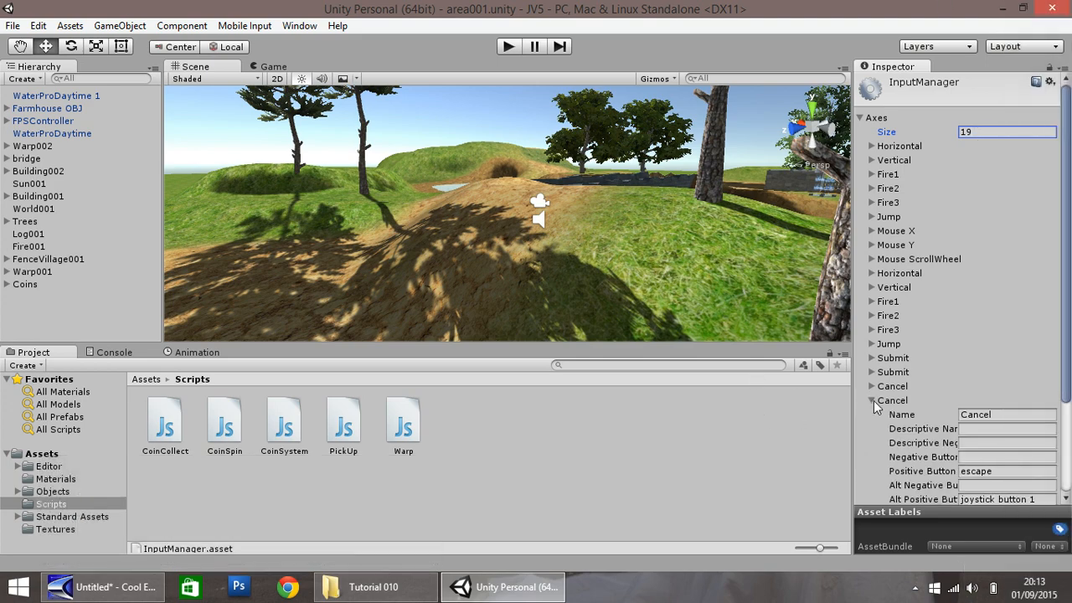
pyautogui.click(871, 400)
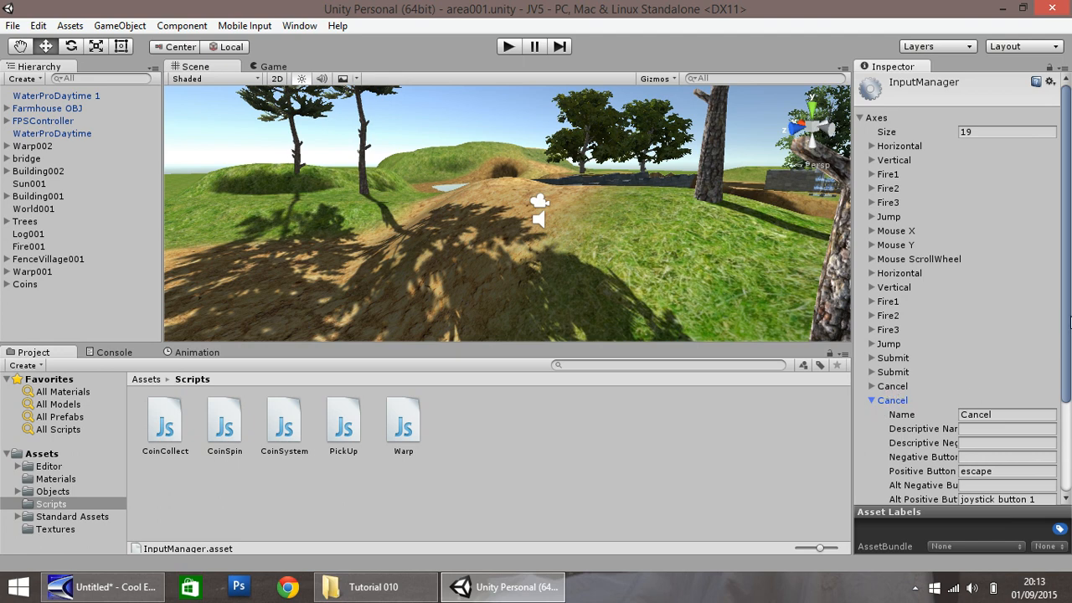
pyautogui.scroll(-3)
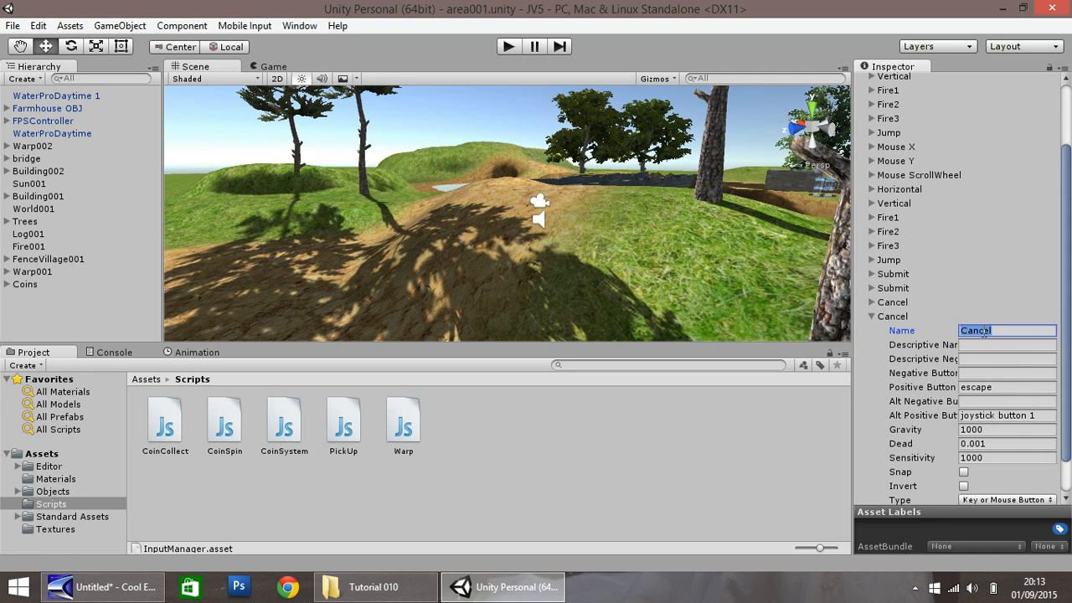
pyautogui.write('Attack')
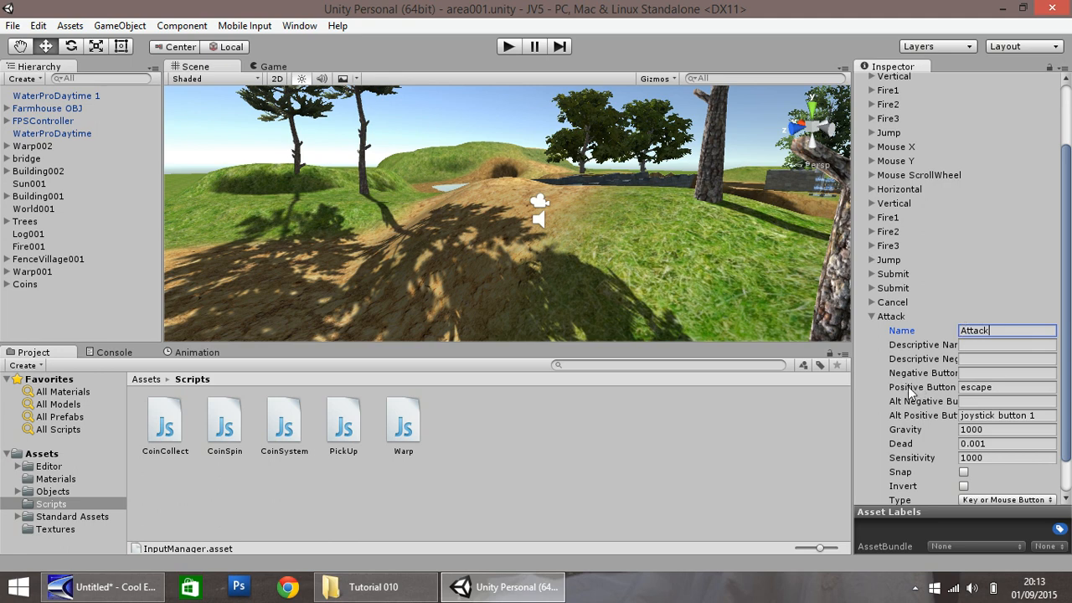
pyautogui.moveTo(947, 386)
pyautogui.write('p')
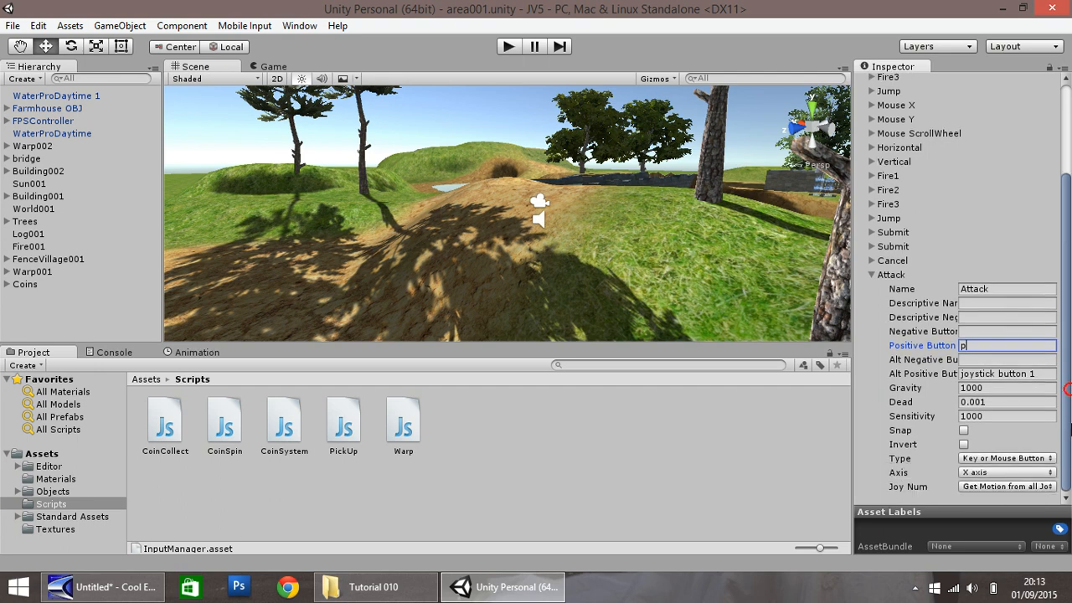
pyautogui.scroll(-3)
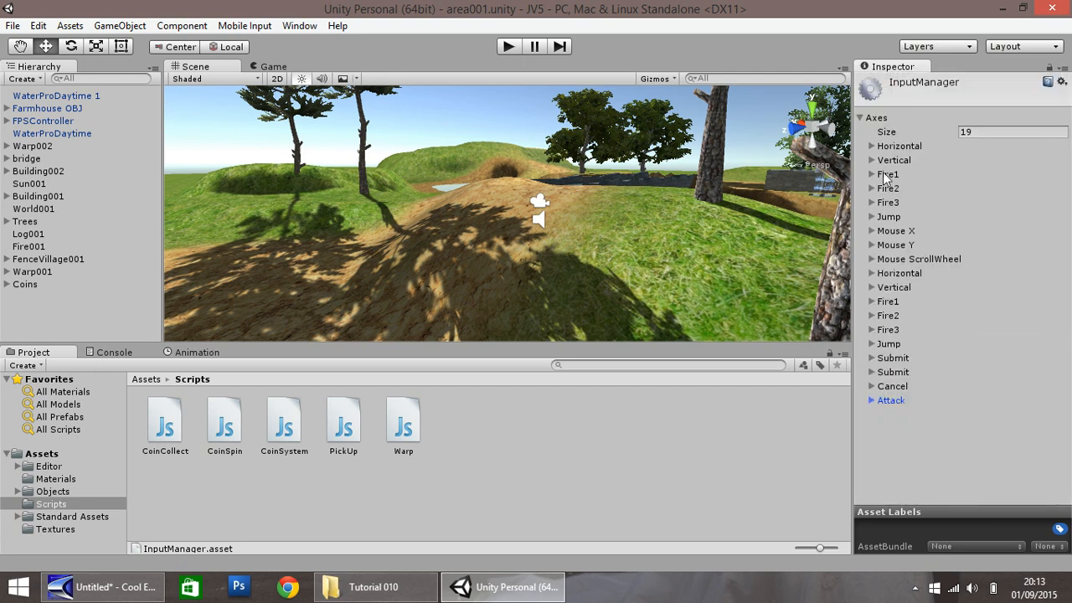
pyautogui.click(862, 117)
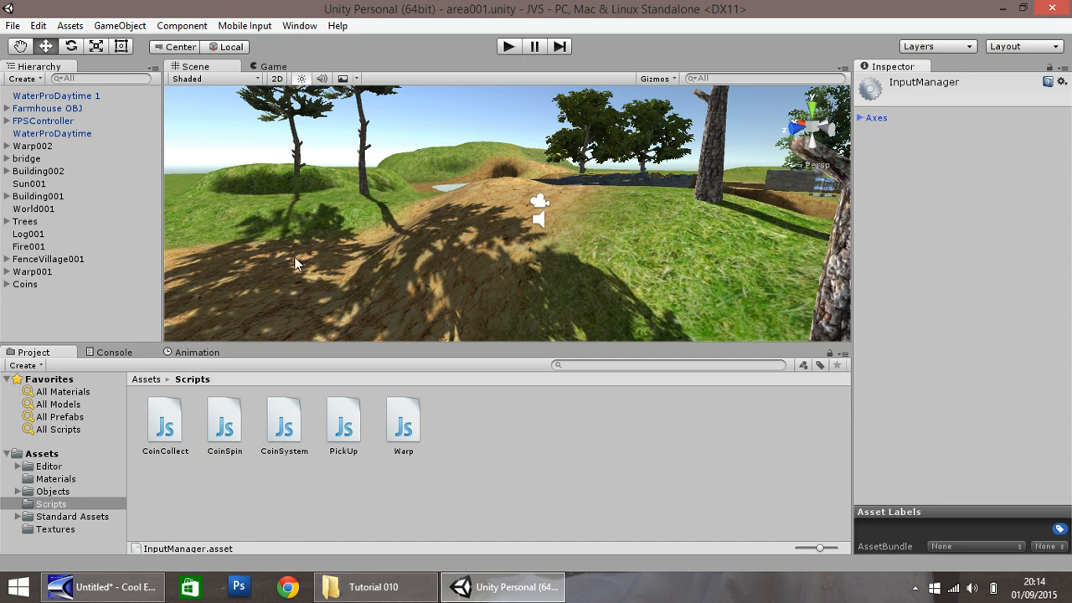
# - With World001 selected, add a 3D Cylinder object to the scene
pyautogui.click(34, 207)
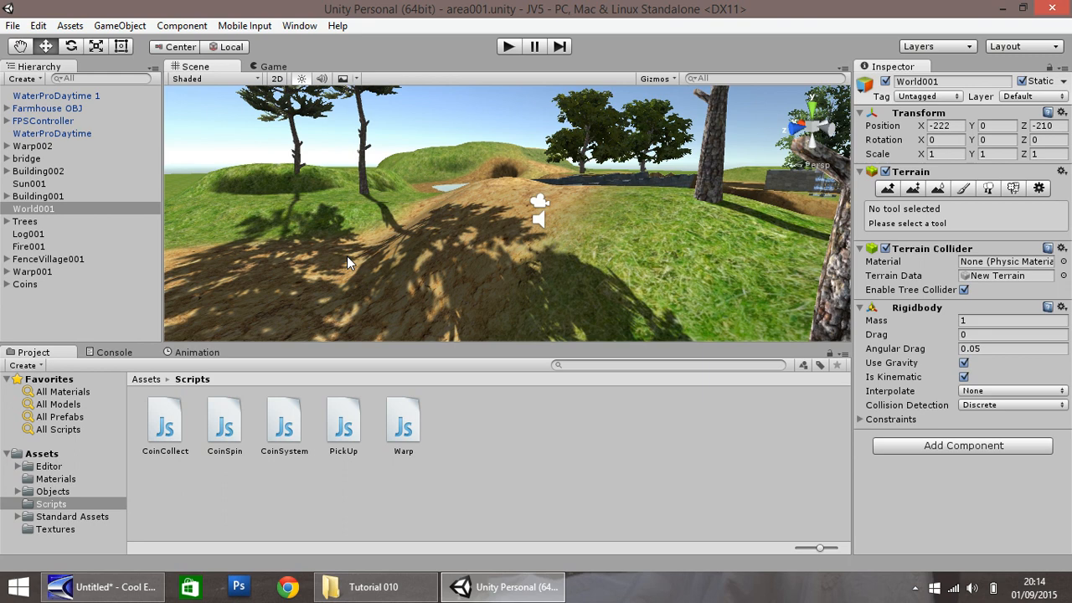
pyautogui.moveTo(231, 171)
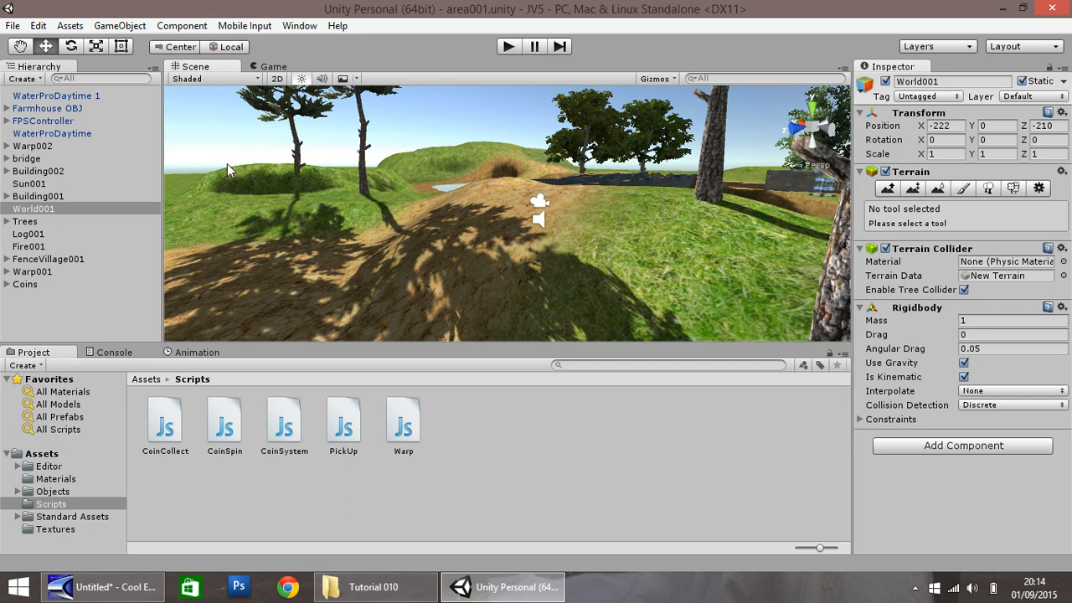
pyautogui.moveTo(121, 25)
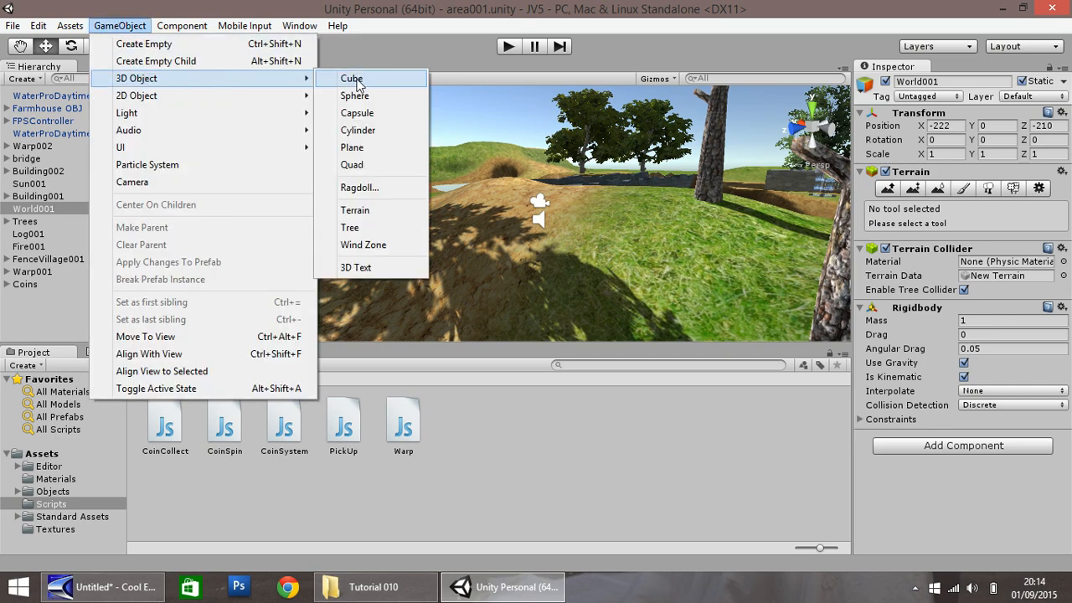
pyautogui.moveTo(377, 134)
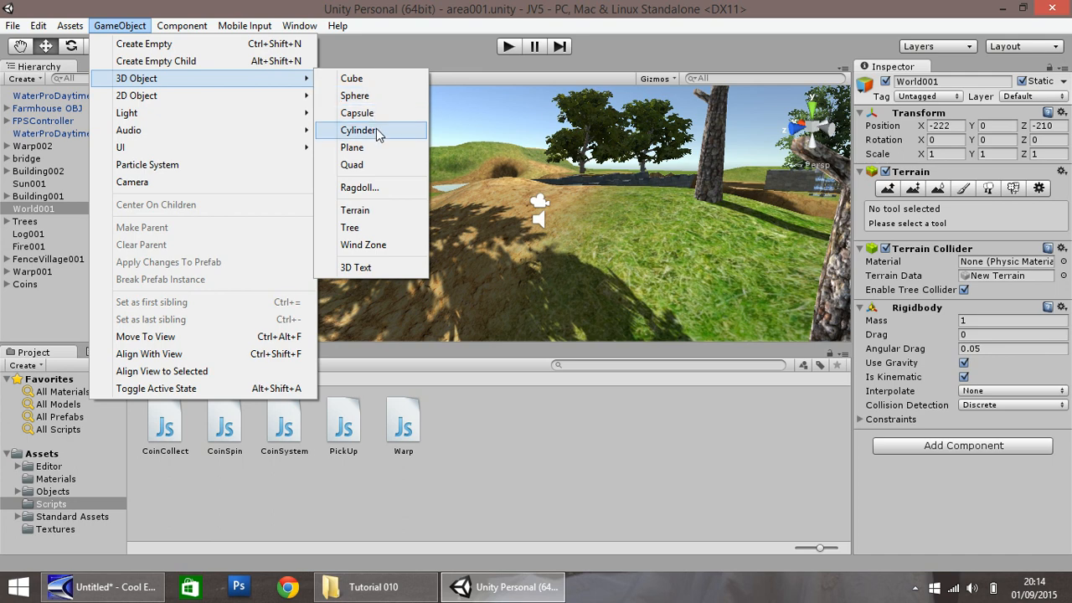
pyautogui.click(362, 131)
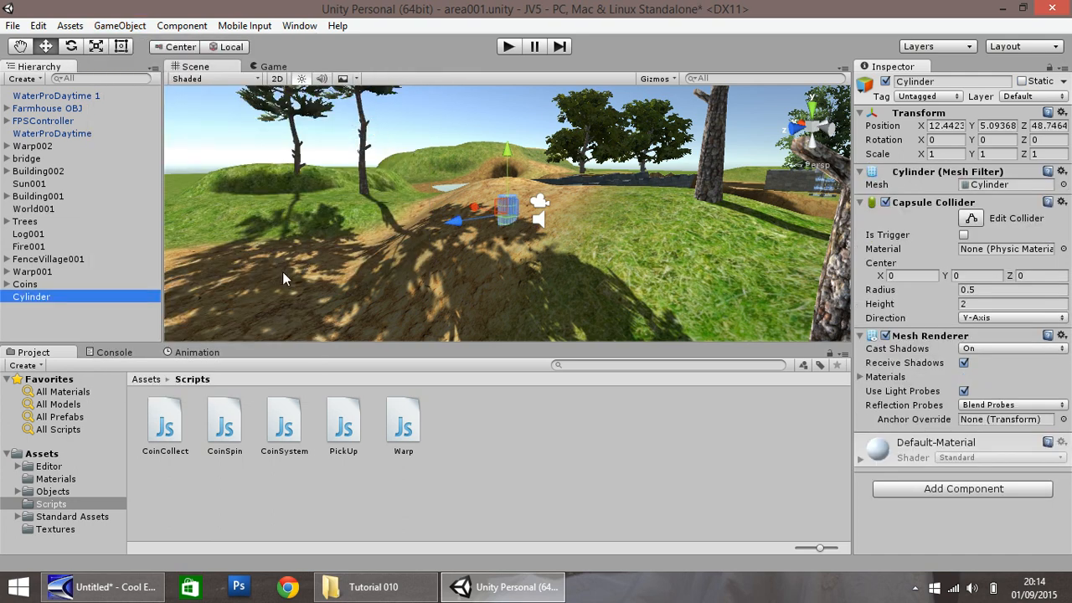
pyautogui.moveTo(349, 283)
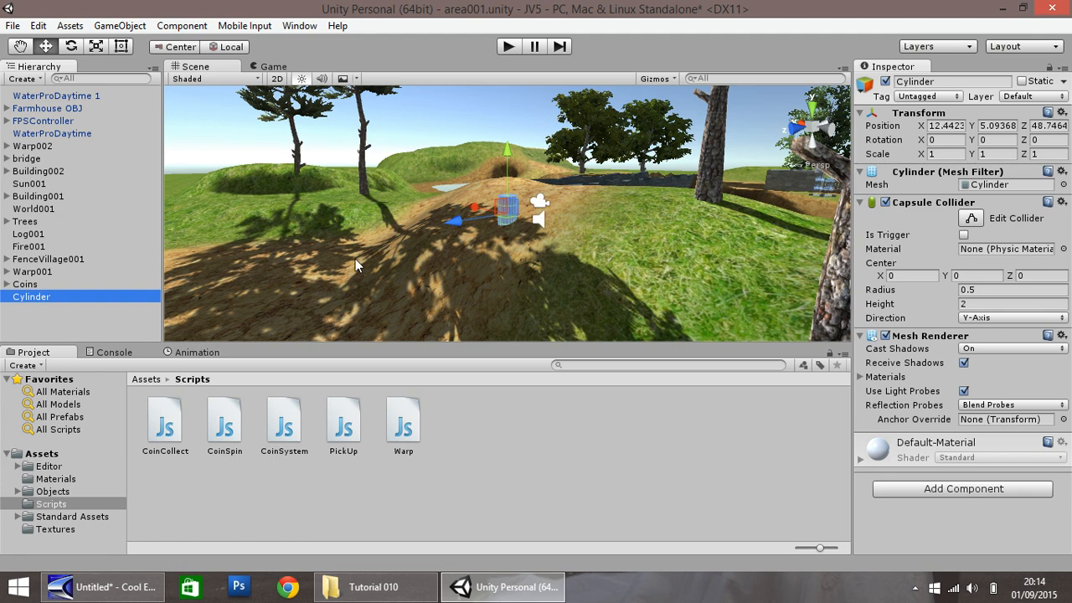
pyautogui.moveTo(382, 258)
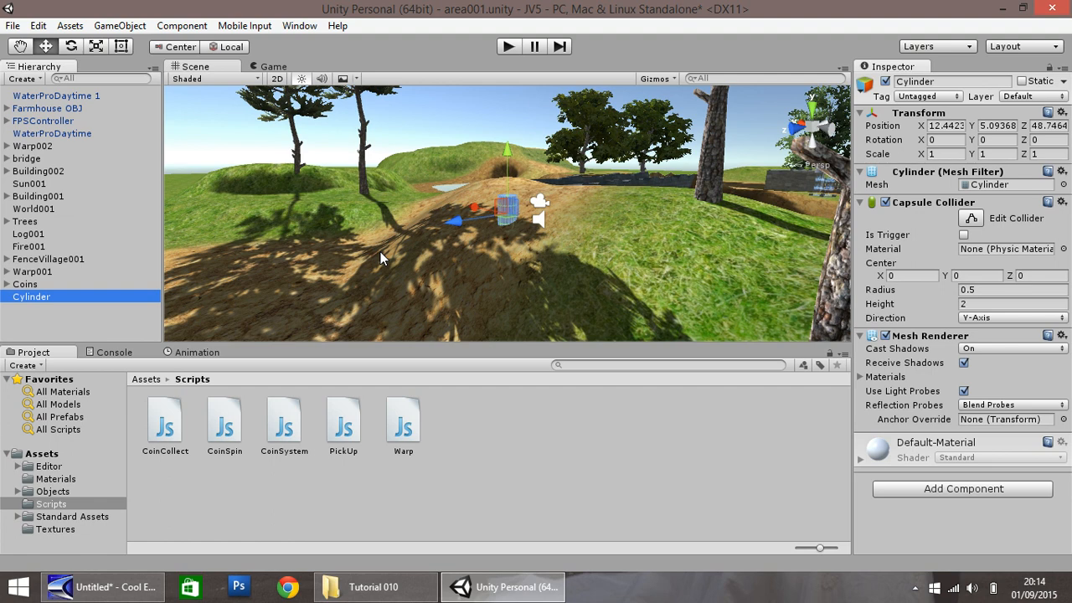
pyautogui.moveTo(393, 259)
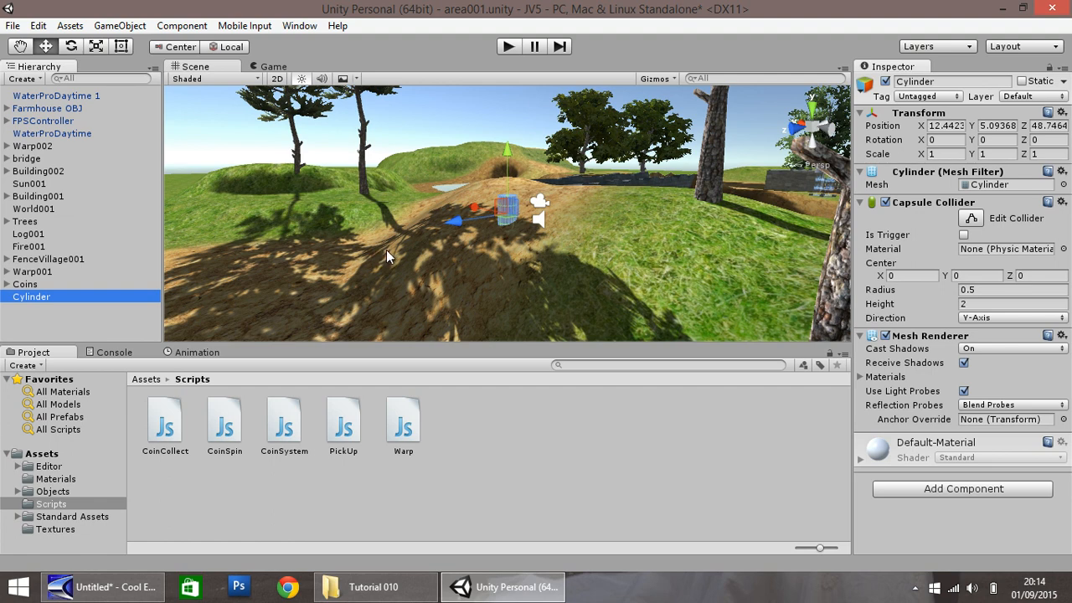
pyautogui.moveTo(164, 277)
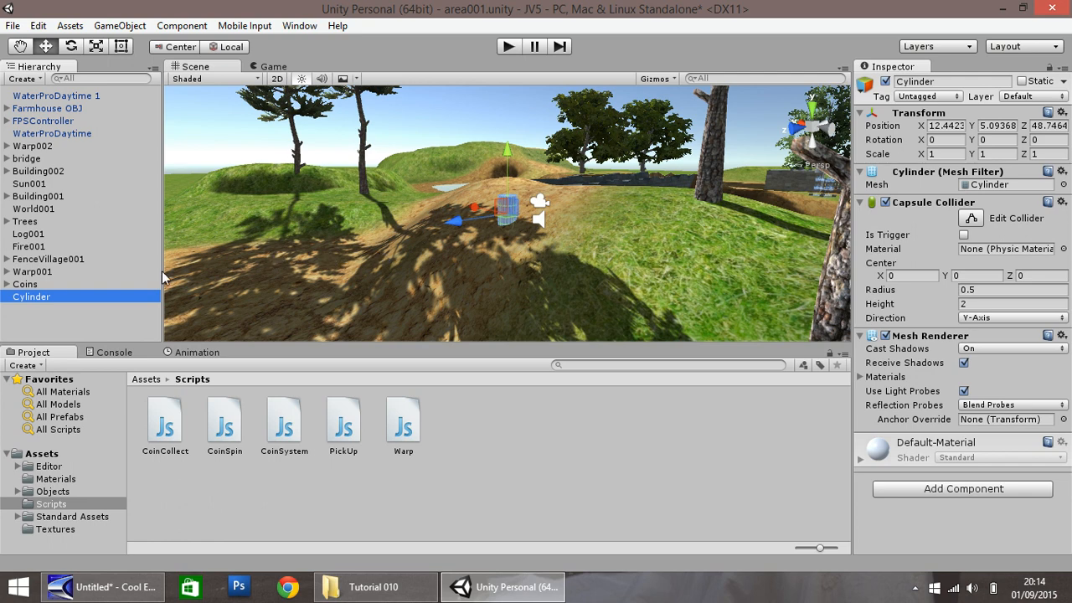
# - Rename the new Cylinder to Weapon in the Hierarchy
pyautogui.rightClick(30, 297)
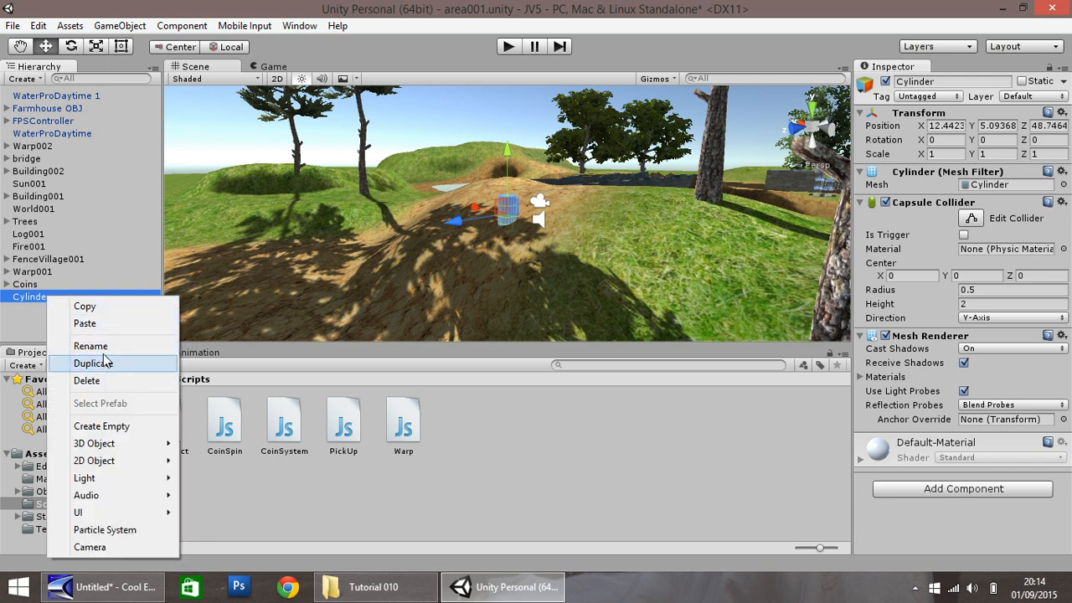
pyautogui.click(91, 345)
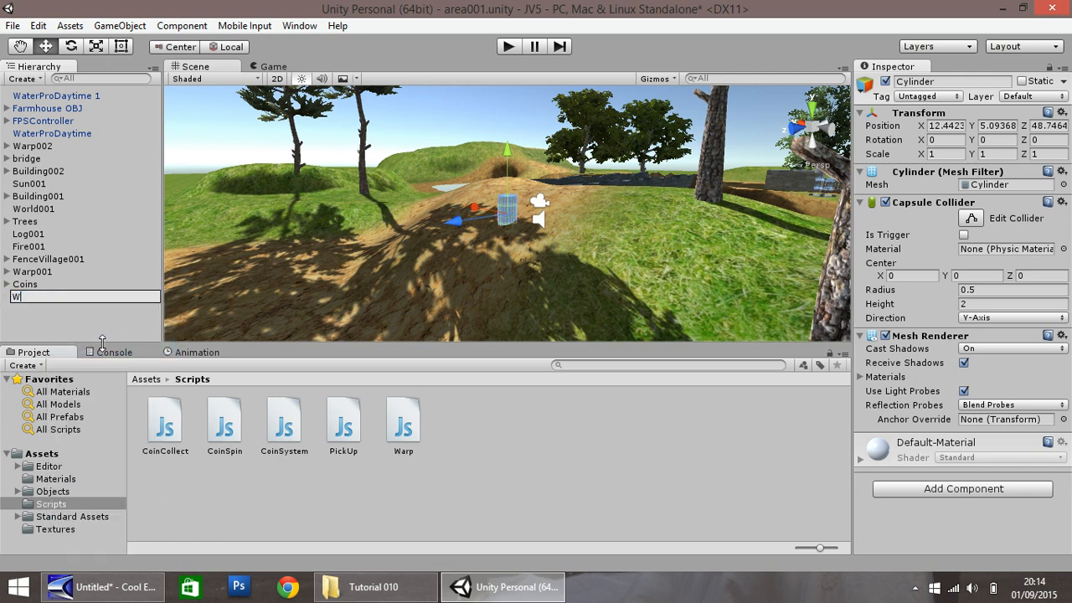
pyautogui.write('eapon')
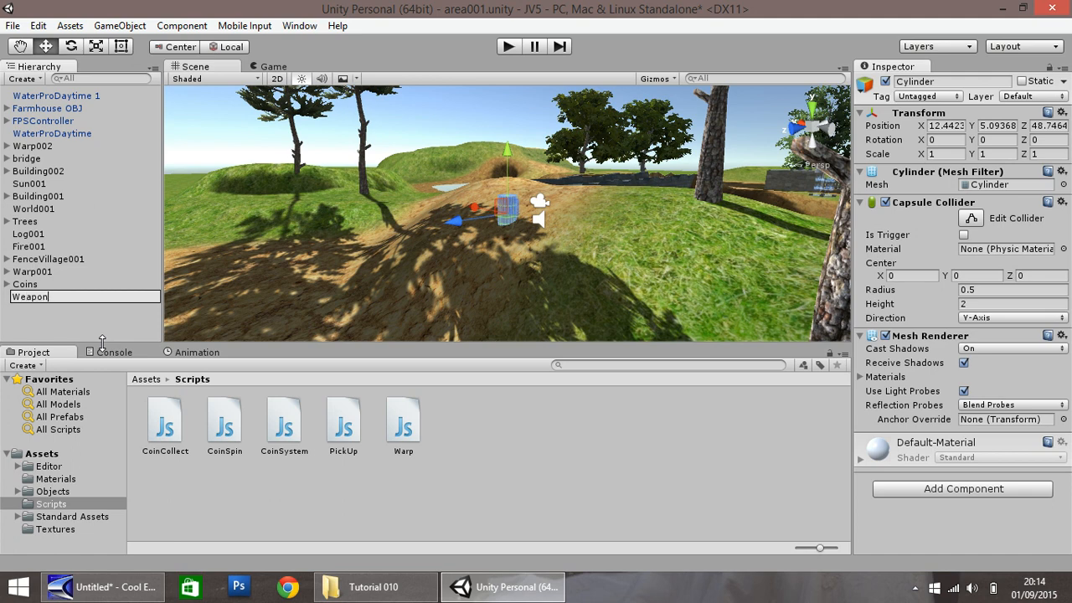
pyautogui.press('Return')
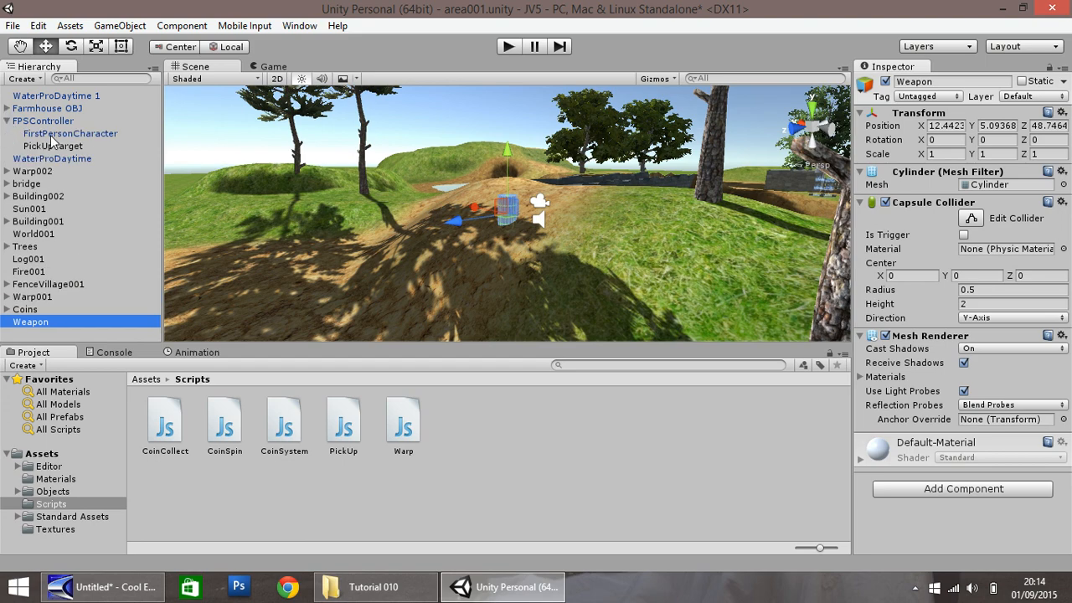
# - Inspect FirstPersonCharacter and FPSController, then grab Weapon for reparenting
pyautogui.click(71, 134)
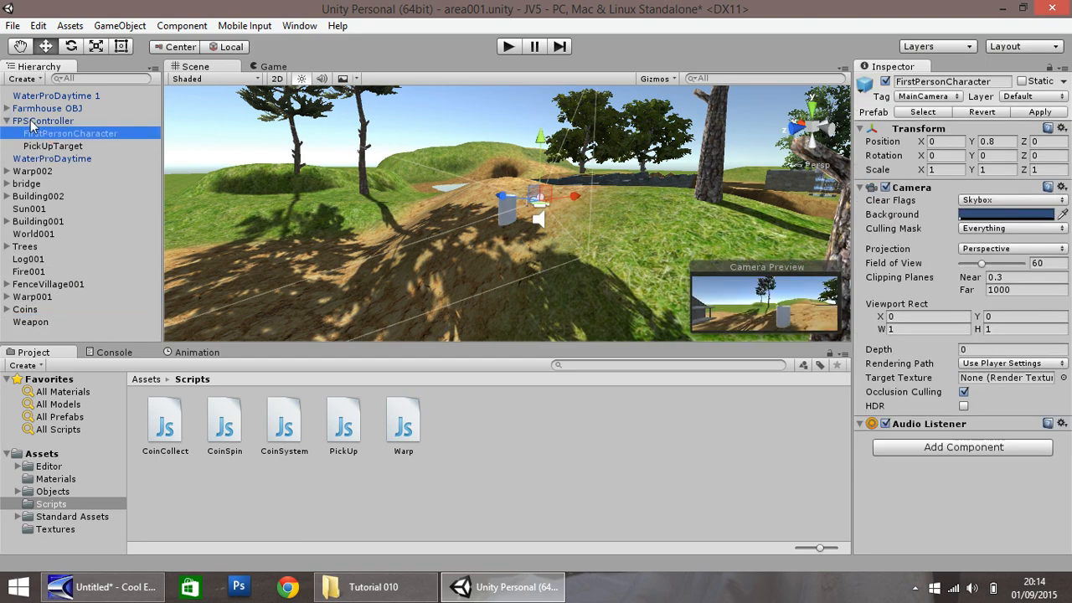
pyautogui.click(44, 120)
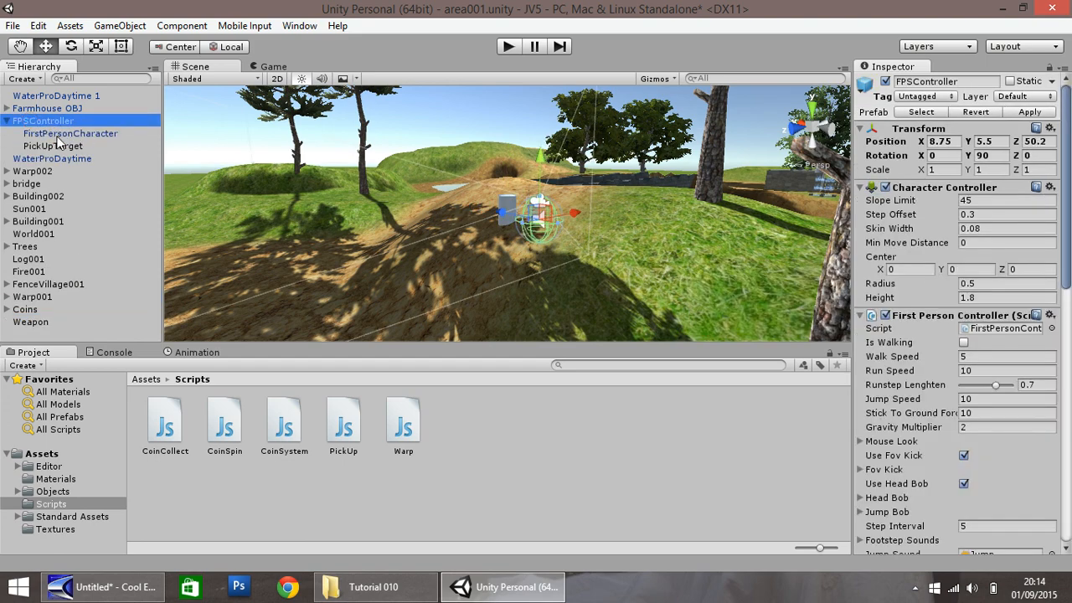
pyautogui.click(71, 135)
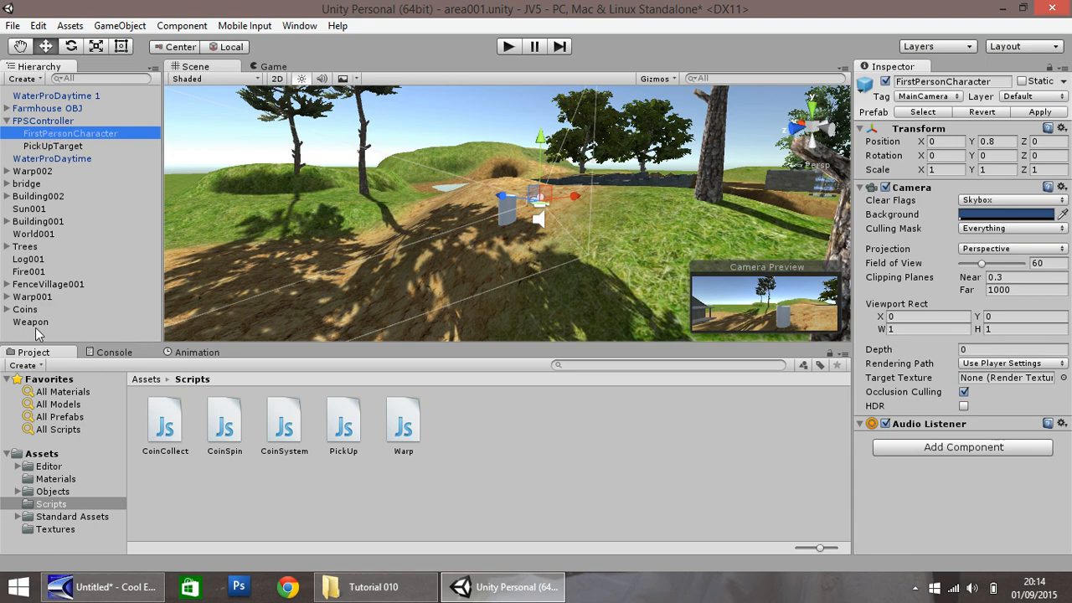
pyautogui.click(30, 322)
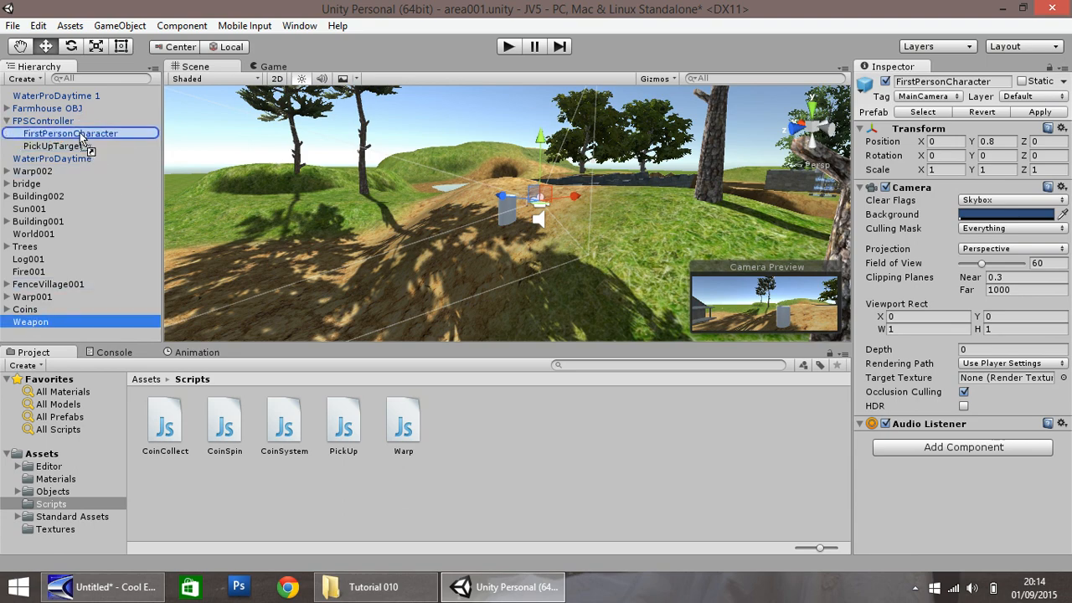
# - Parent Weapon to FirstPersonCharacter at position 0, 0, 0.7, rotation Y -90, scale 0.2, 1, 0.2
pyautogui.click(53, 144)
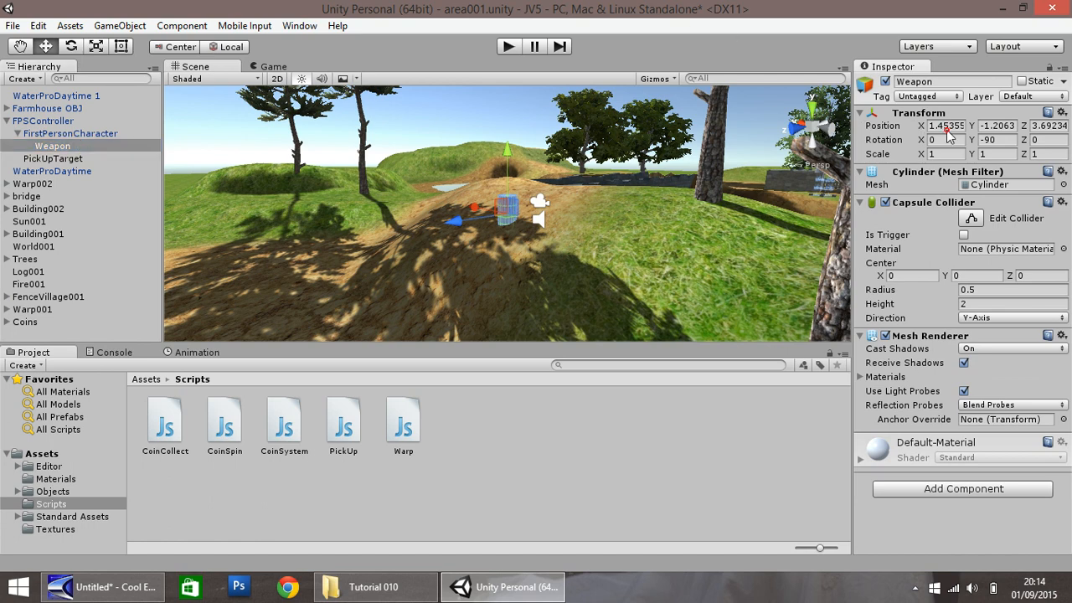
pyautogui.tripleClick(939, 125)
pyautogui.write('0')
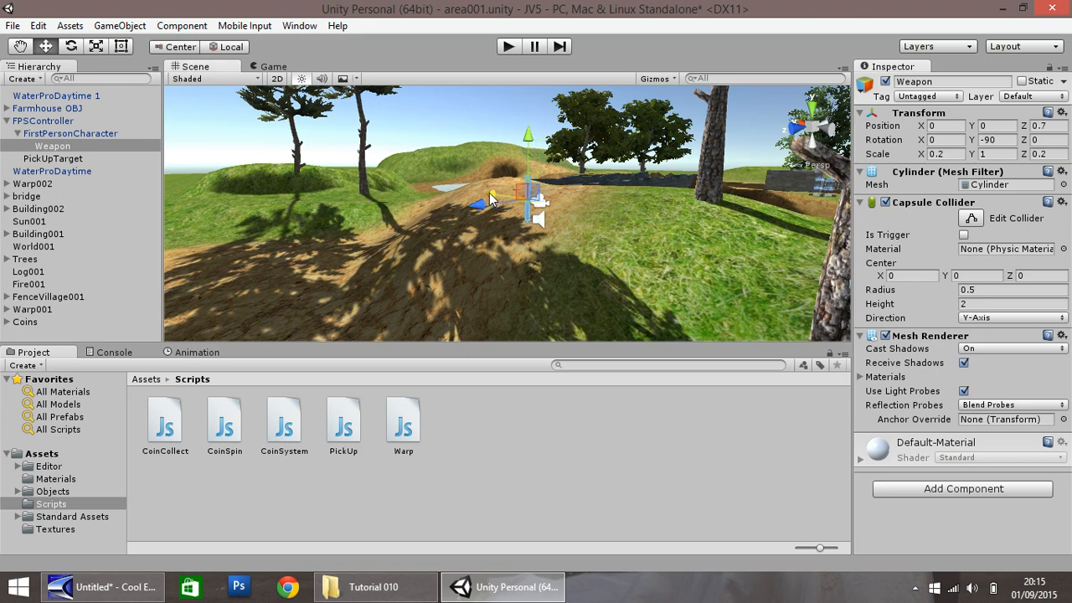
pyautogui.click(508, 46)
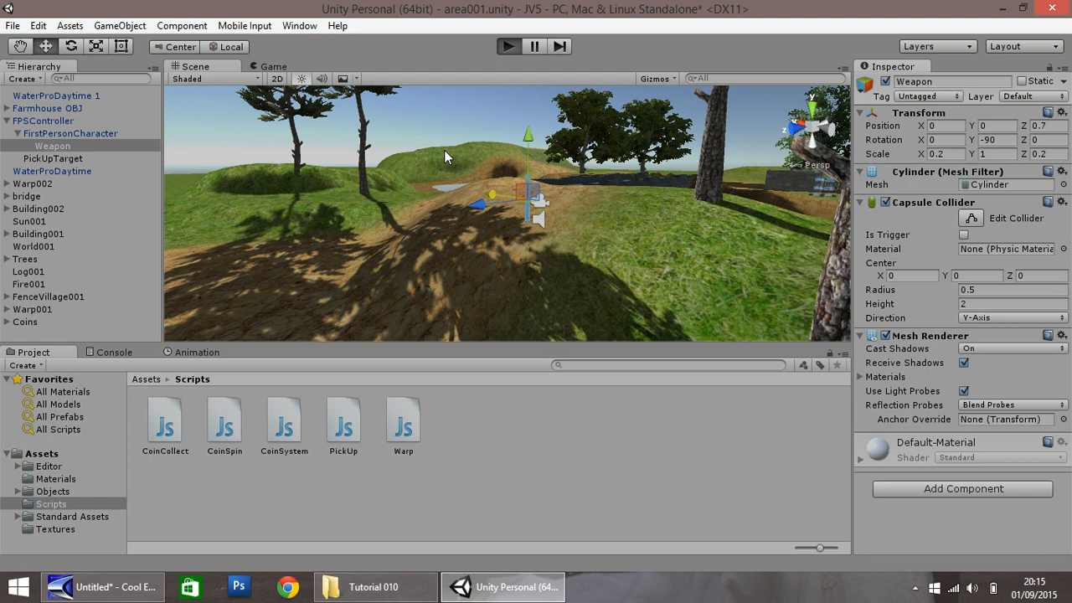
pyautogui.click(509, 47)
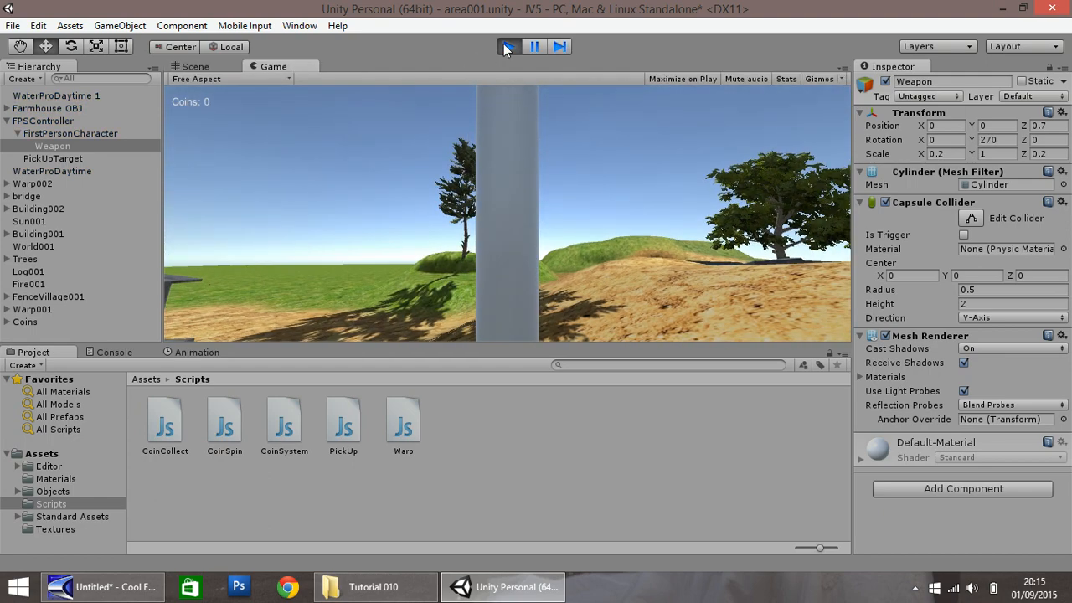
pyautogui.click(509, 47)
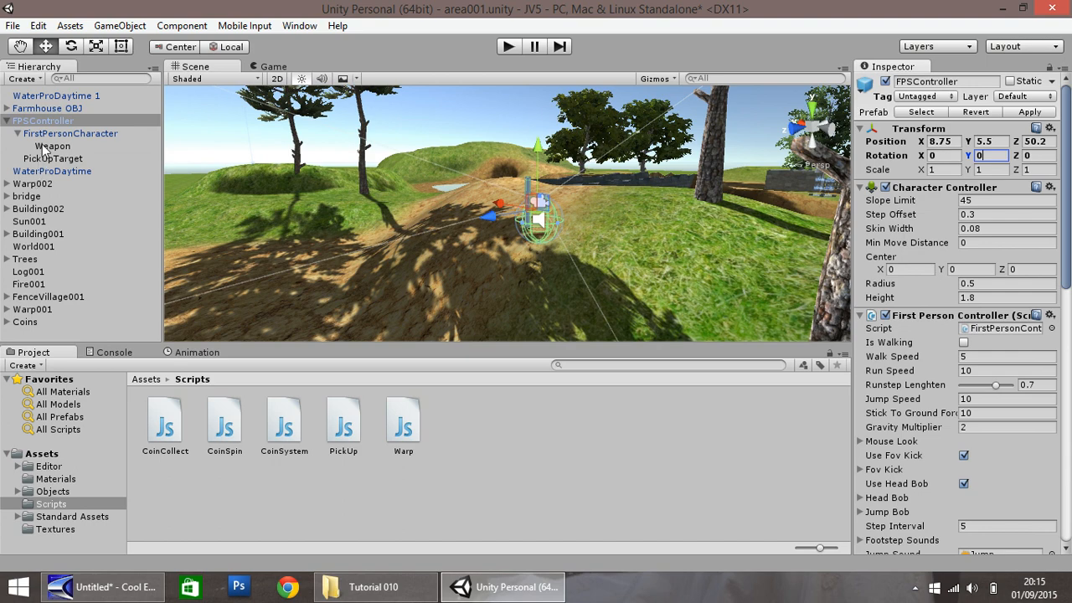
# - Zero Weapon's rotation, push it forward and right, and check in a play test
pyautogui.click(54, 145)
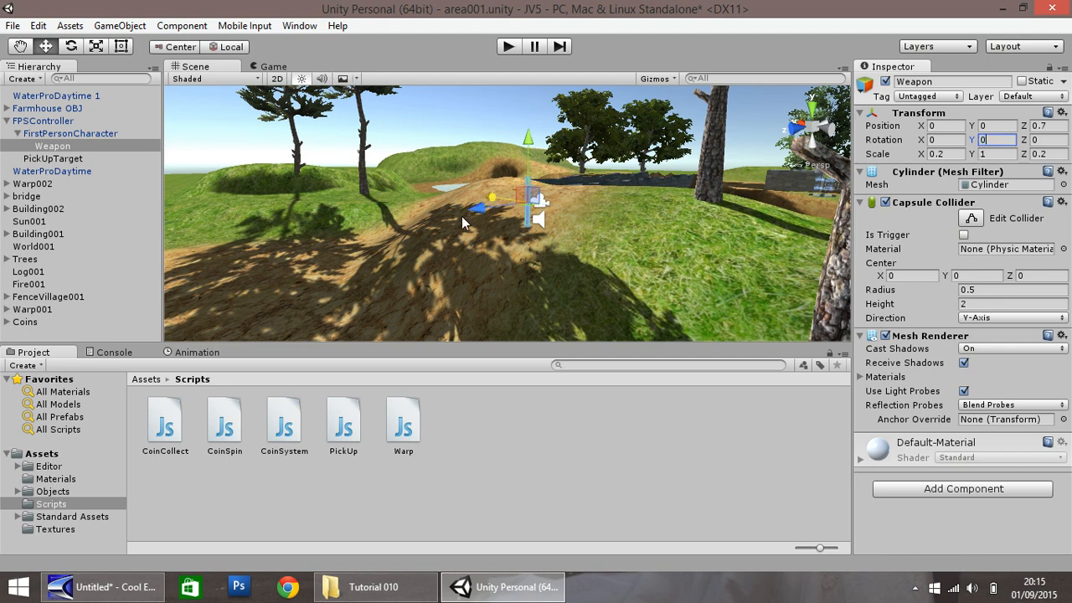
pyautogui.click(44, 121)
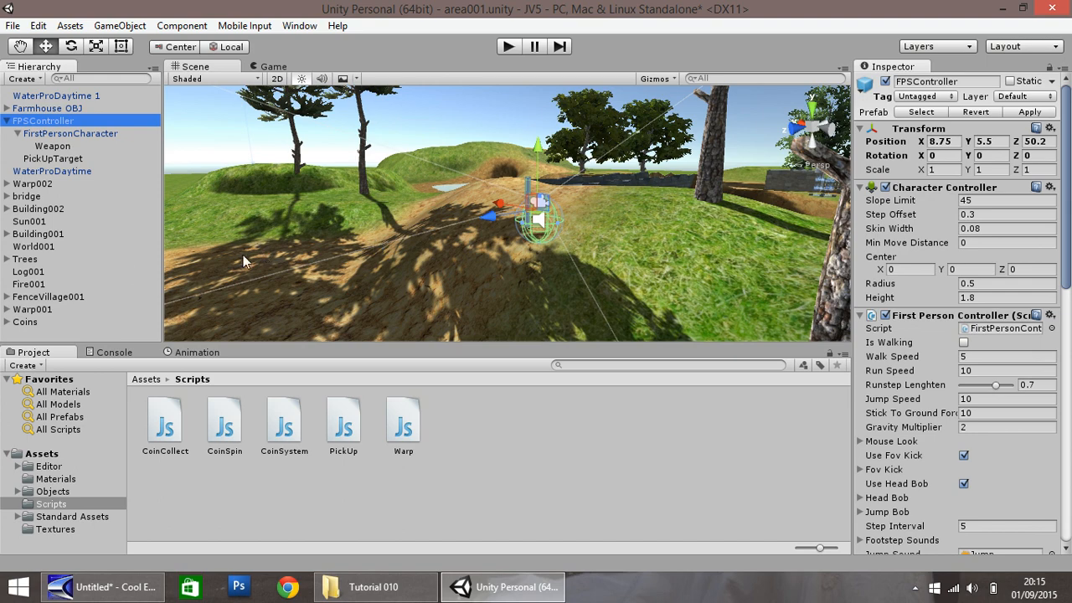
pyautogui.click(54, 146)
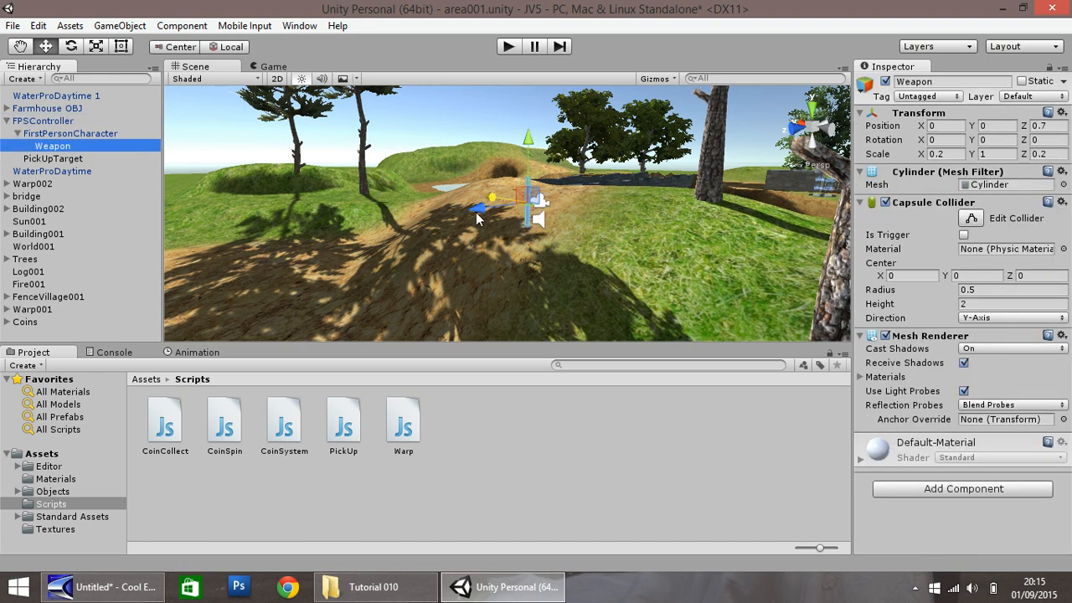
pyautogui.moveTo(478, 209); pyautogui.dragTo(473, 208)
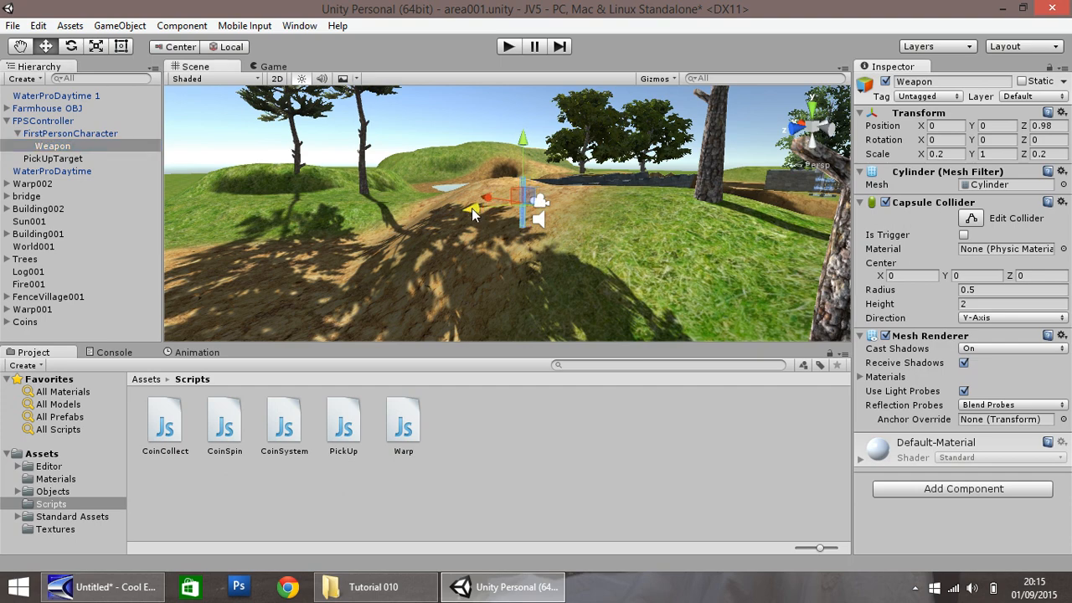
pyautogui.moveTo(477, 208); pyautogui.dragTo(487, 201)
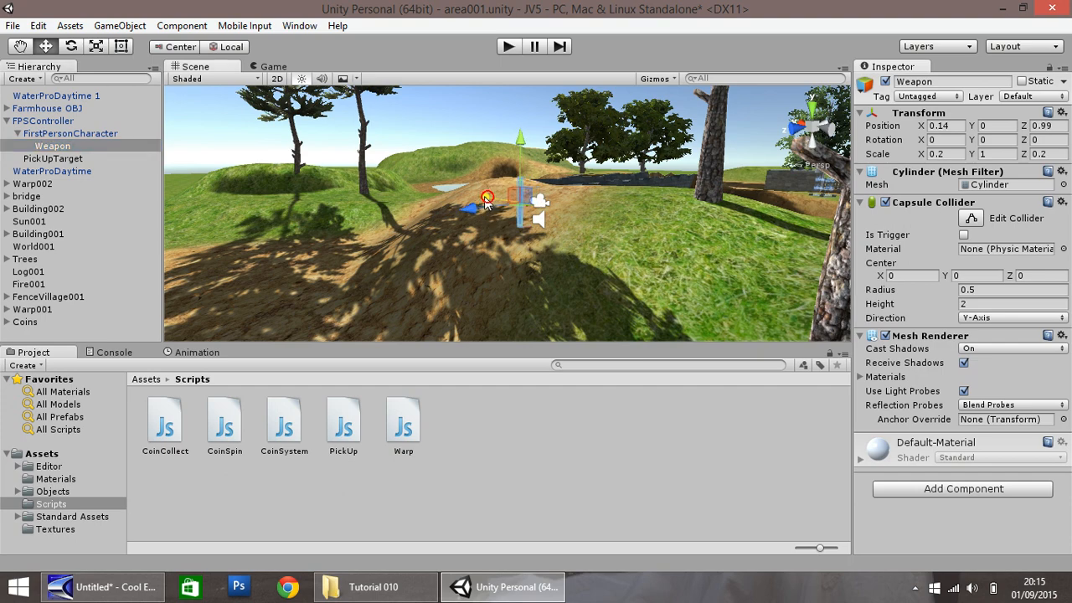
pyautogui.click(506, 47)
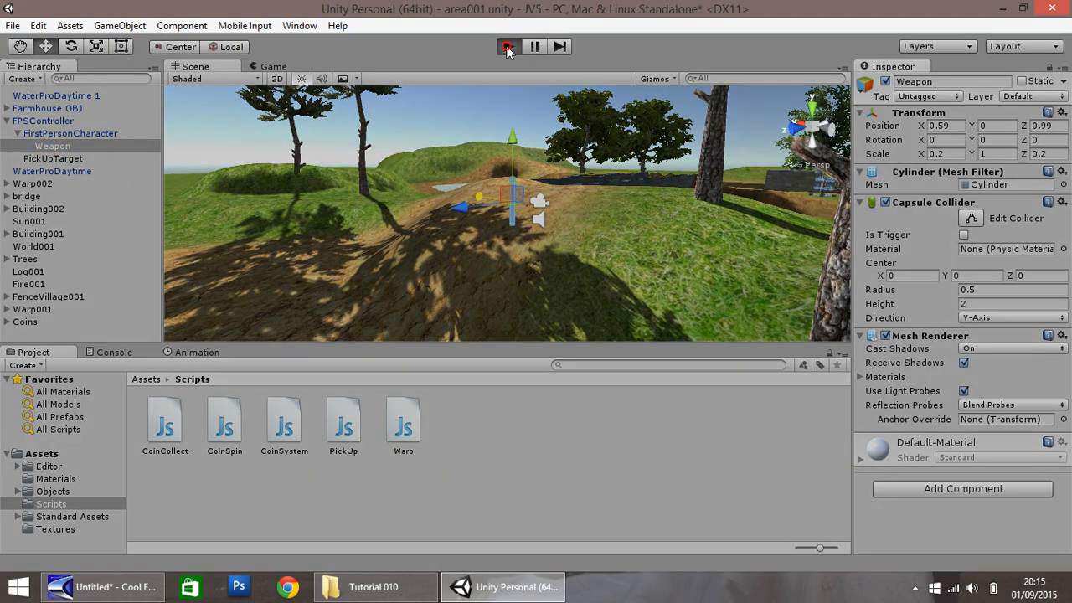
pyautogui.click(507, 47)
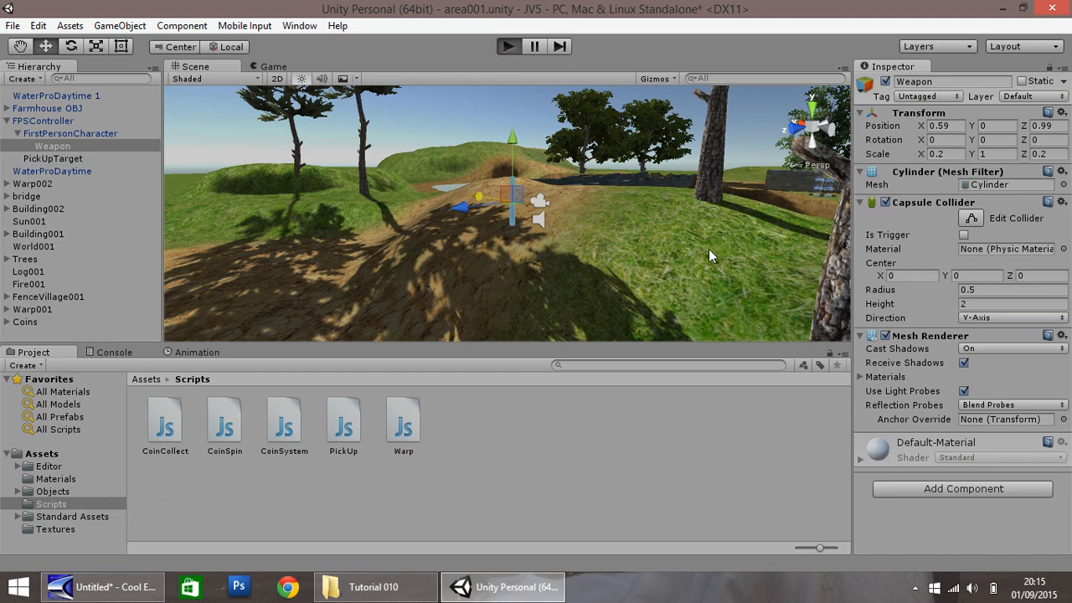
pyautogui.click(509, 47)
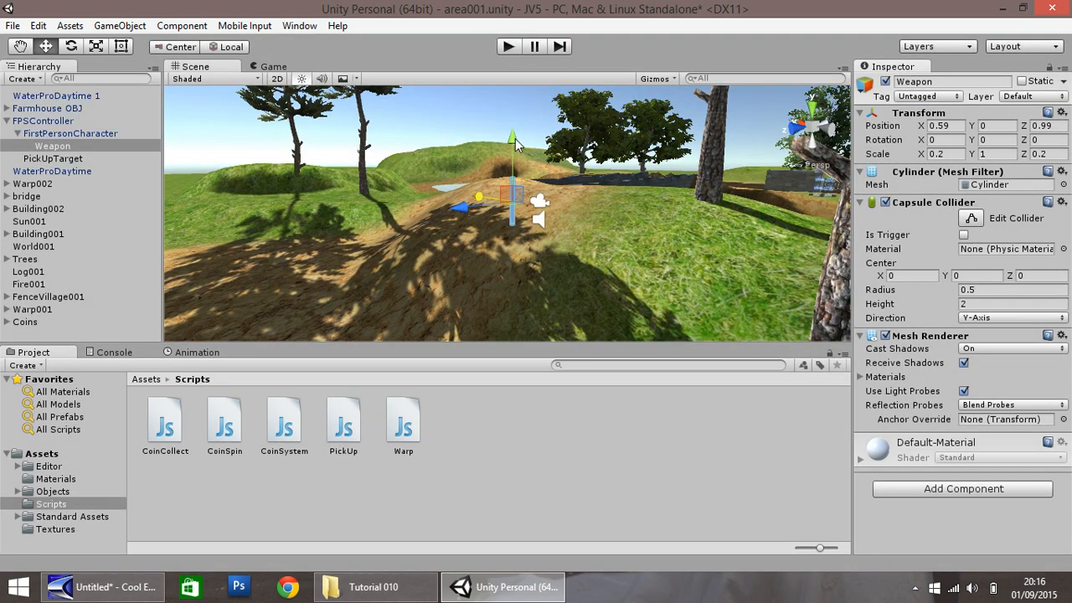
# - Lower Weapon to position 0.59, -0.7, 0.99 and verify its placement in play
pyautogui.moveTo(513, 137); pyautogui.dragTo(513, 154)
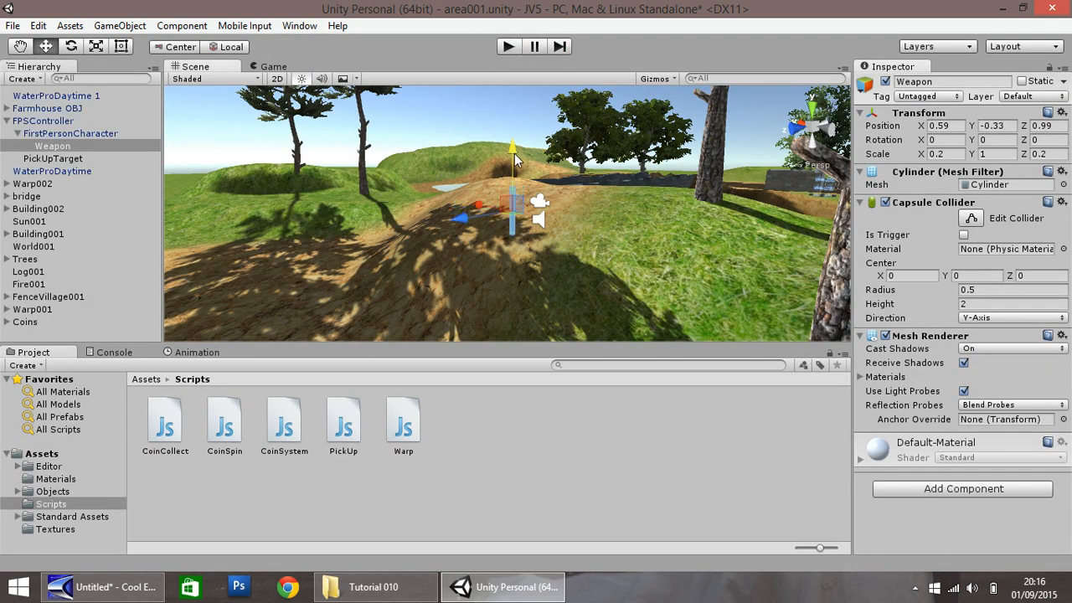
pyautogui.click(508, 47)
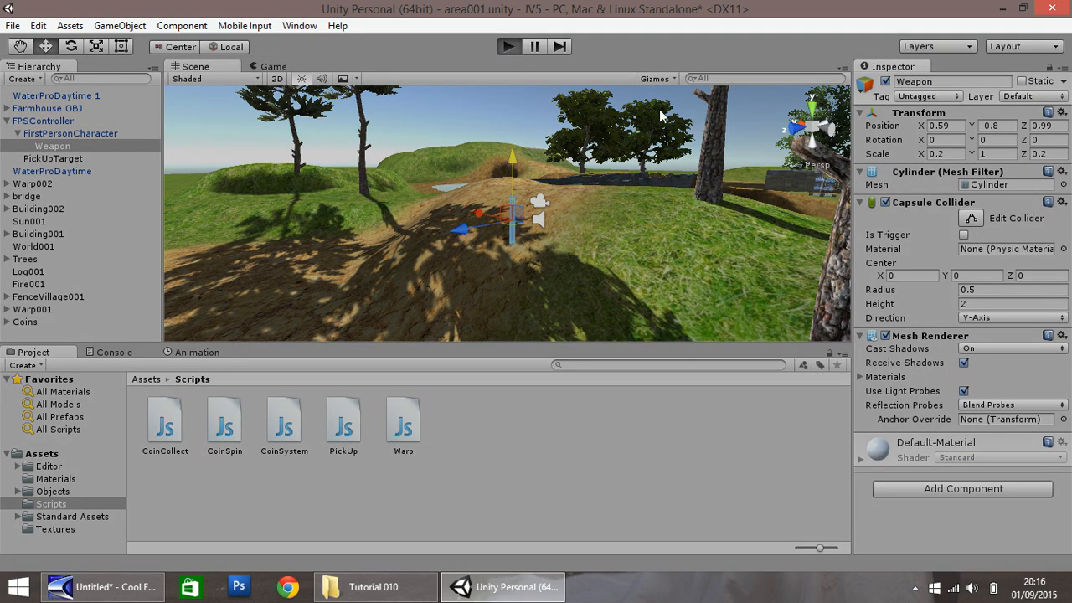
pyautogui.click(509, 47)
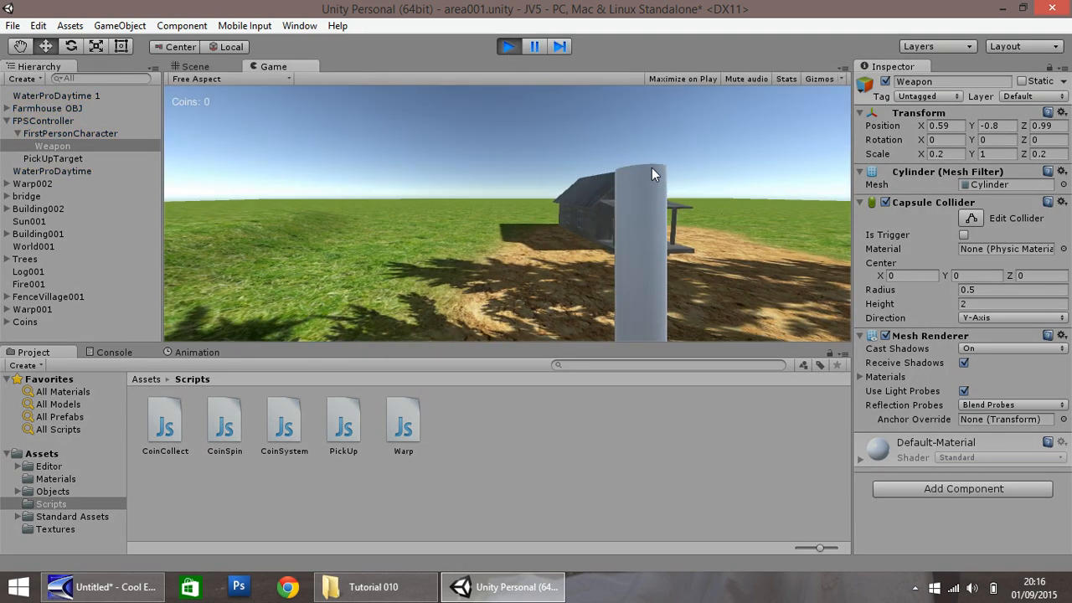
pyautogui.click(195, 67)
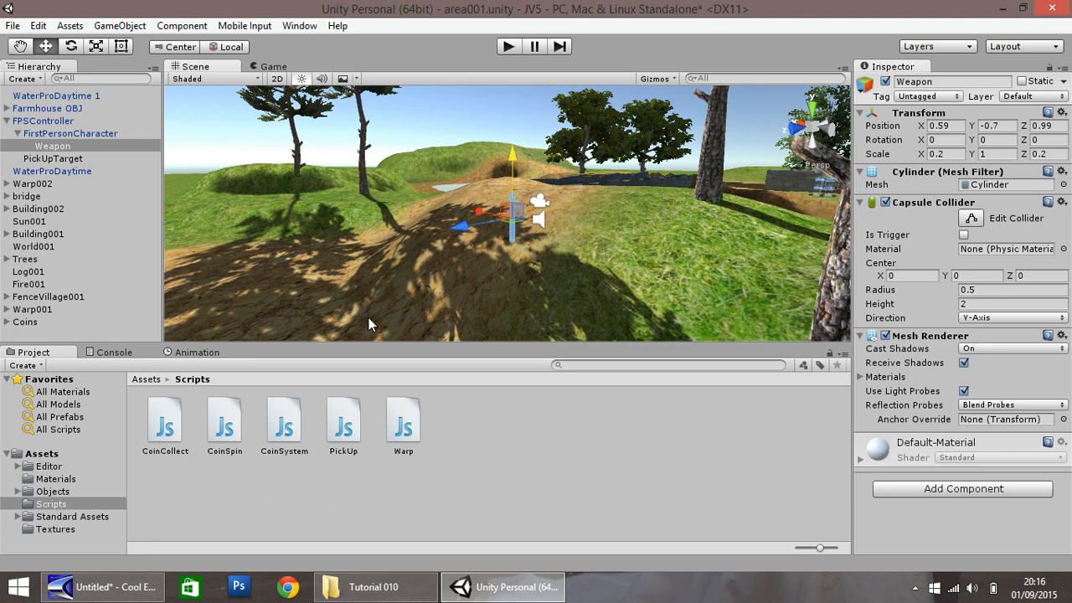
pyautogui.moveTo(288, 365)
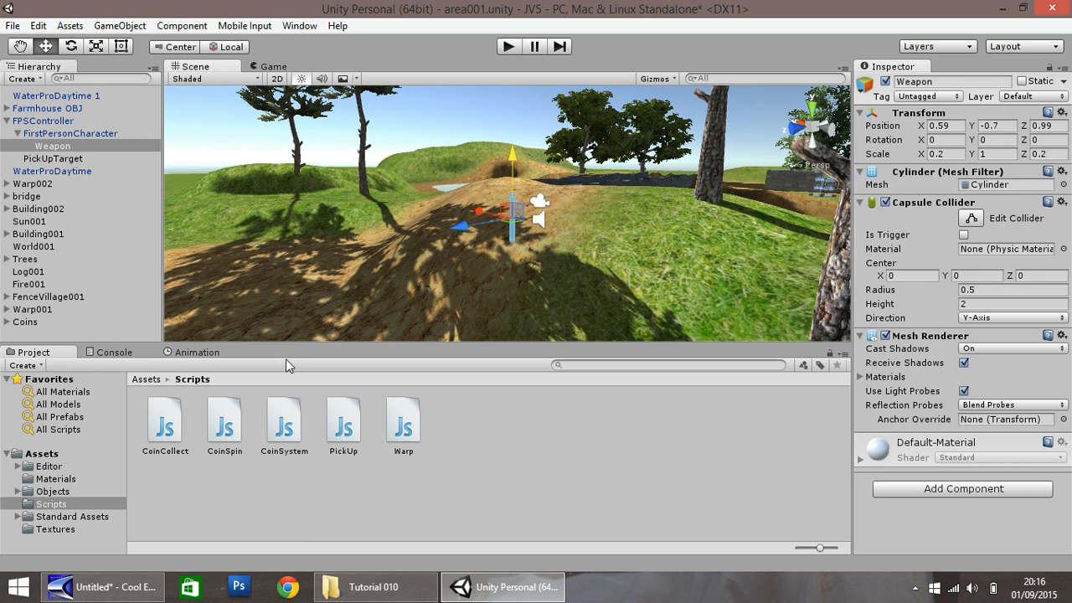
pyautogui.moveTo(293, 358)
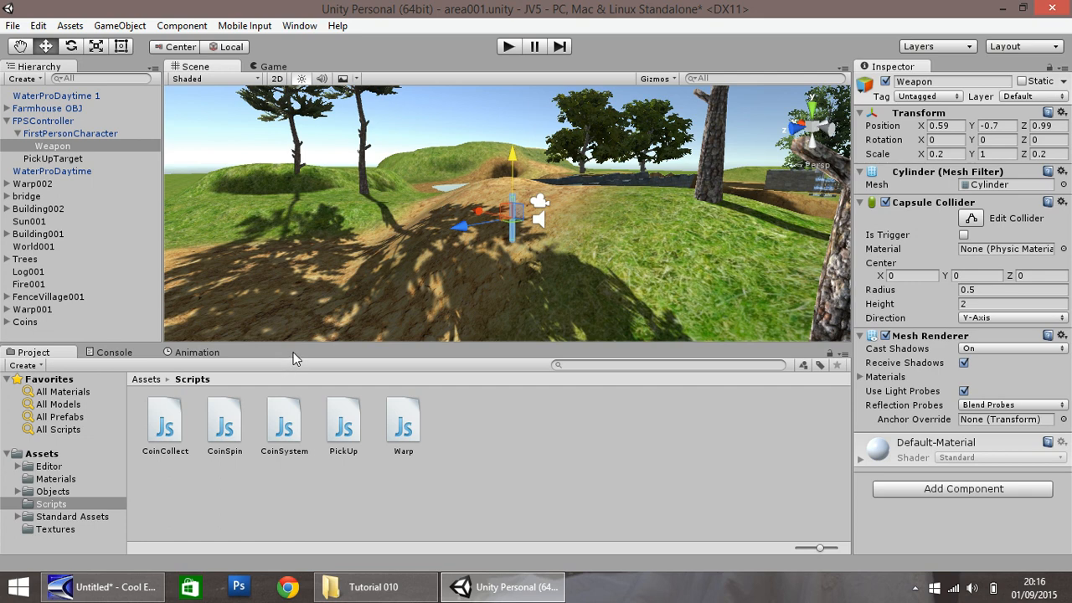
pyautogui.moveTo(845, 207)
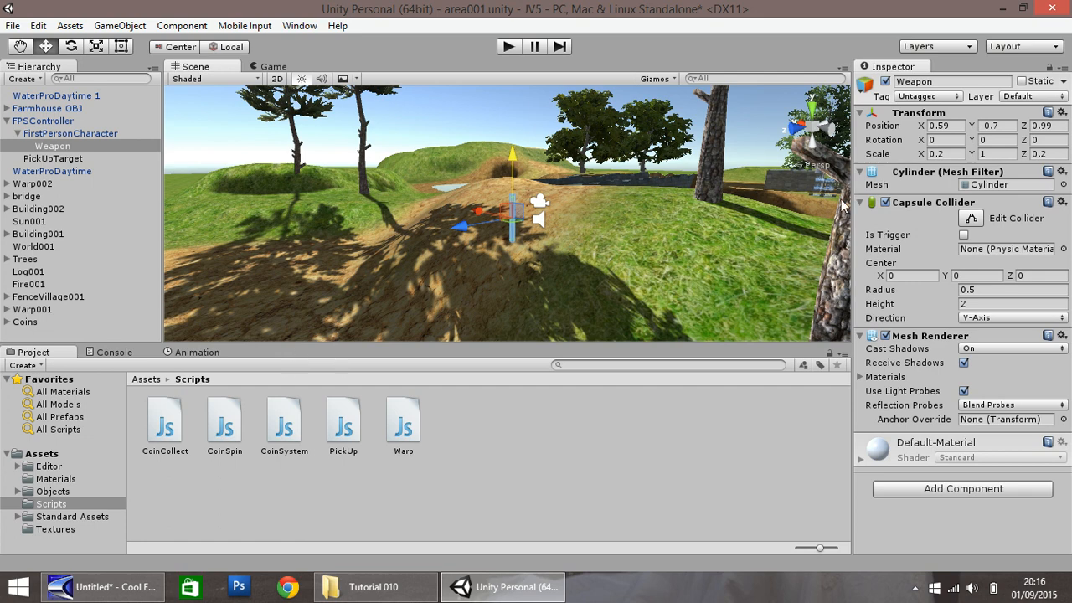
pyautogui.moveTo(798, 197)
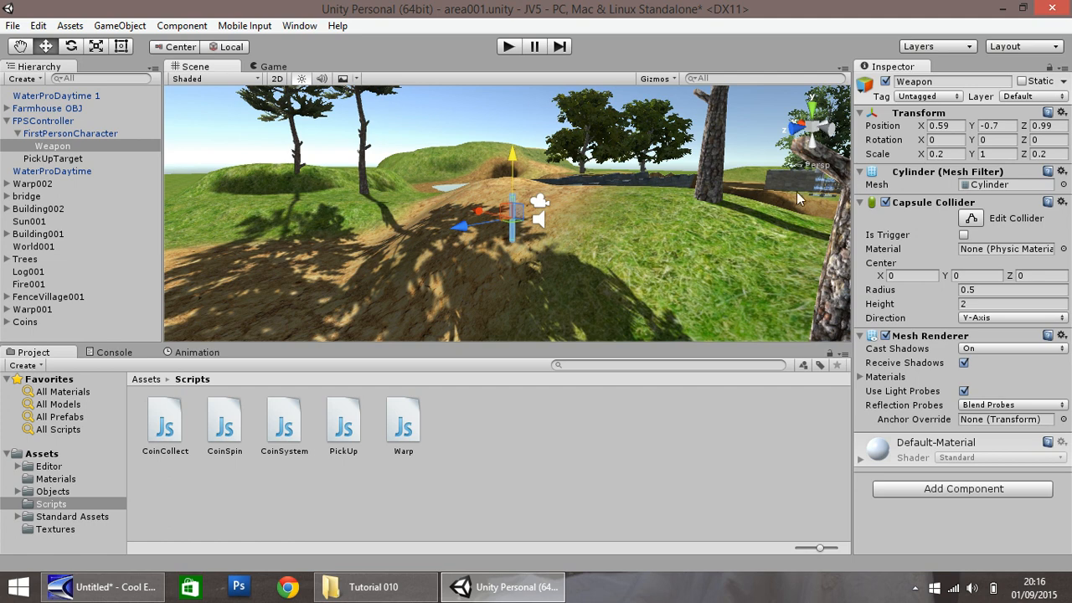
pyautogui.moveTo(197, 369)
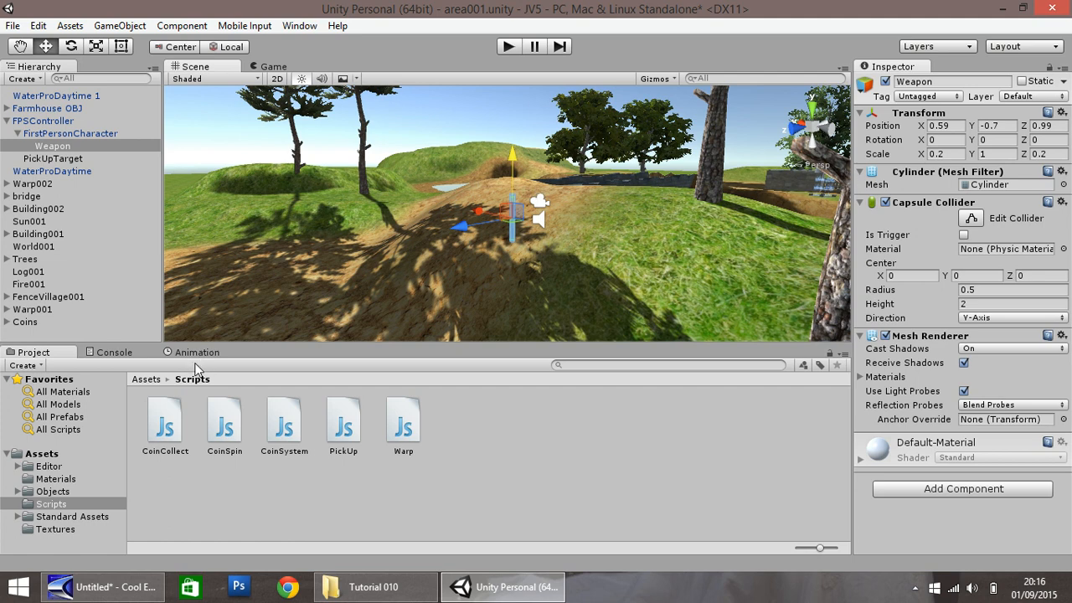
# - Bring up the Animation panel beside Console and select Weapon to animate
pyautogui.click(198, 352)
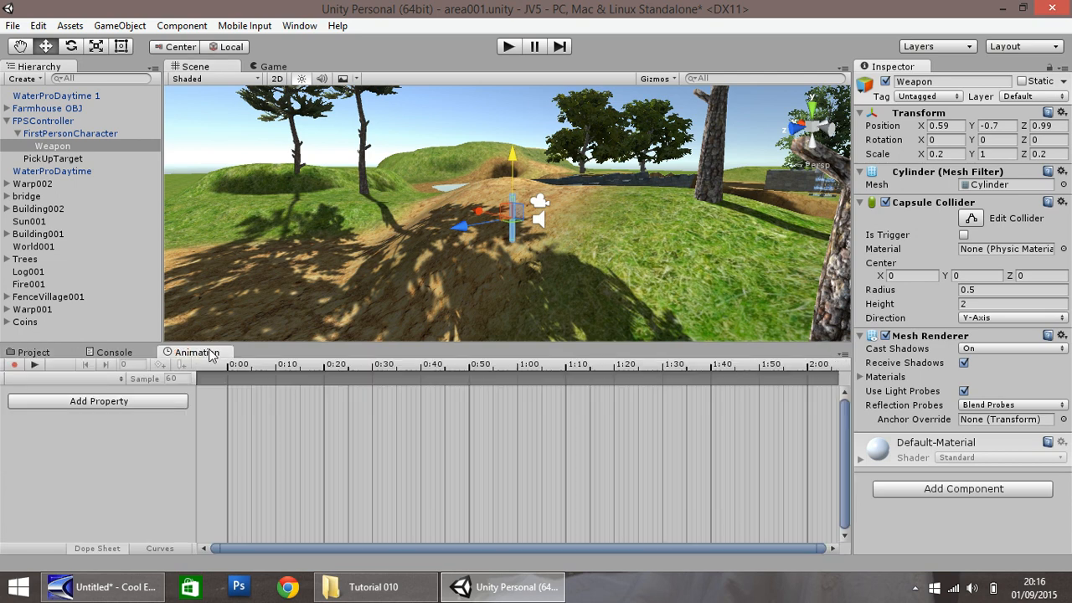
pyautogui.moveTo(677, 315)
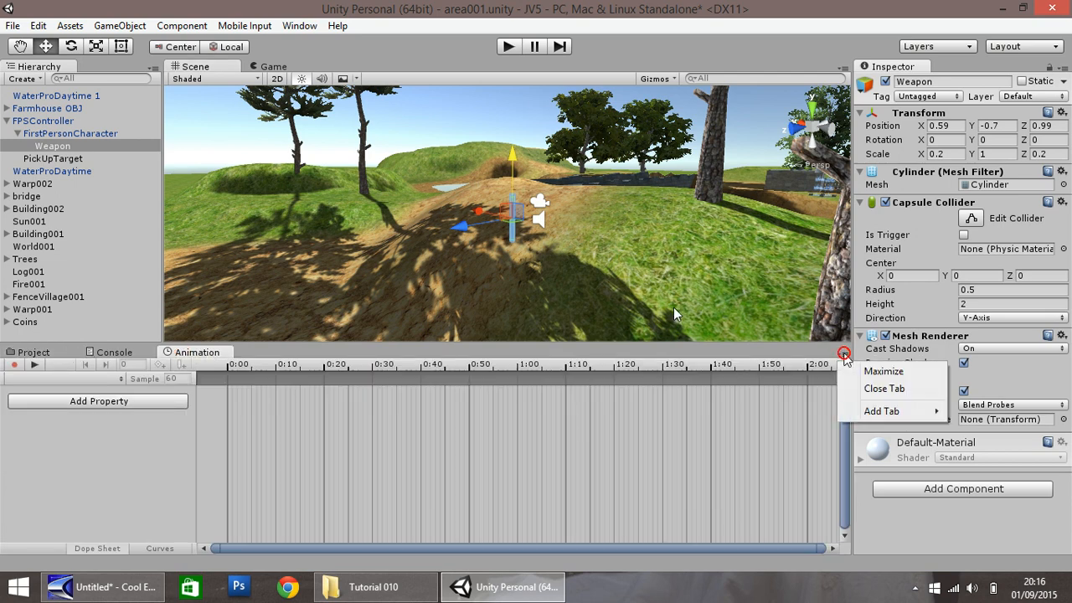
pyautogui.click(881, 410)
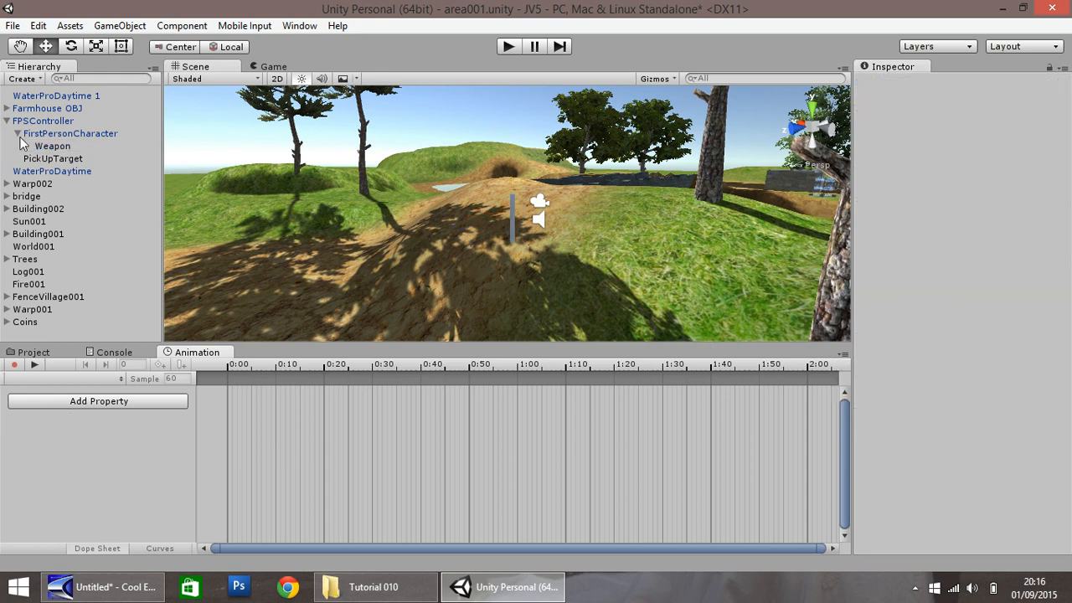
pyautogui.click(54, 144)
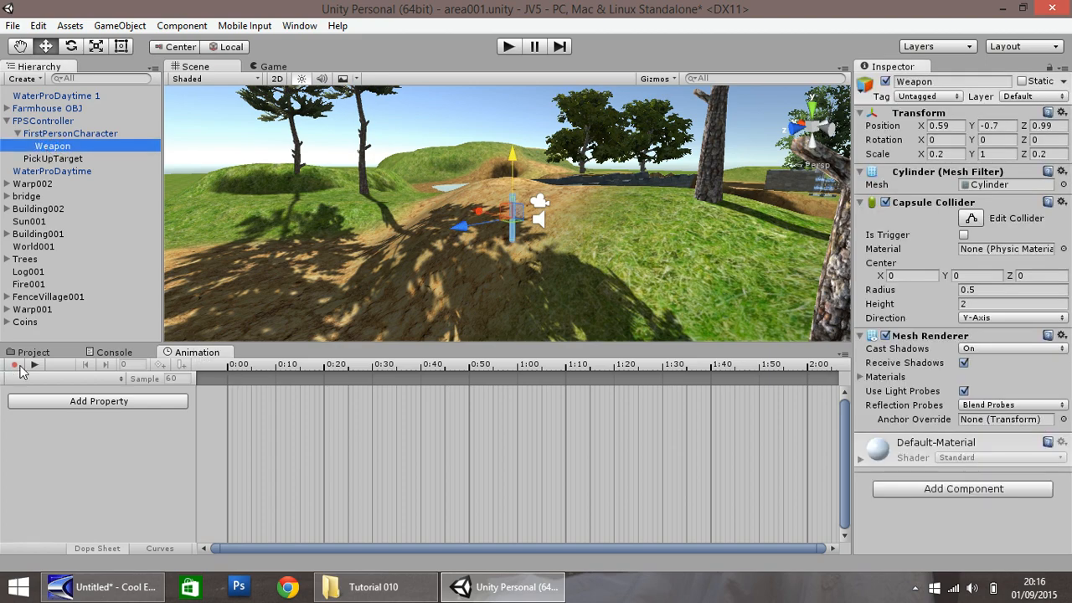
# - Create a new animation clip named AttackAnimation for Weapon in Assets/Scripts
pyautogui.click(13, 363)
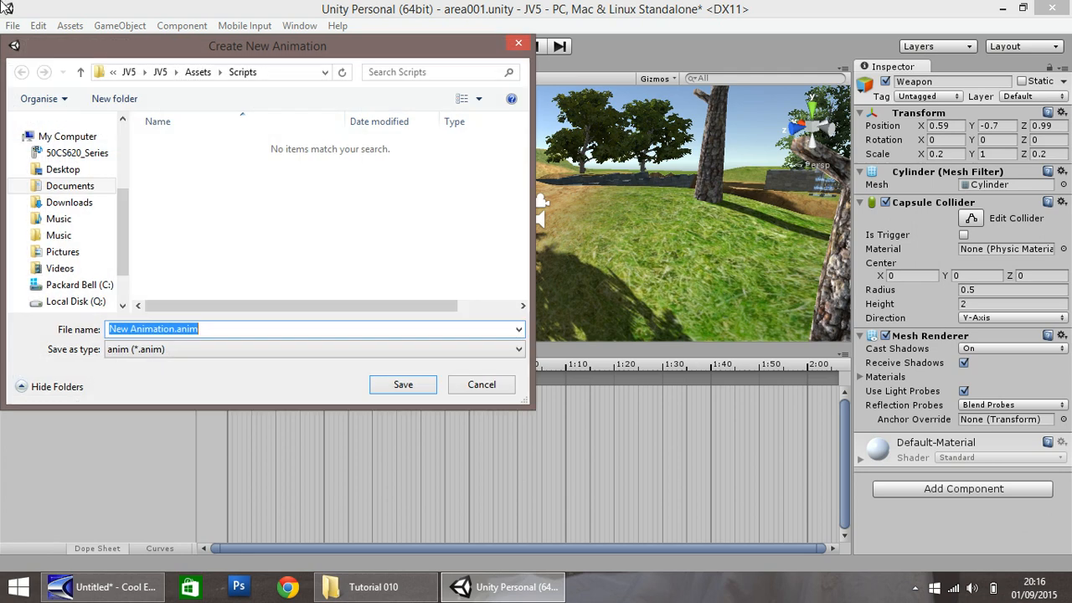
pyautogui.write('Att')
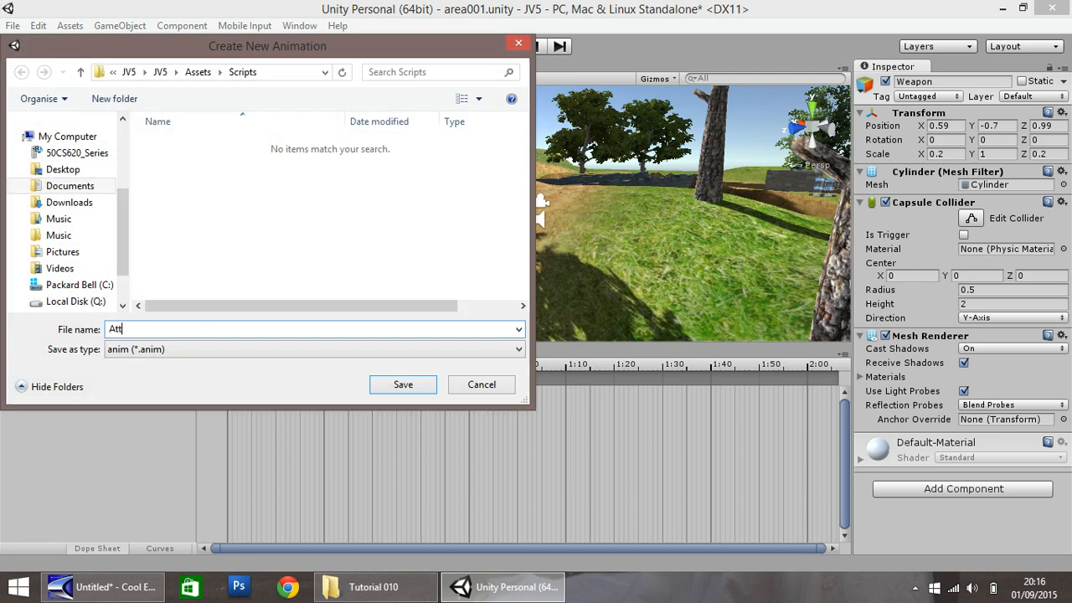
pyautogui.write('ackAni')
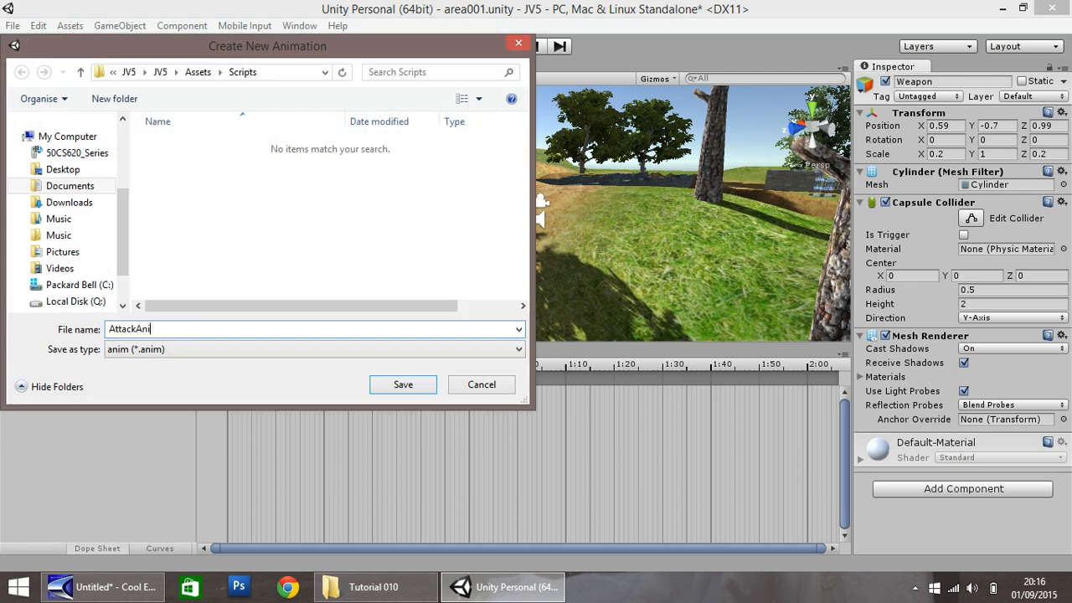
pyautogui.write('mation')
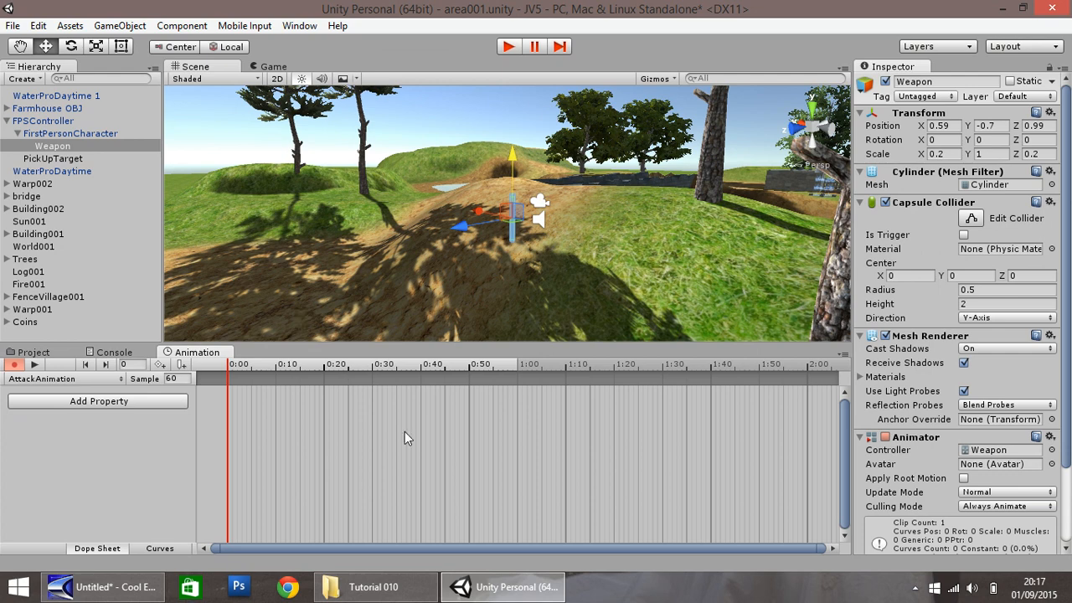
pyautogui.moveTo(521, 233)
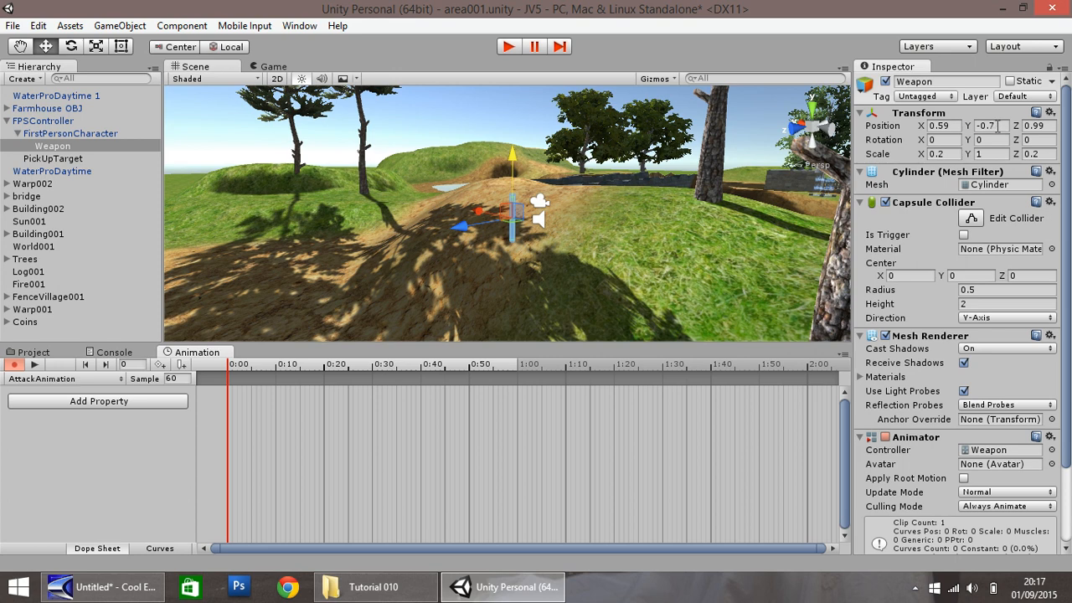
# - Add a Transform Position track with a keyframe at the clip start
pyautogui.click(992, 124)
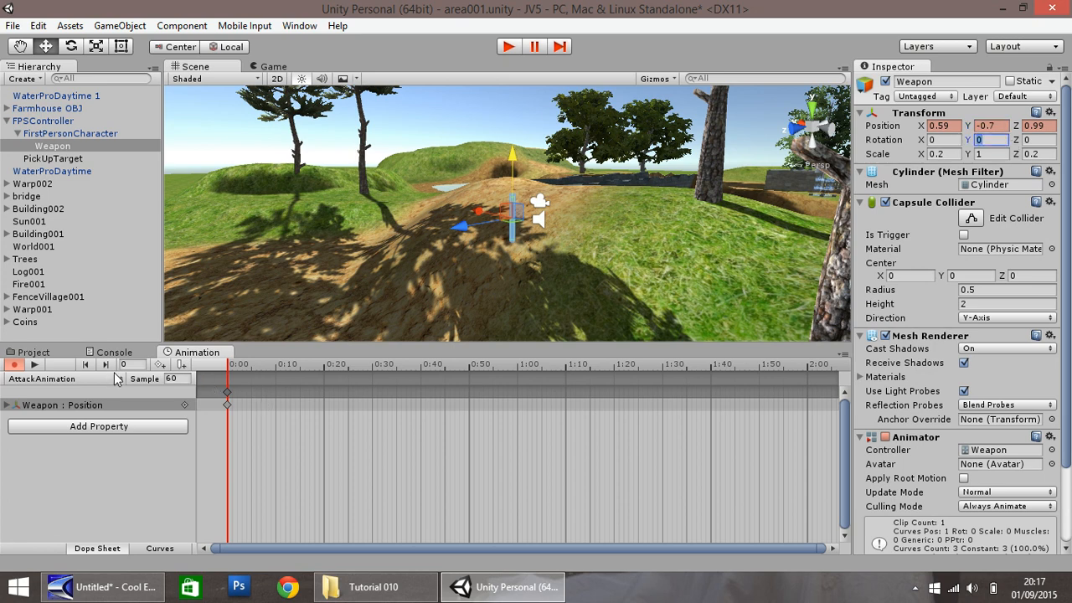
pyautogui.moveTo(241, 392)
pyautogui.write('10')
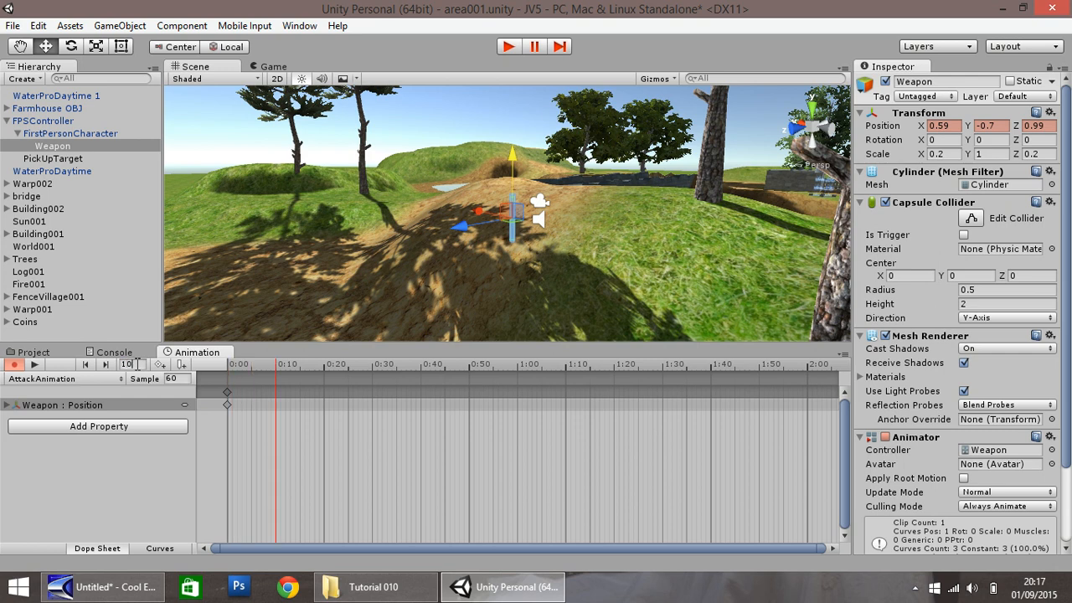
pyautogui.moveTo(535, 267)
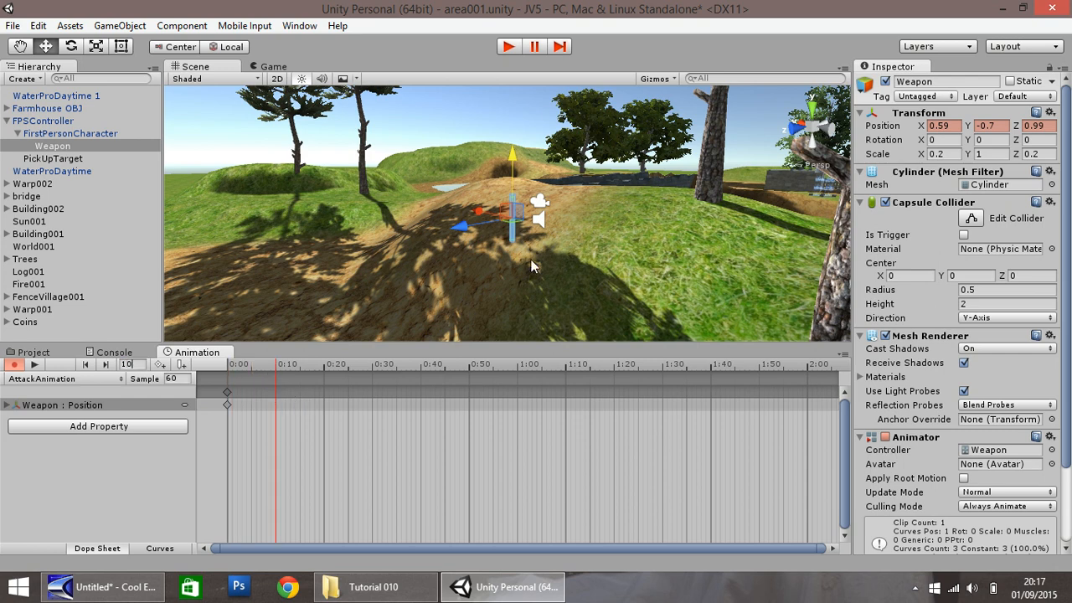
pyautogui.moveTo(516, 216)
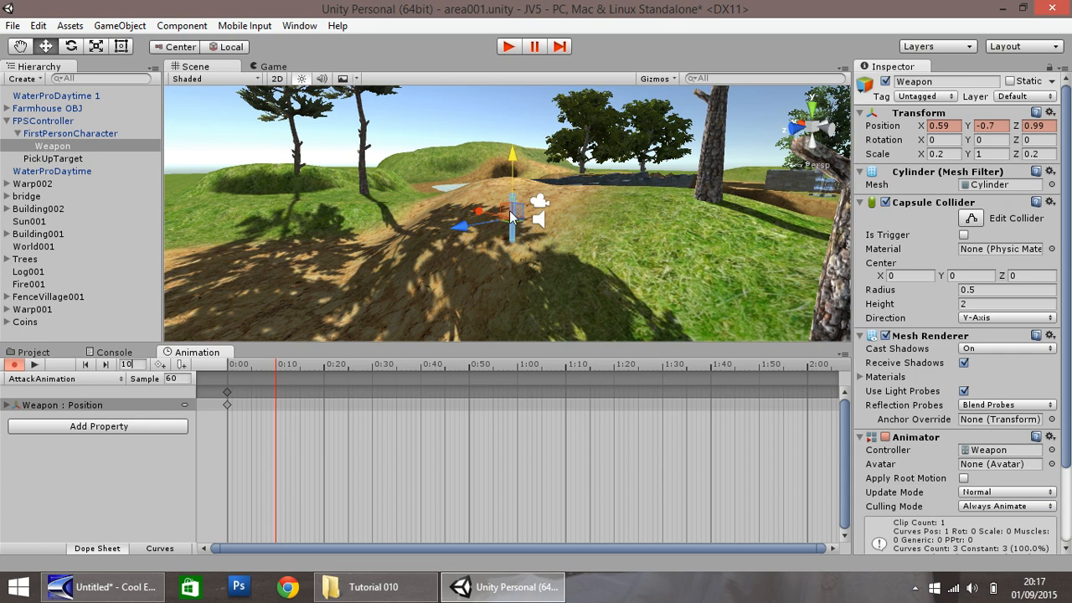
pyautogui.moveTo(318, 201)
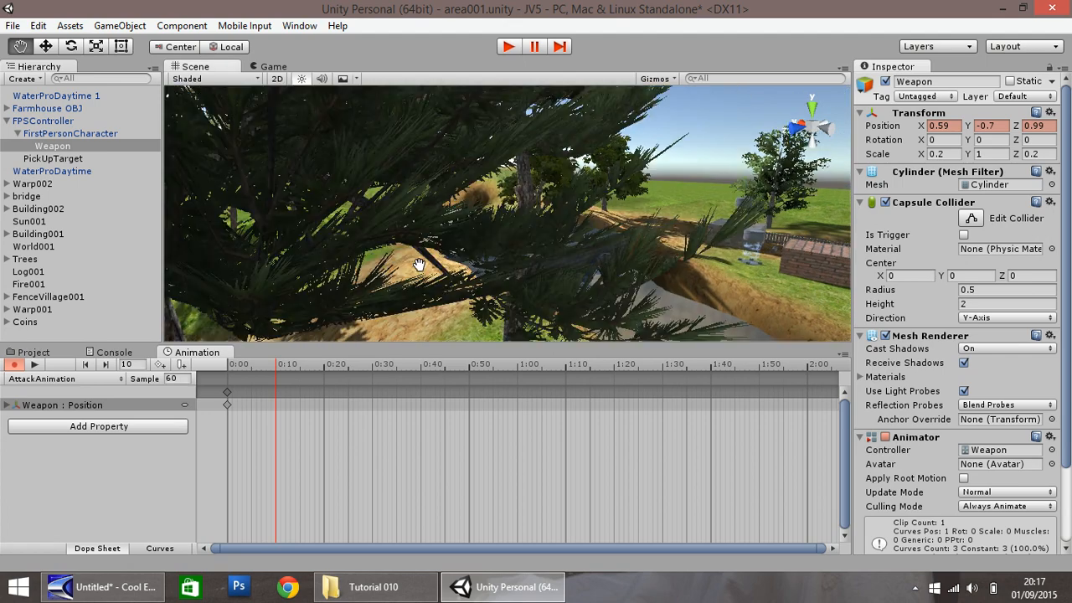
# - Orbit the Scene view to frame the Weapon gizmo near the farmhouse
pyautogui.moveTo(419, 266); pyautogui.dragTo(322, 249)
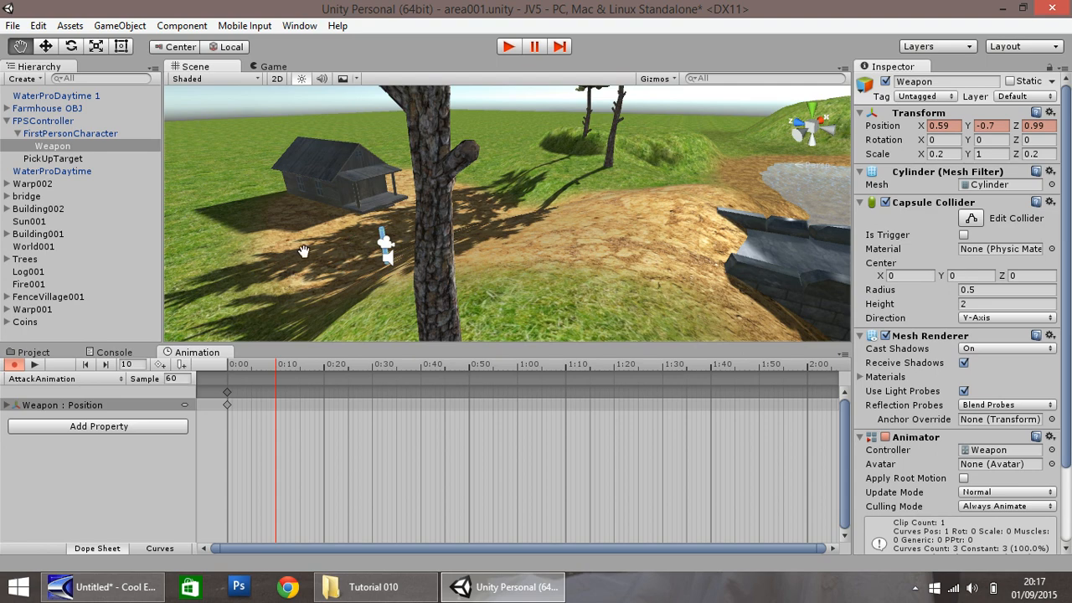
pyautogui.moveTo(305, 251); pyautogui.dragTo(269, 235)
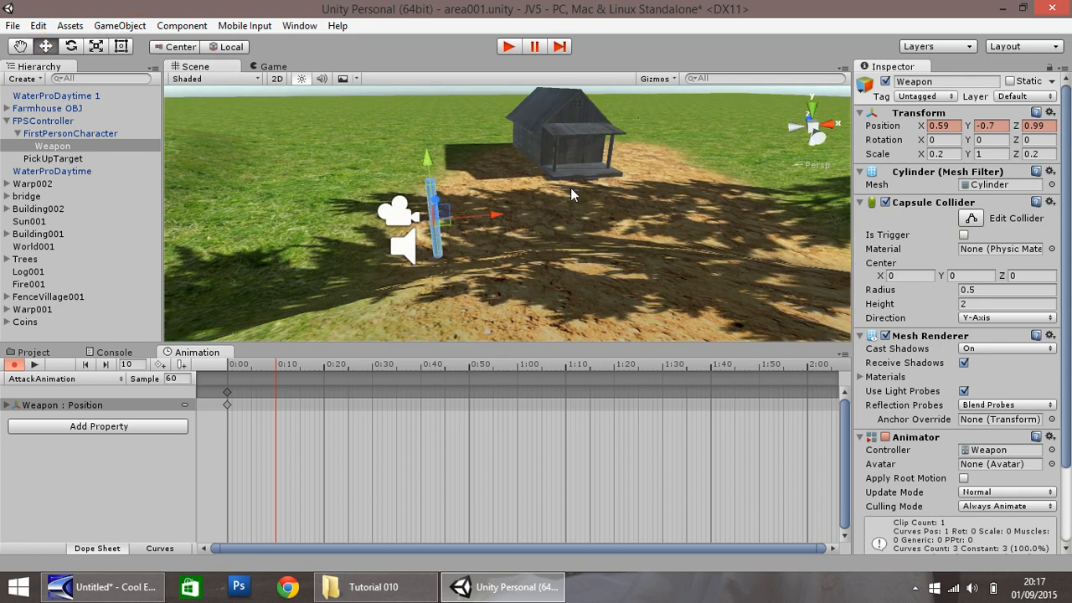
pyautogui.moveTo(711, 191)
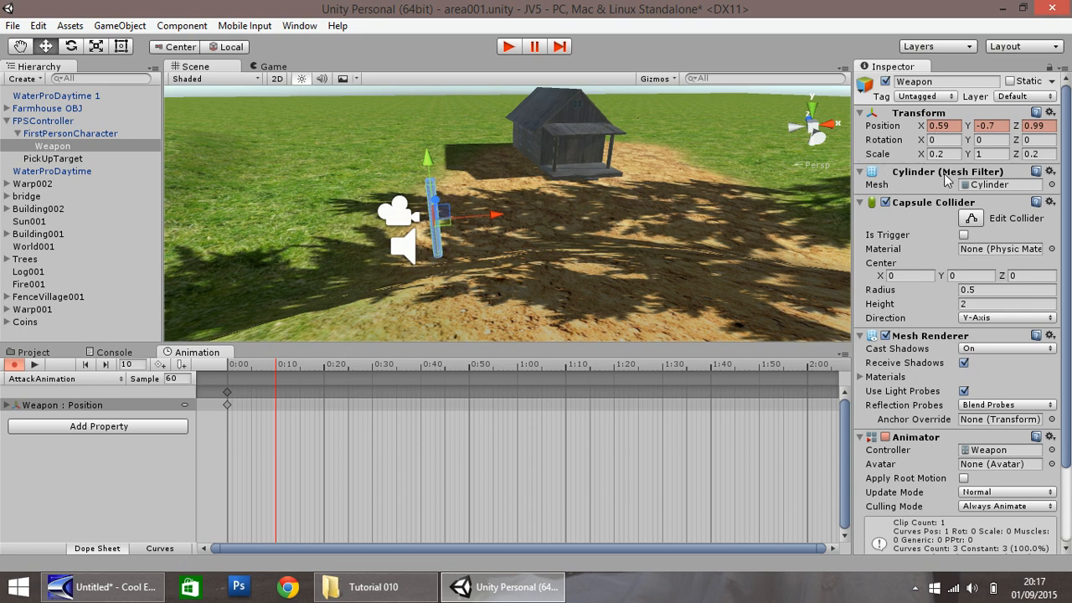
pyautogui.moveTo(54, 54)
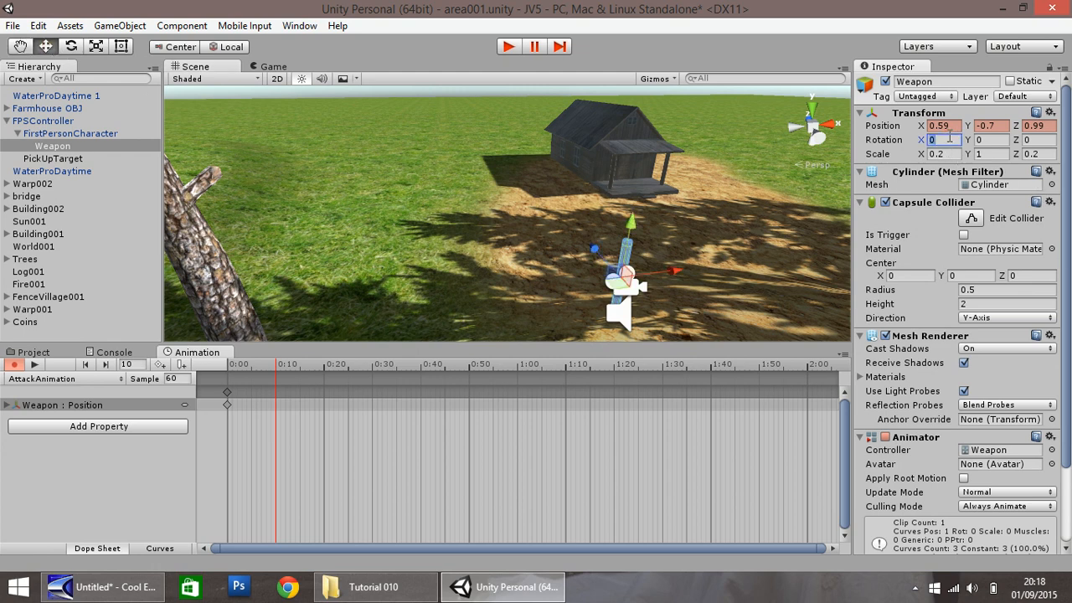
# - Key the Weapon's swing pose with Rotation X 20 and Position Y -0.9 at frame 10
pyautogui.write('20')
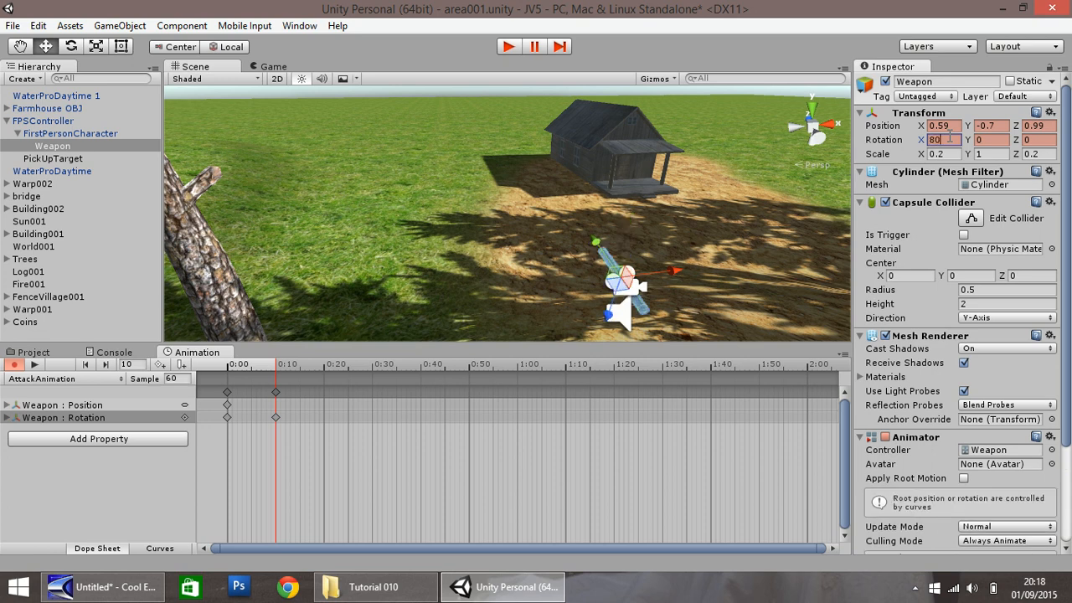
pyautogui.moveTo(490, 339)
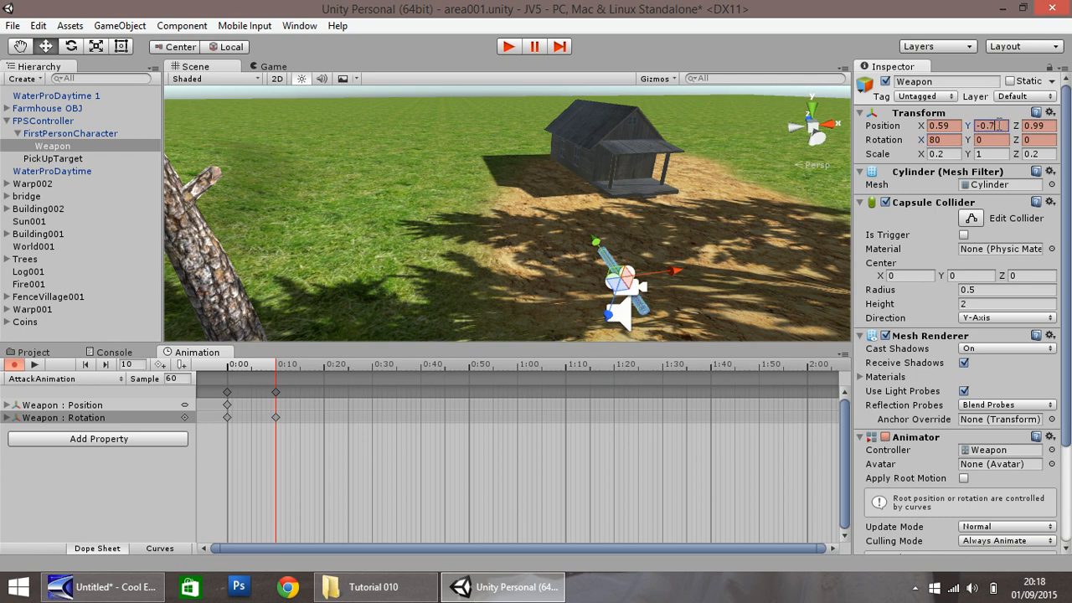
pyautogui.write('-0.9')
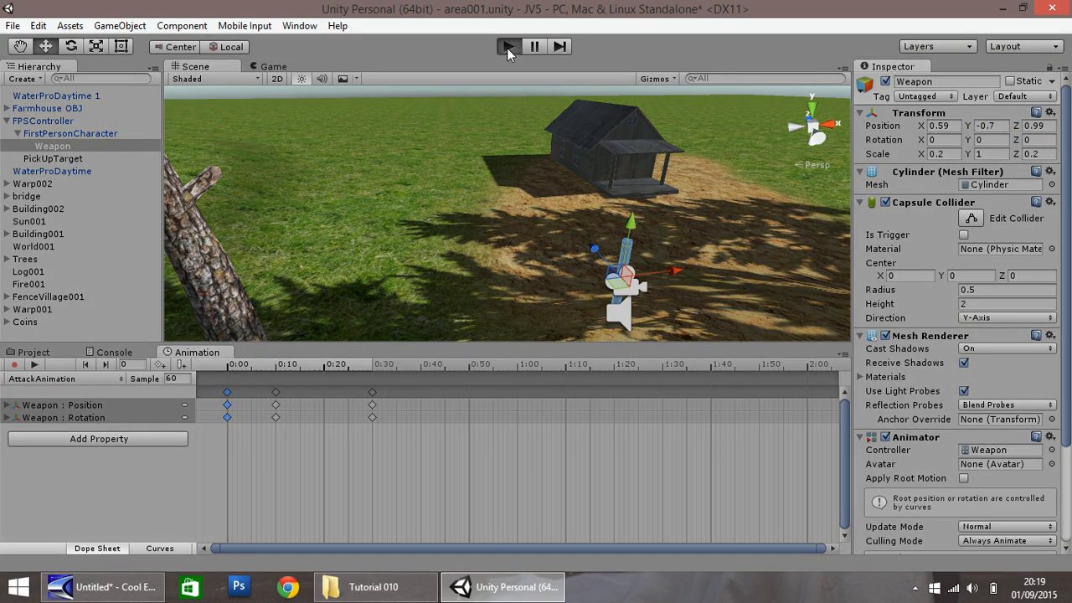
# - Run the scene in play mode to try out the finished three-key swing clip
pyautogui.click(510, 47)
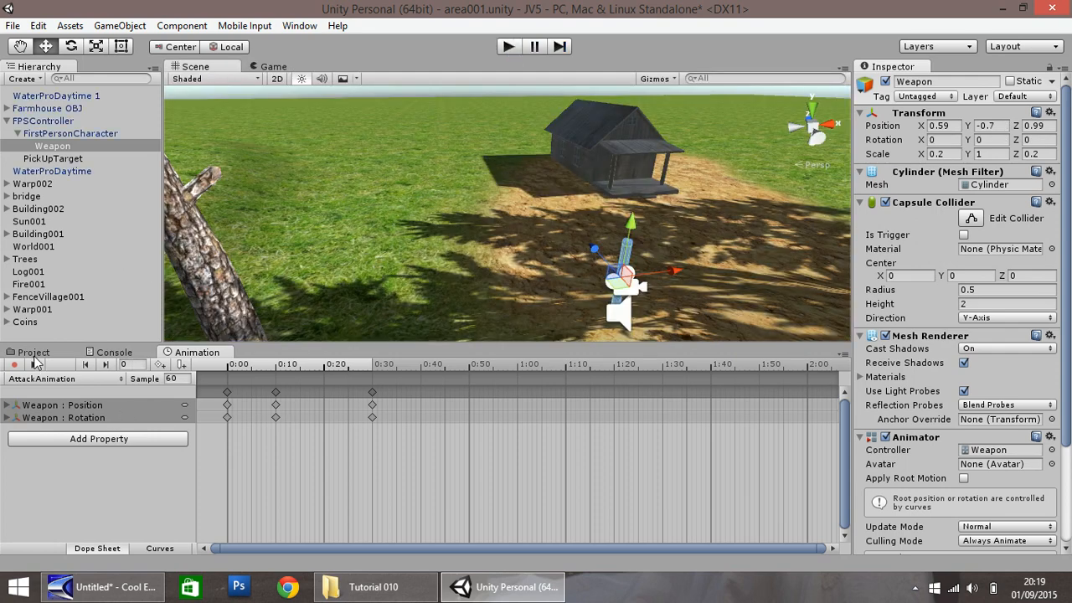
pyautogui.moveTo(27, 352)
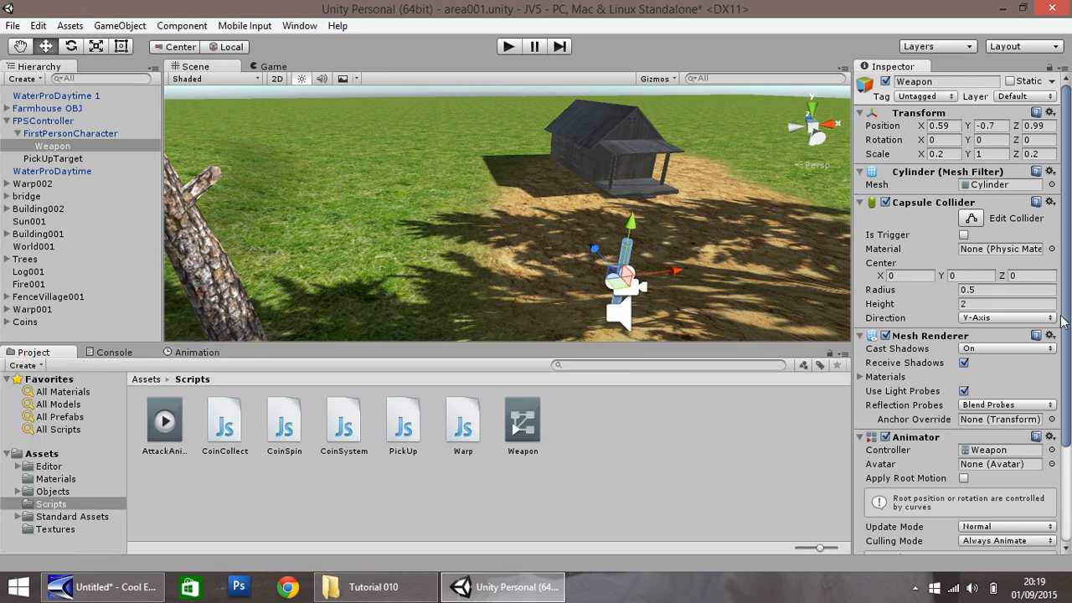
# - Remove the existing Animator component from the Weapon object
pyautogui.scroll(-3)
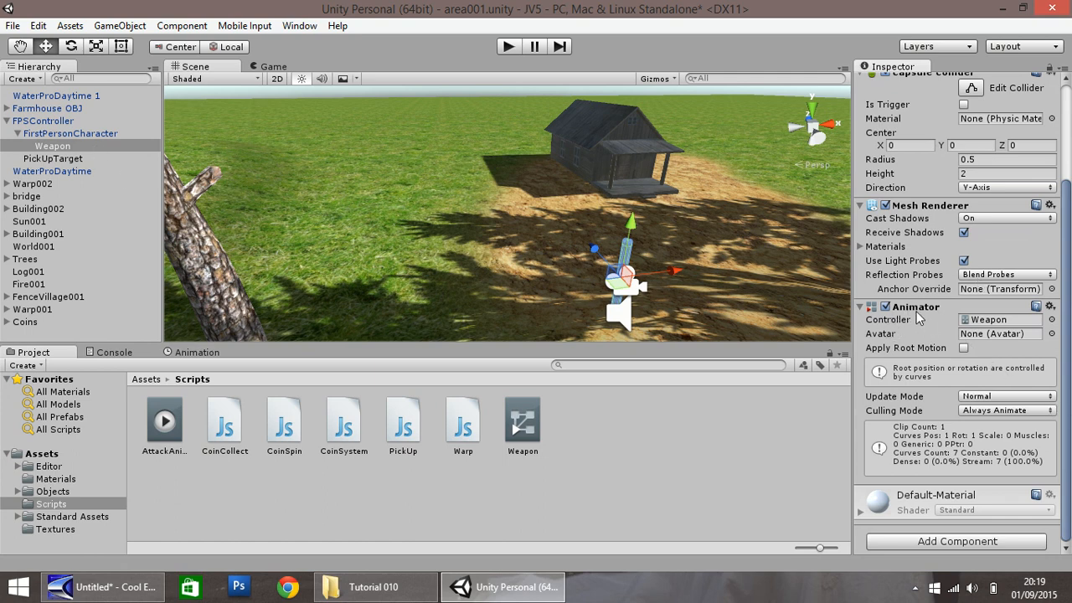
pyautogui.rightClick(1052, 306)
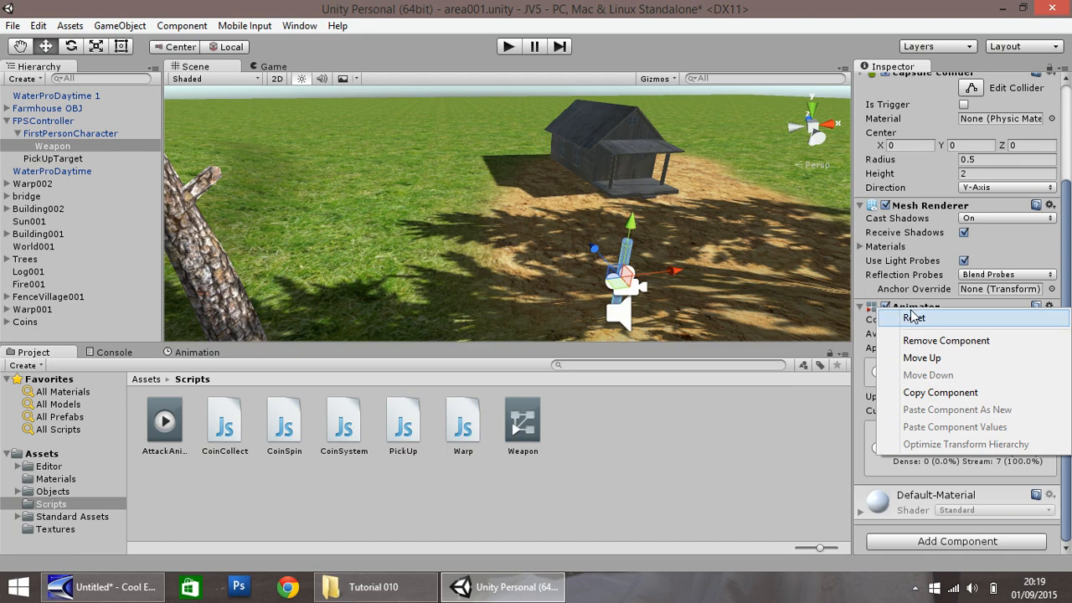
pyautogui.moveTo(928, 345)
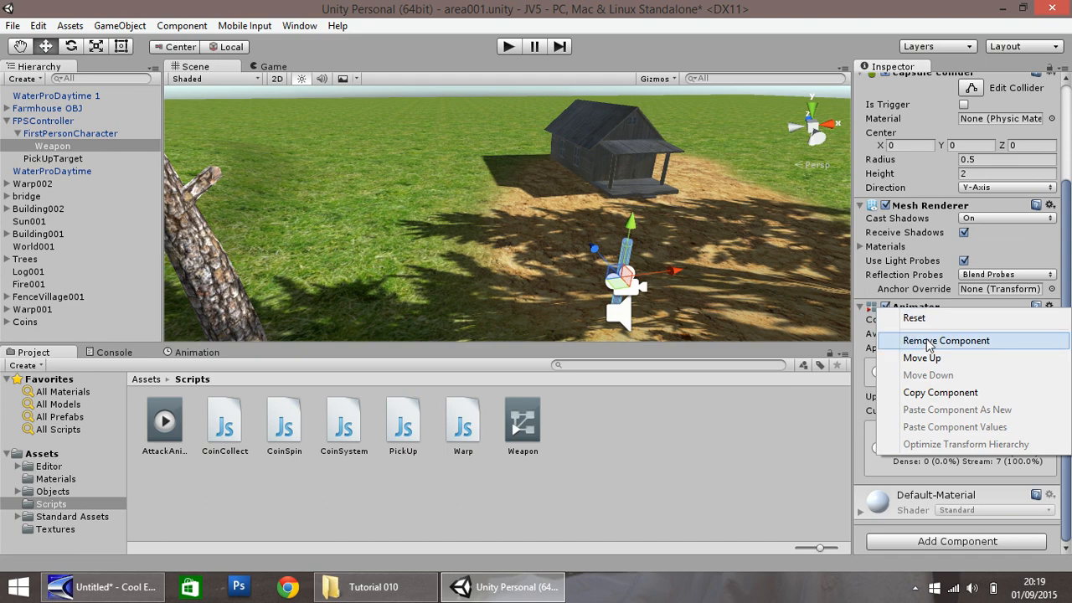
pyautogui.click(947, 340)
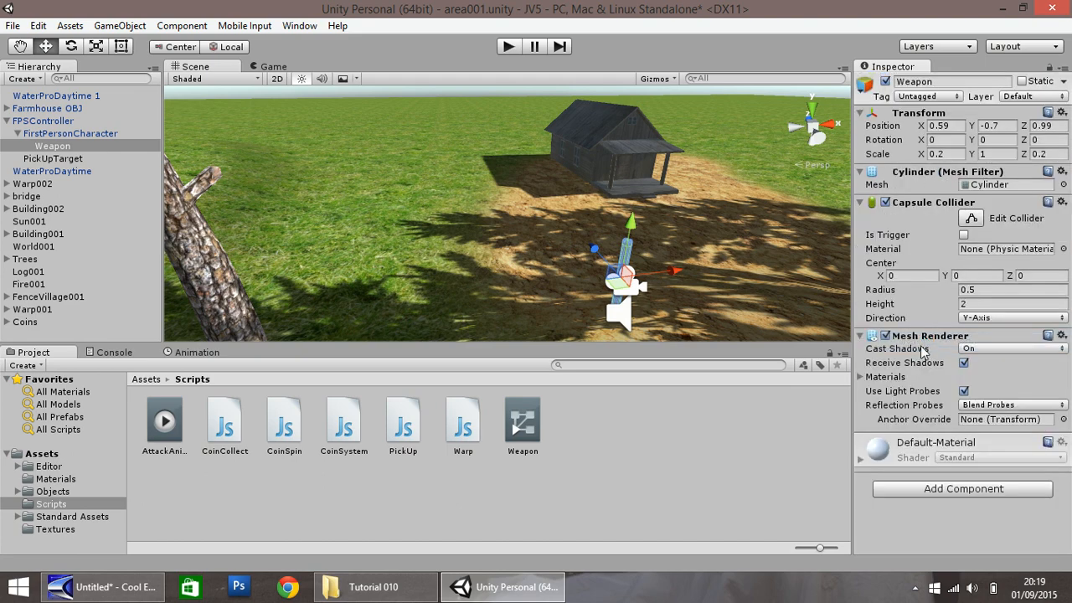
# - Add a Miscellaneous > Animation component to Weapon, clip slot still empty
pyautogui.click(962, 489)
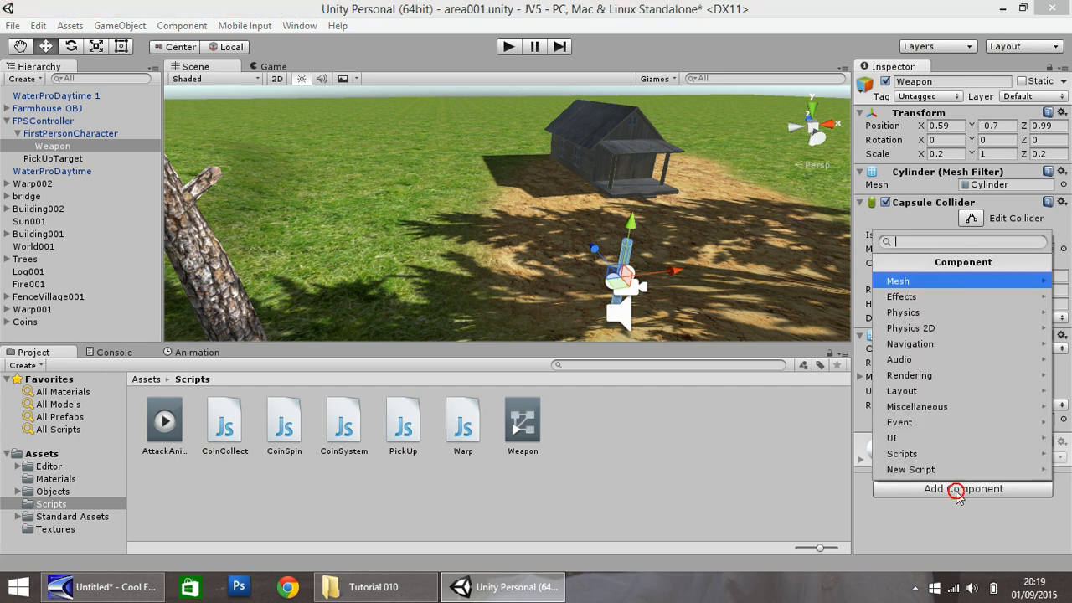
pyautogui.moveTo(918, 407)
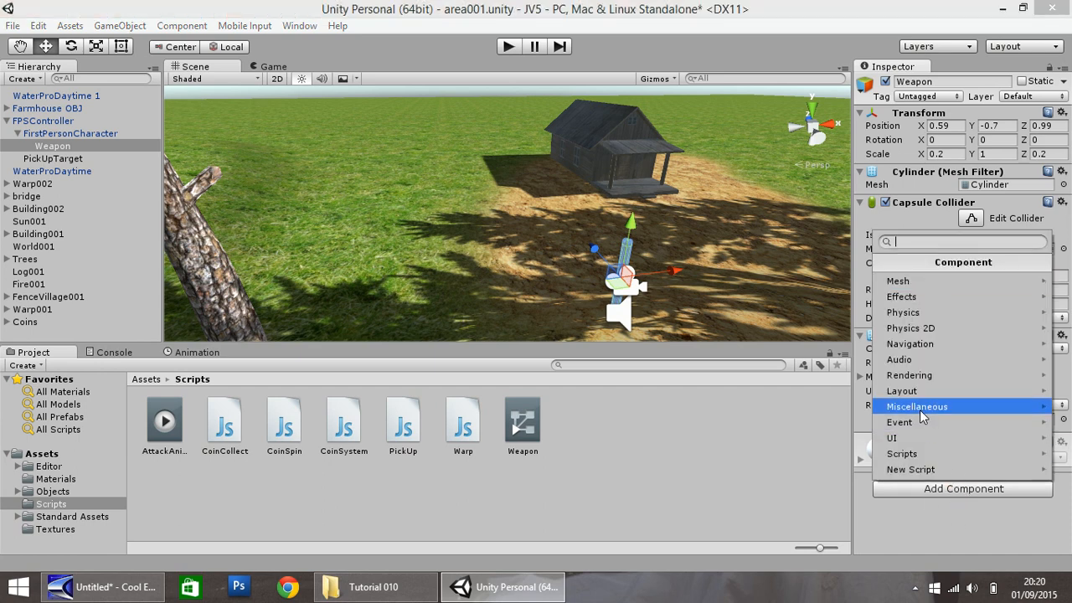
pyautogui.click(918, 407)
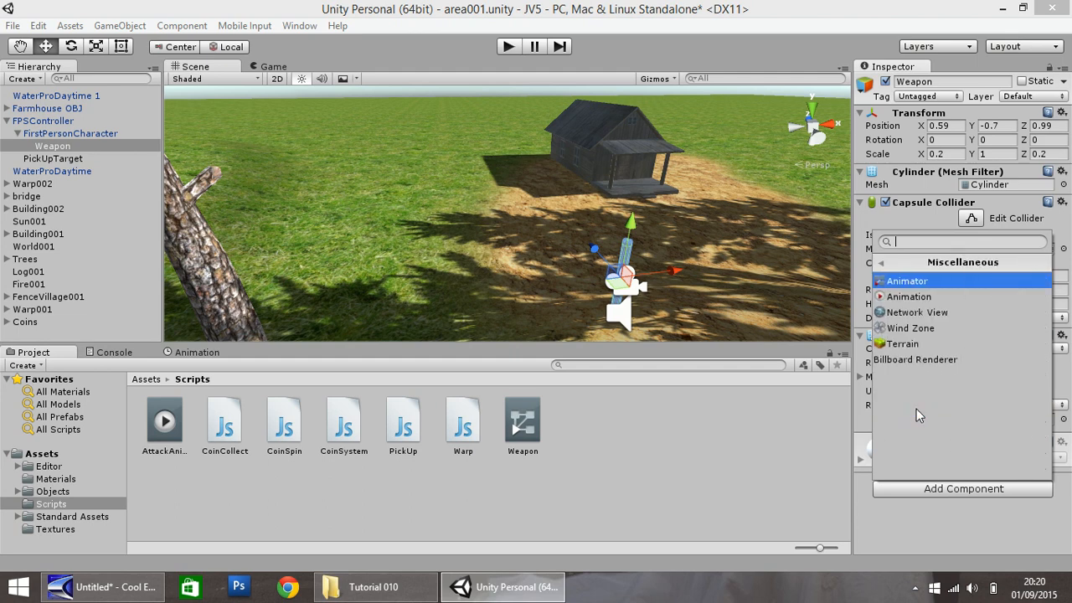
pyautogui.moveTo(916, 288)
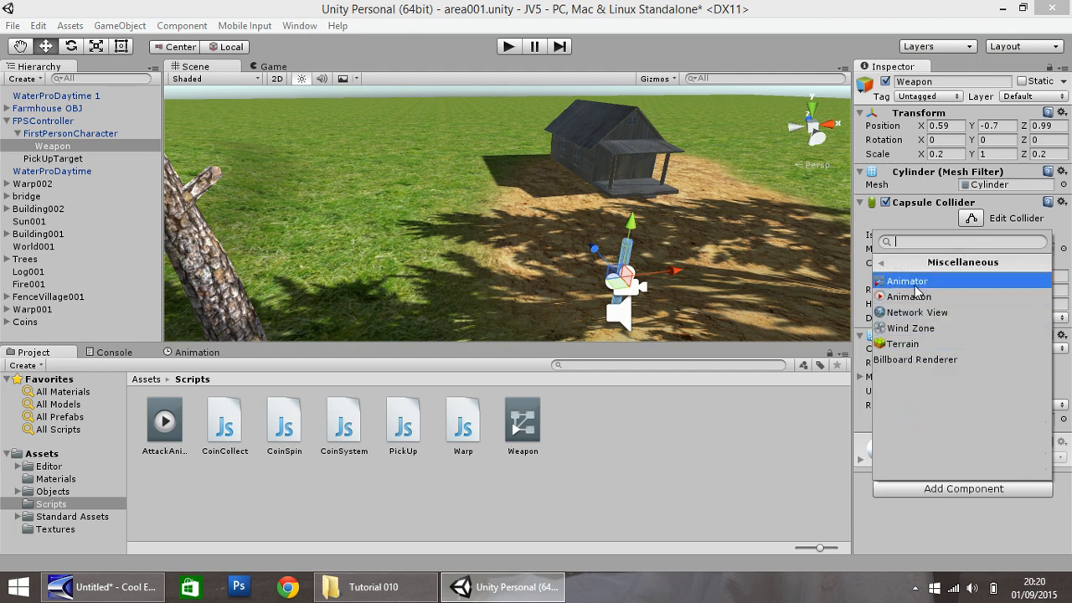
pyautogui.moveTo(922, 286)
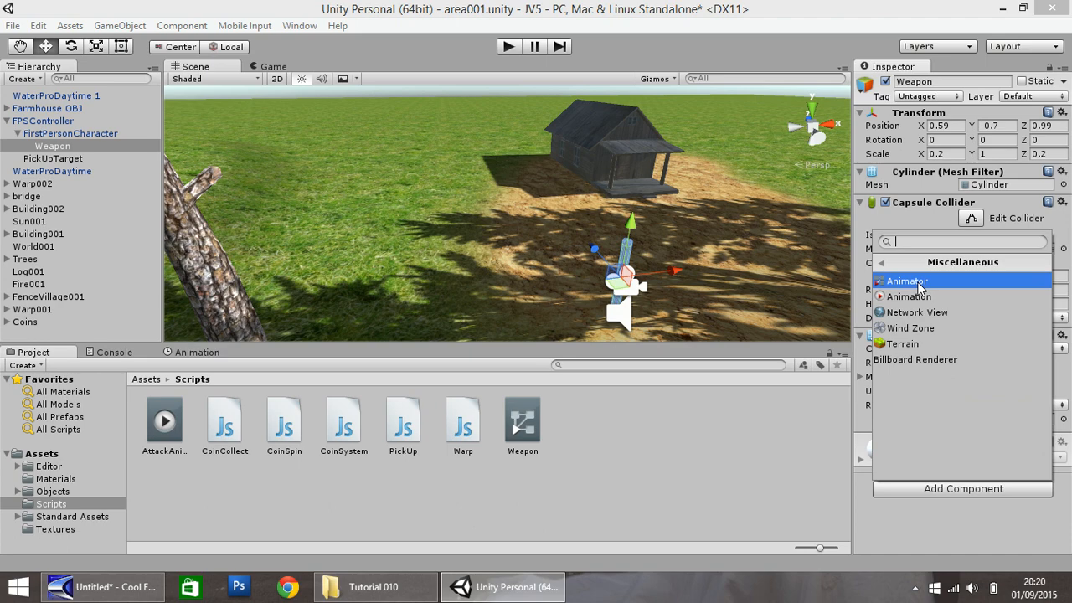
pyautogui.moveTo(908, 296)
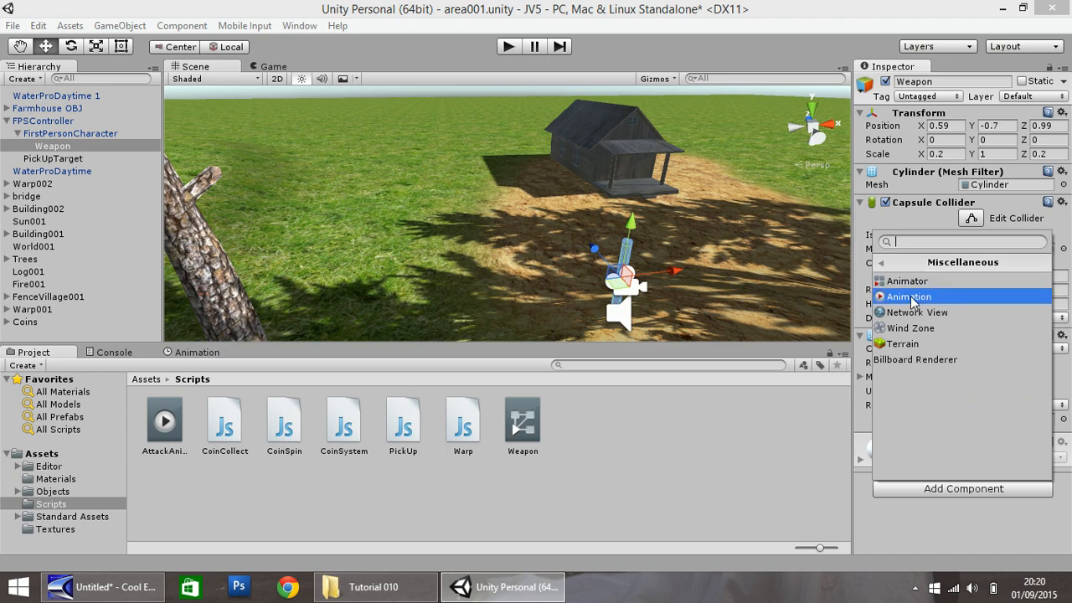
pyautogui.click(909, 296)
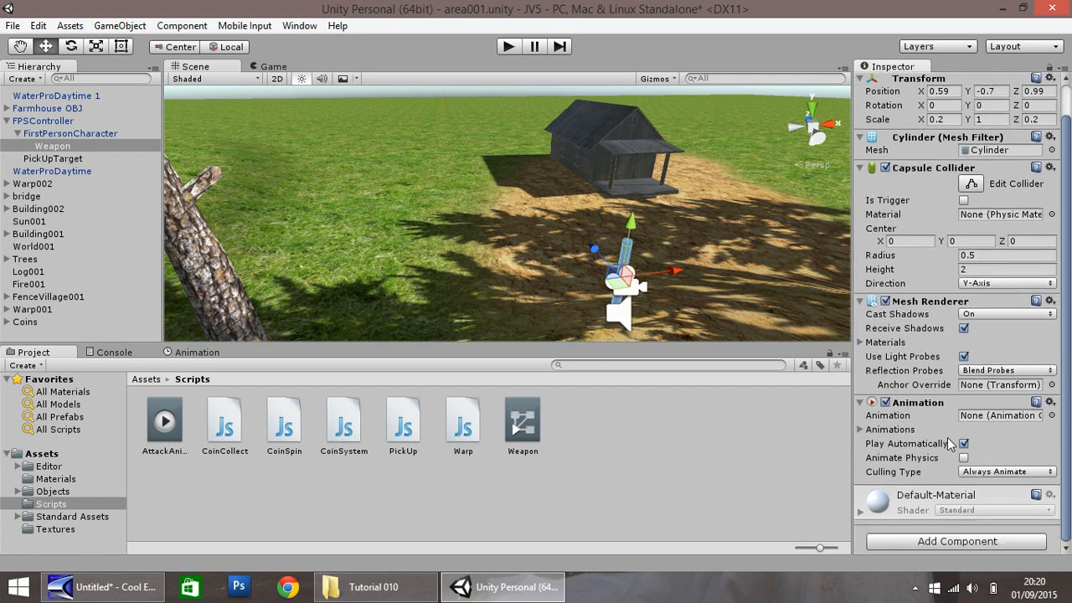
pyautogui.moveTo(921, 451)
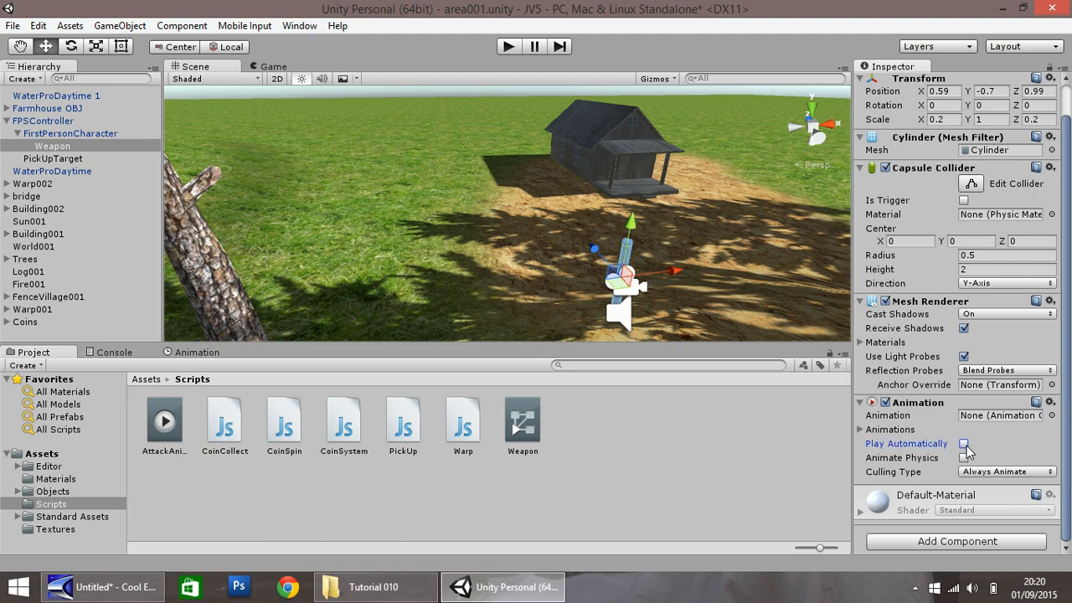
# - Switch off Play Automatically on Weapon's Animation component and run a quick play test
pyautogui.click(965, 442)
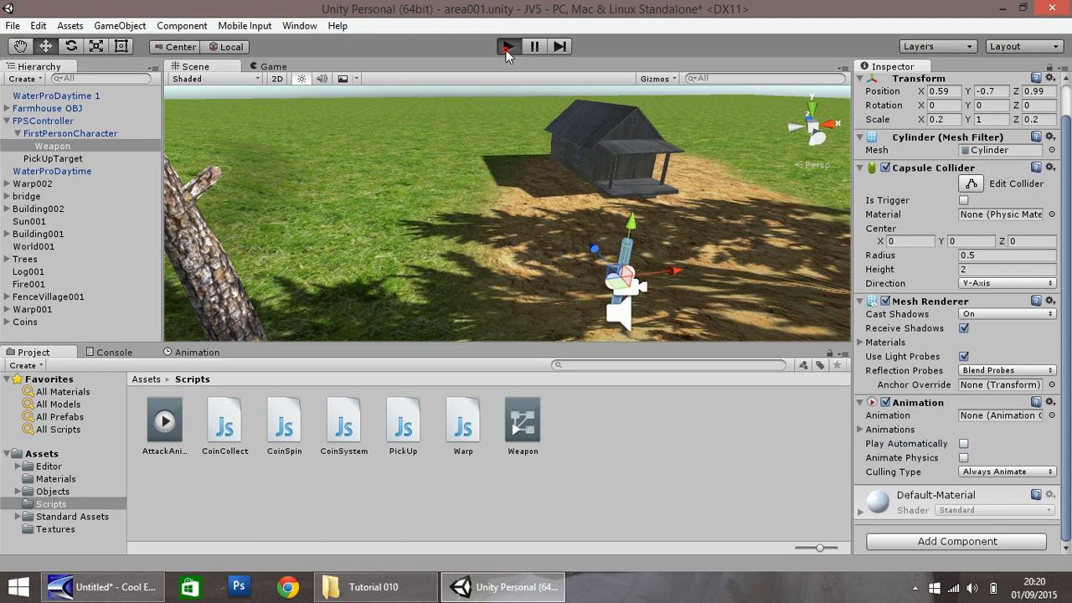
pyautogui.click(509, 47)
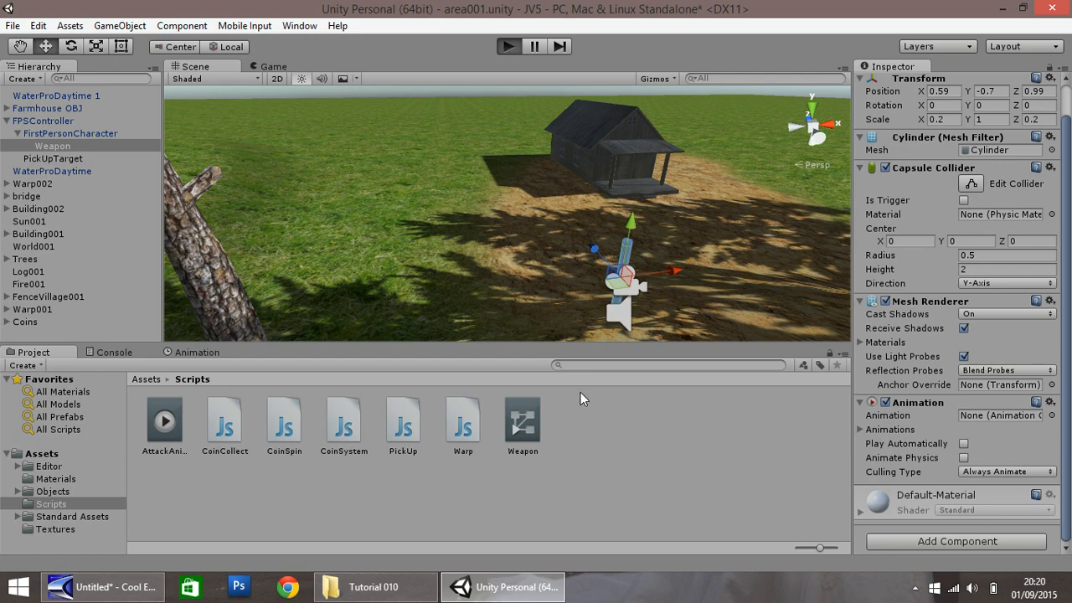
pyautogui.click(509, 47)
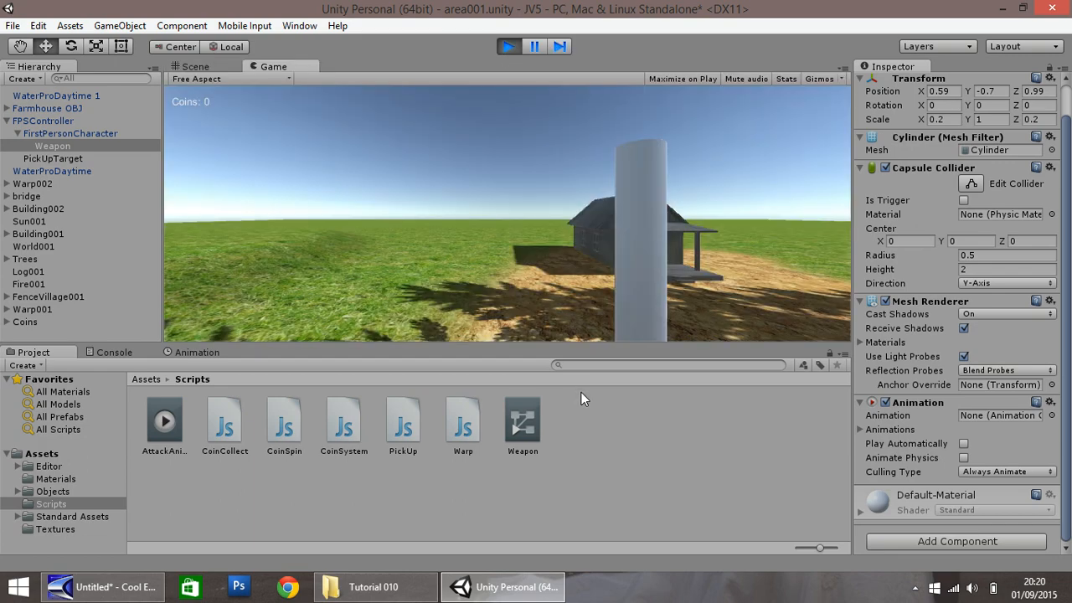
pyautogui.click(510, 47)
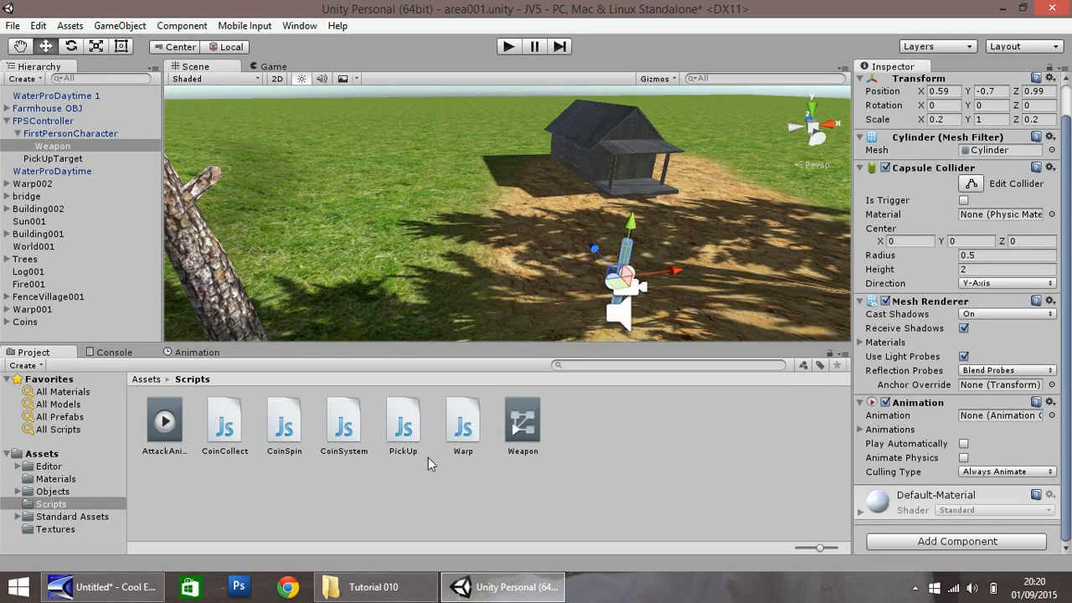
pyautogui.moveTo(635, 485)
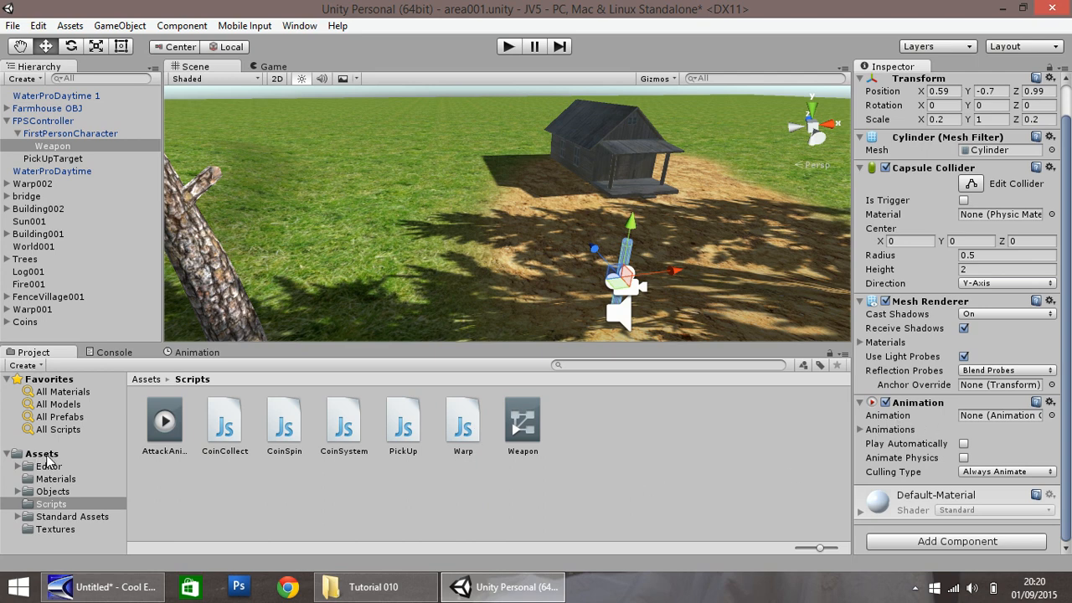
# - Inspect the AttackAnimation clip and reselect Weapon to assign it to the Animation slot
pyautogui.click(164, 421)
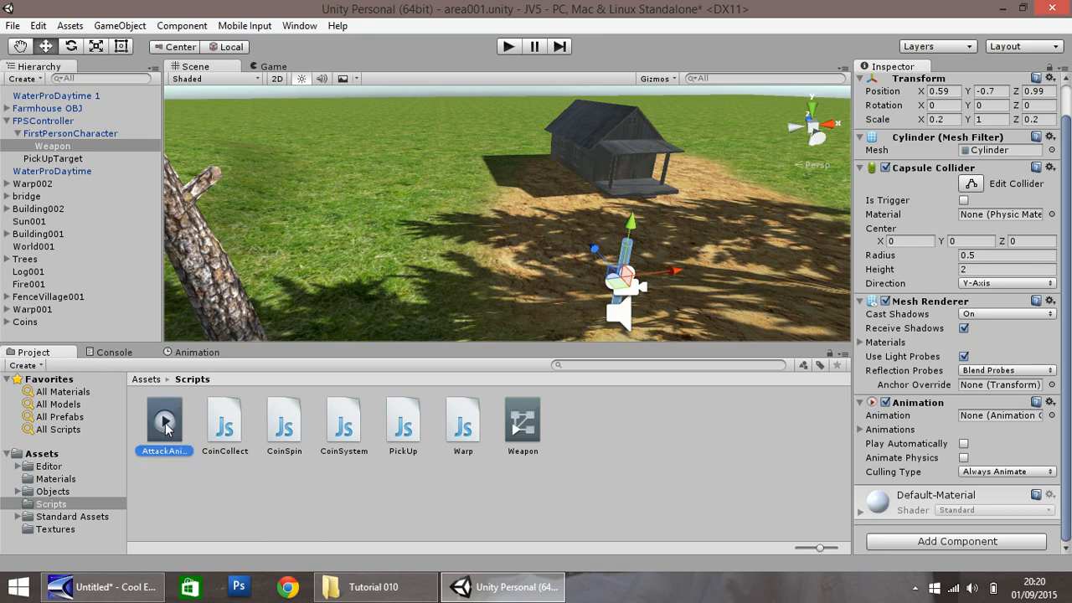
pyautogui.click(164, 419)
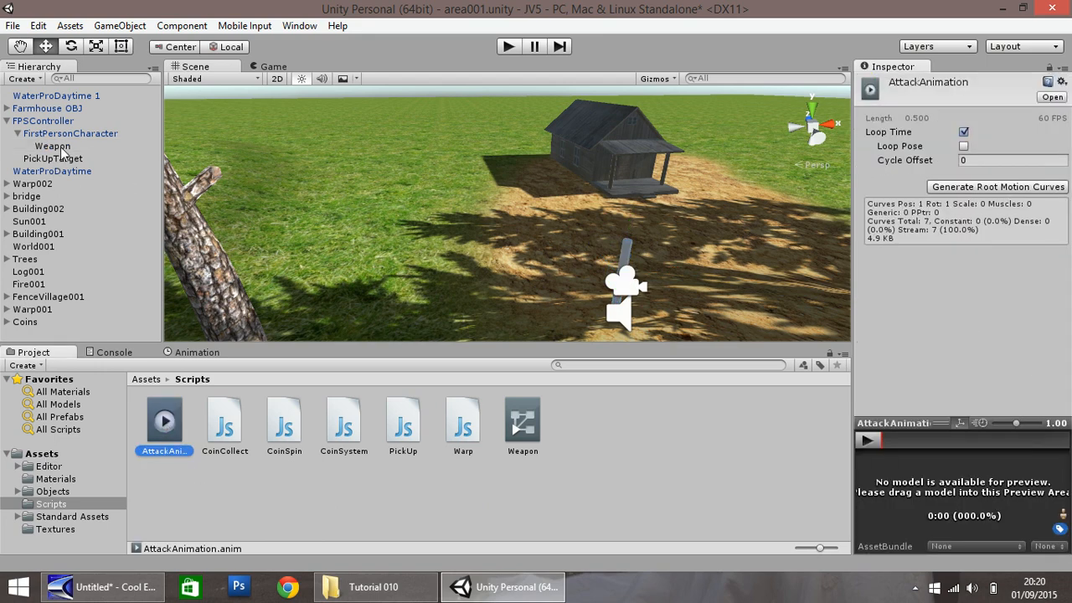
pyautogui.click(53, 146)
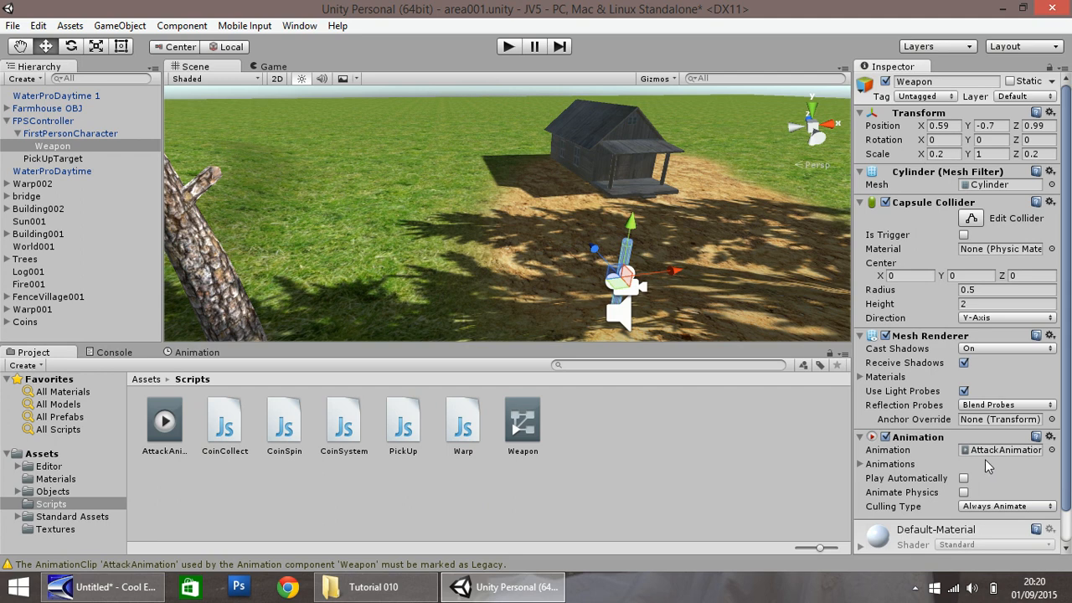
pyautogui.moveTo(696, 327)
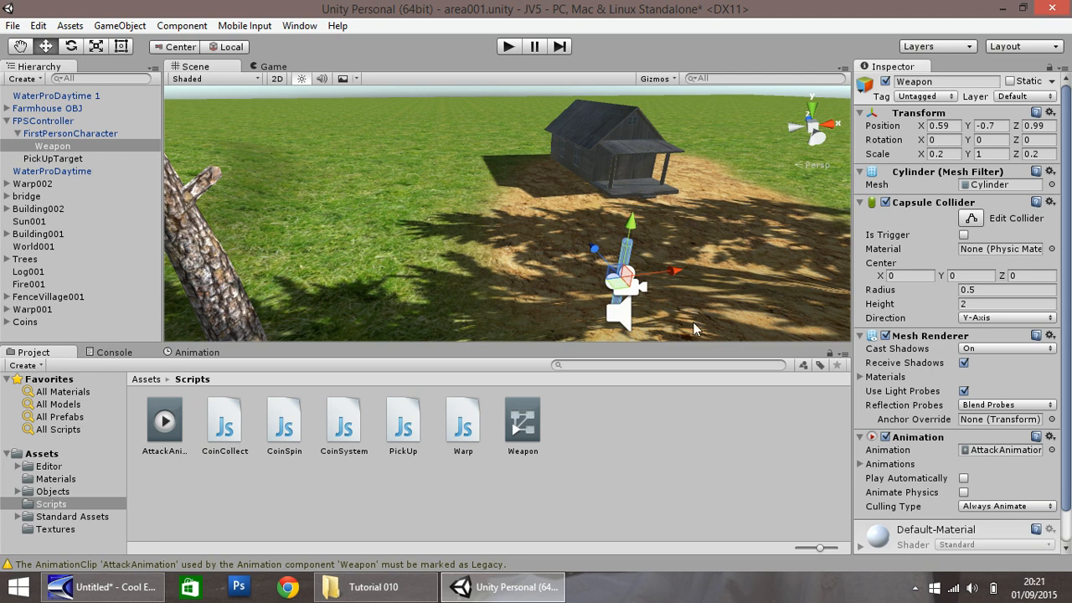
pyautogui.moveTo(757, 382)
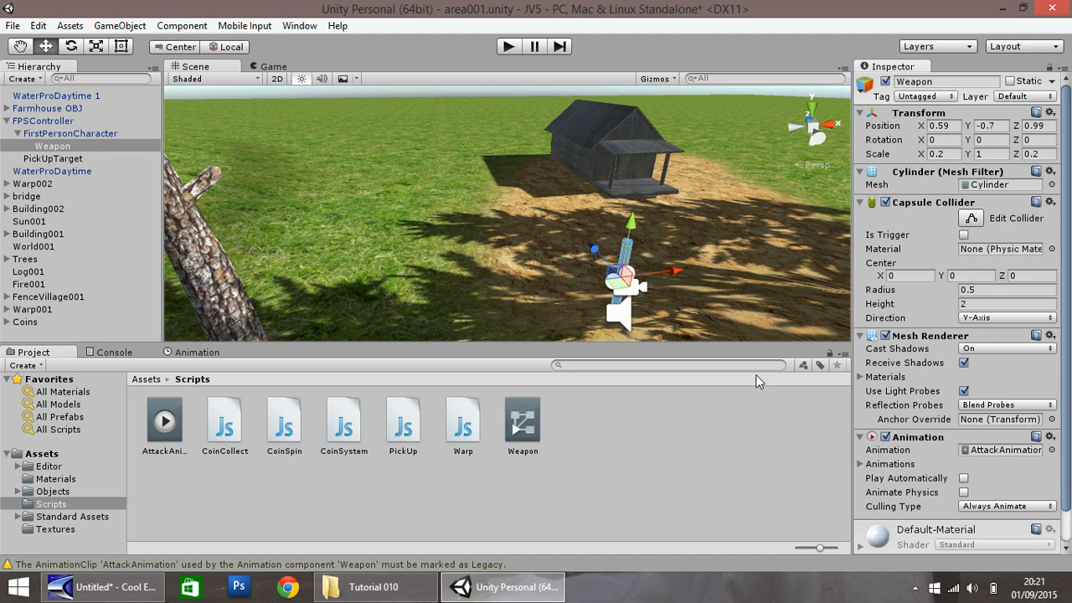
pyautogui.moveTo(97, 506)
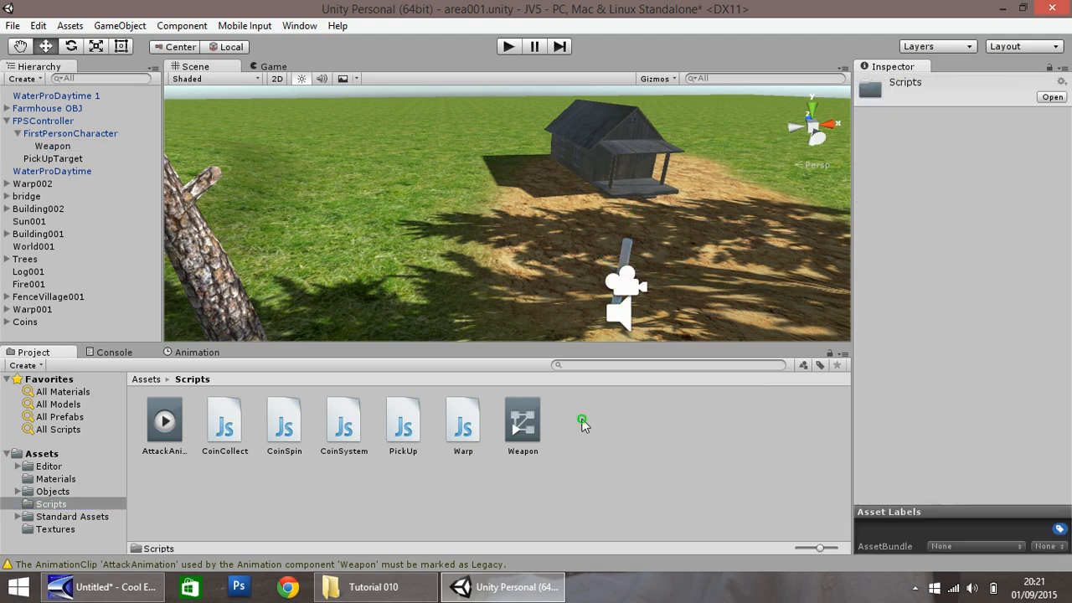
# - Create a new Javascript asset in the Scripts folder named AnimateWeapon
pyautogui.rightClick(583, 423)
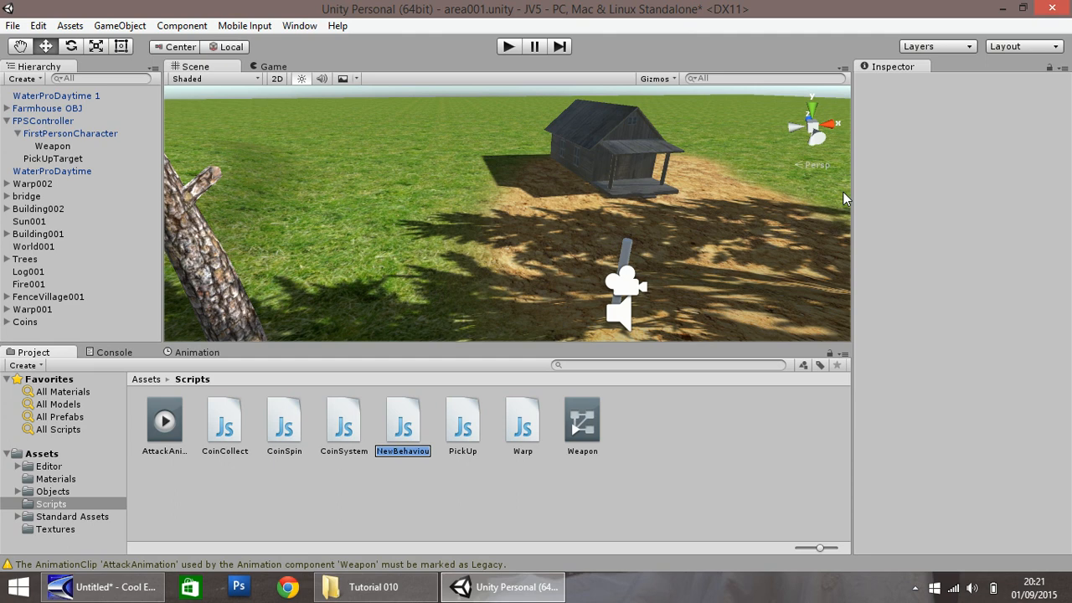
pyautogui.write('Animate')
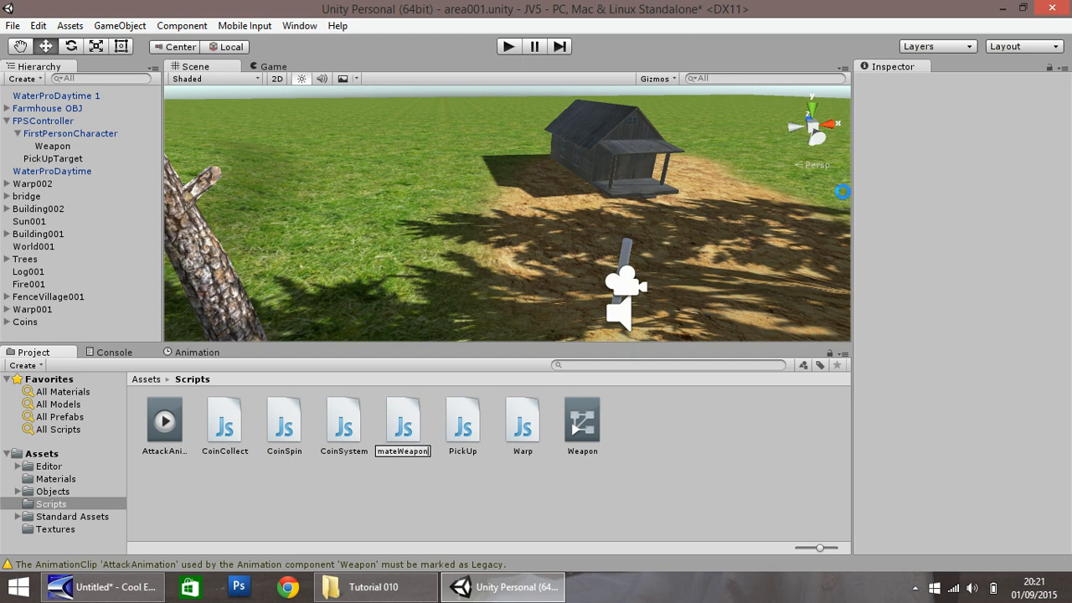
pyautogui.click(164, 422)
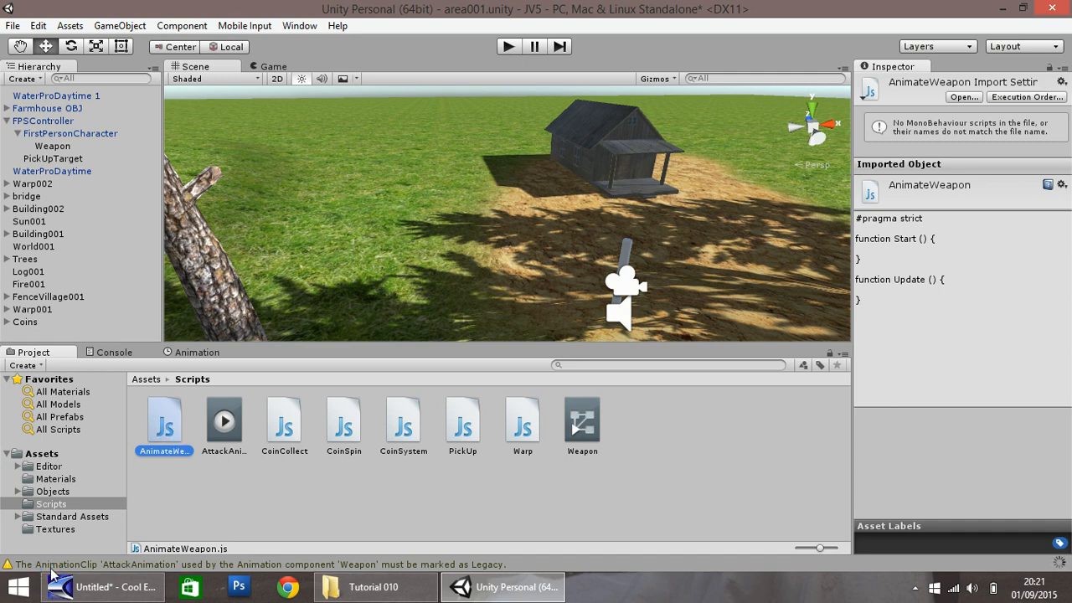
pyautogui.moveTo(501, 568)
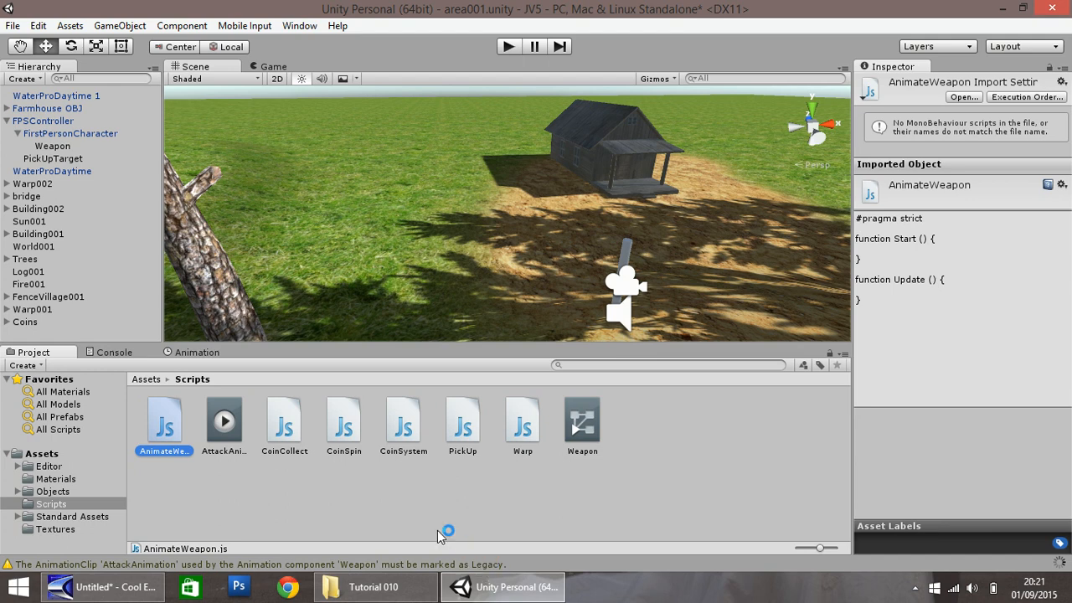
pyautogui.moveTo(384, 499)
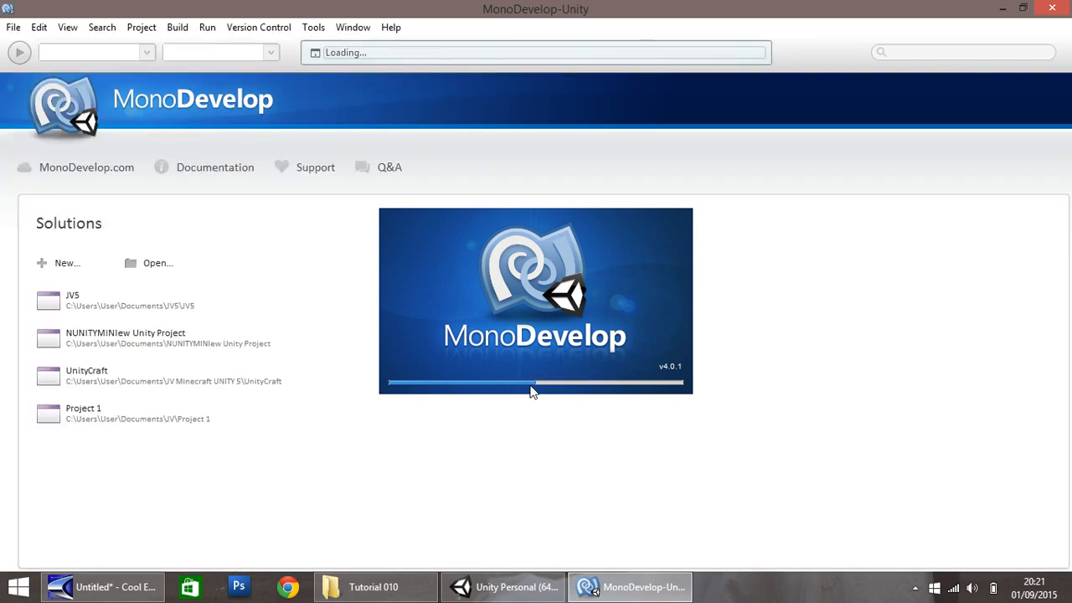
pyautogui.moveTo(528, 409)
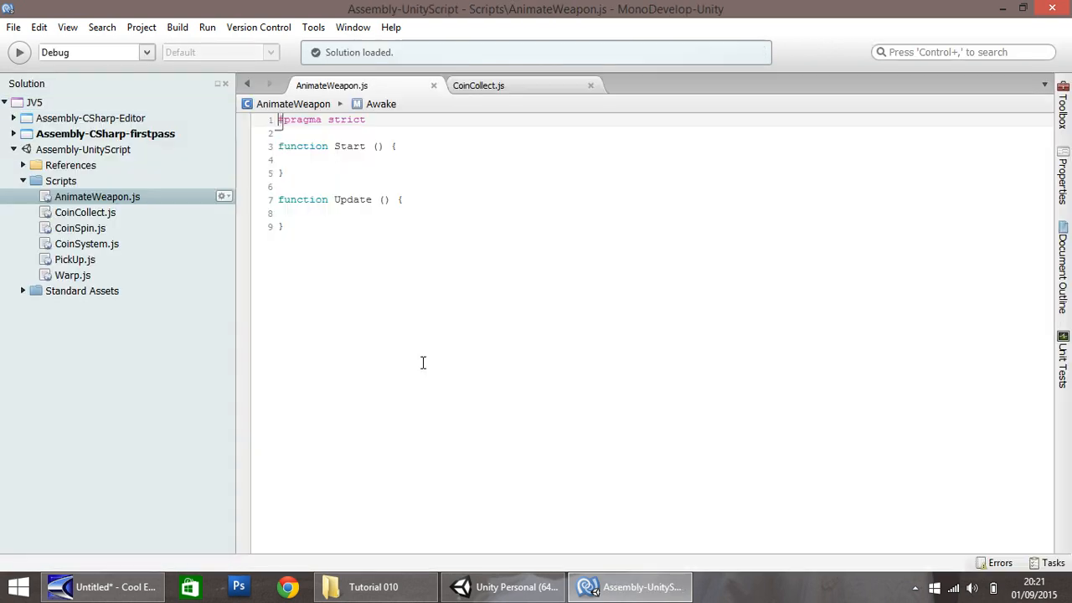
# - Select all of AnimateWeapon's template code so it can be deleted
pyautogui.press('ctrl+a')
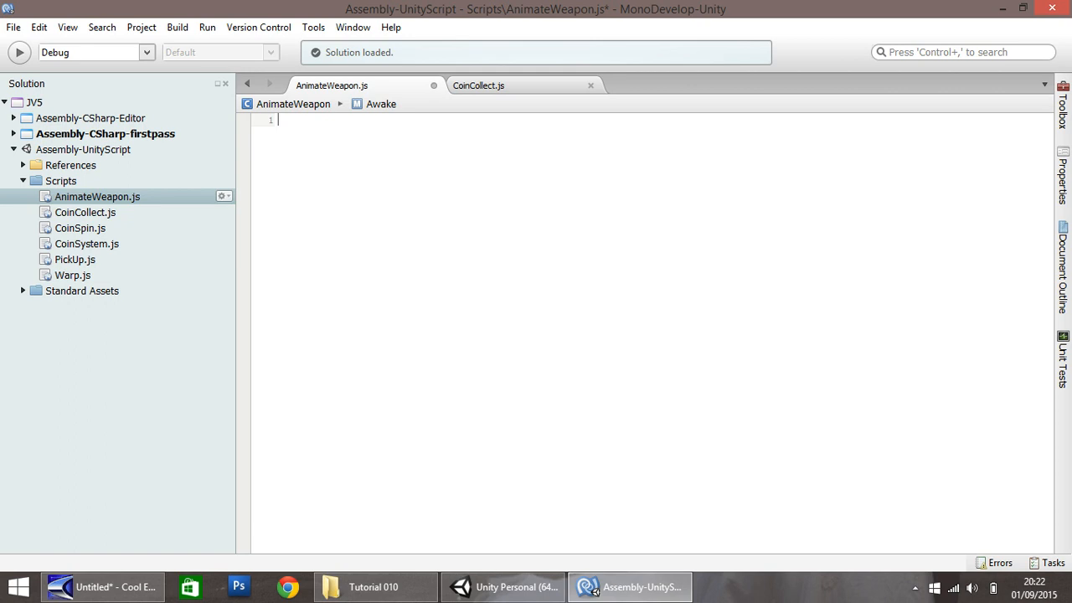
# - Write an empty function Update() { block in AnimateWeapon.js
pyautogui.write('funct')
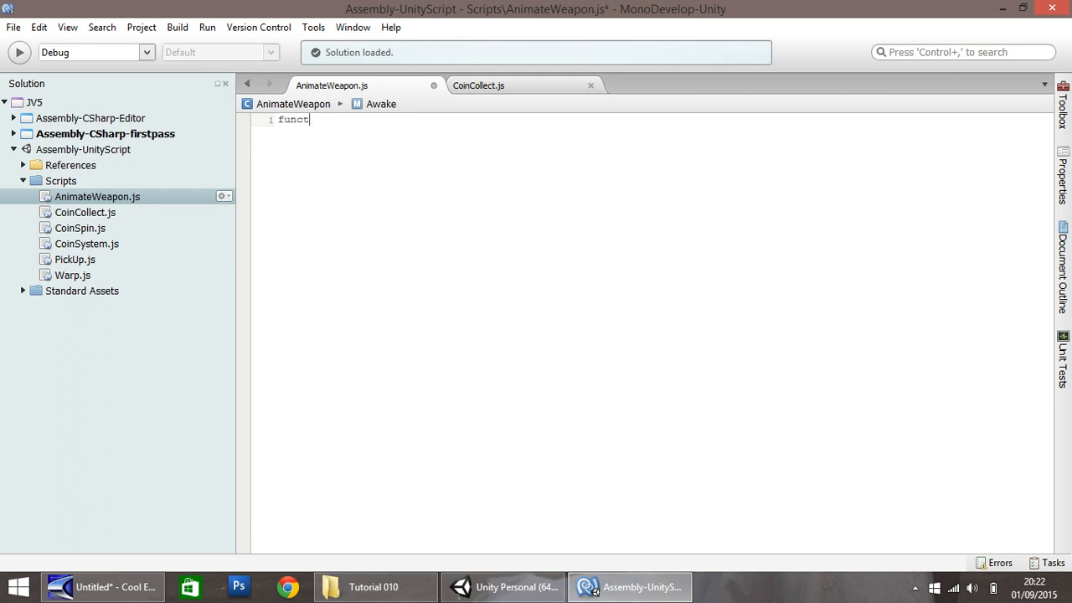
pyautogui.write('ion Upd')
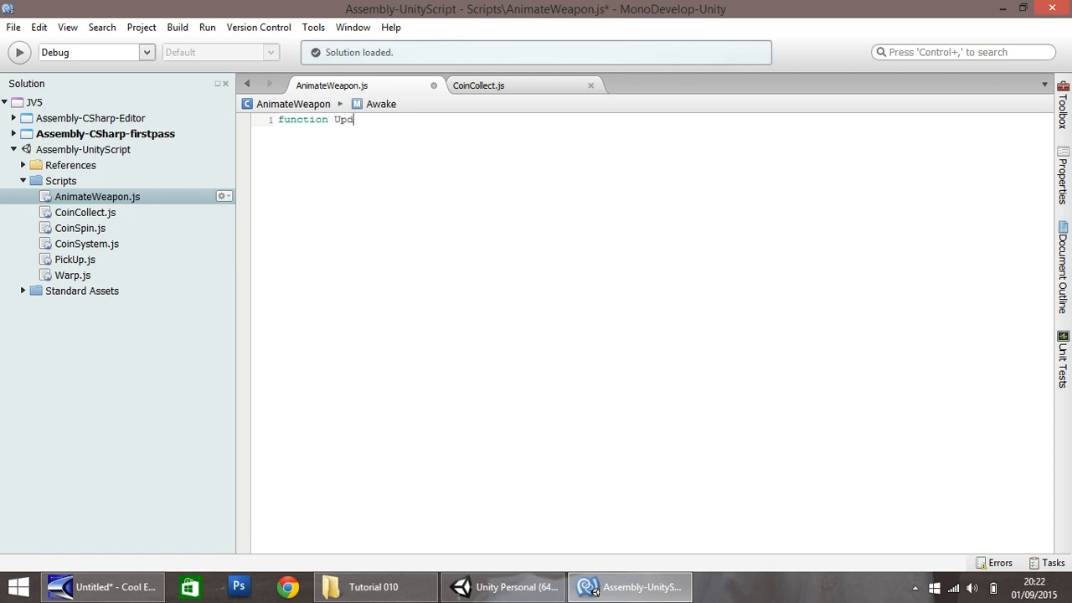
pyautogui.write('ate')
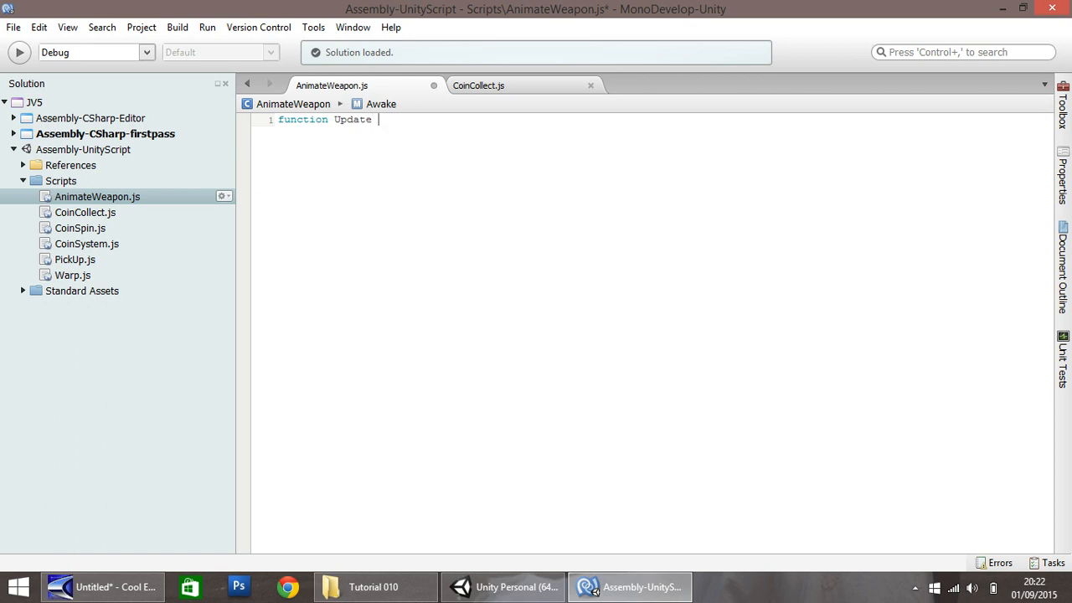
pyautogui.write('() {')
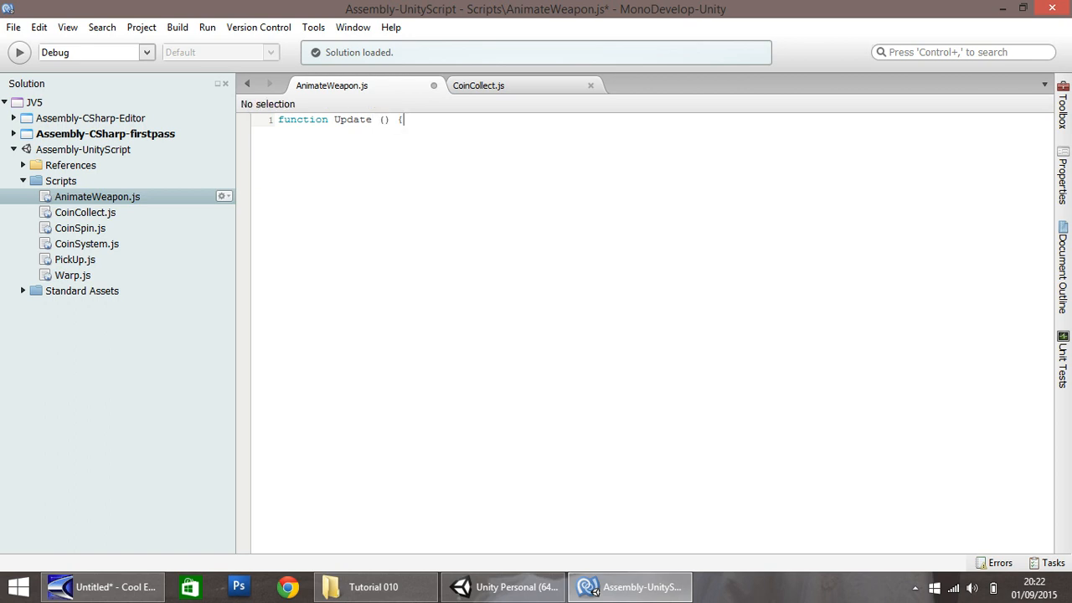
pyautogui.press('Return')
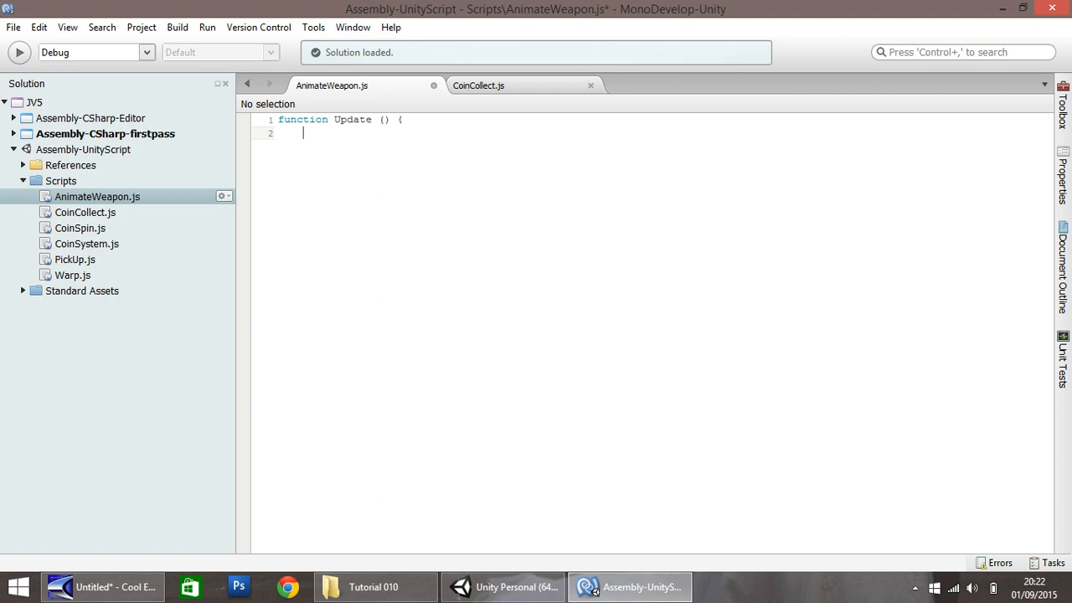
# - Begin if (Input.GetButtonDown, replacing the wrong AnimatorTransitionInfo autocomplete with Input
pyautogui.write('if')
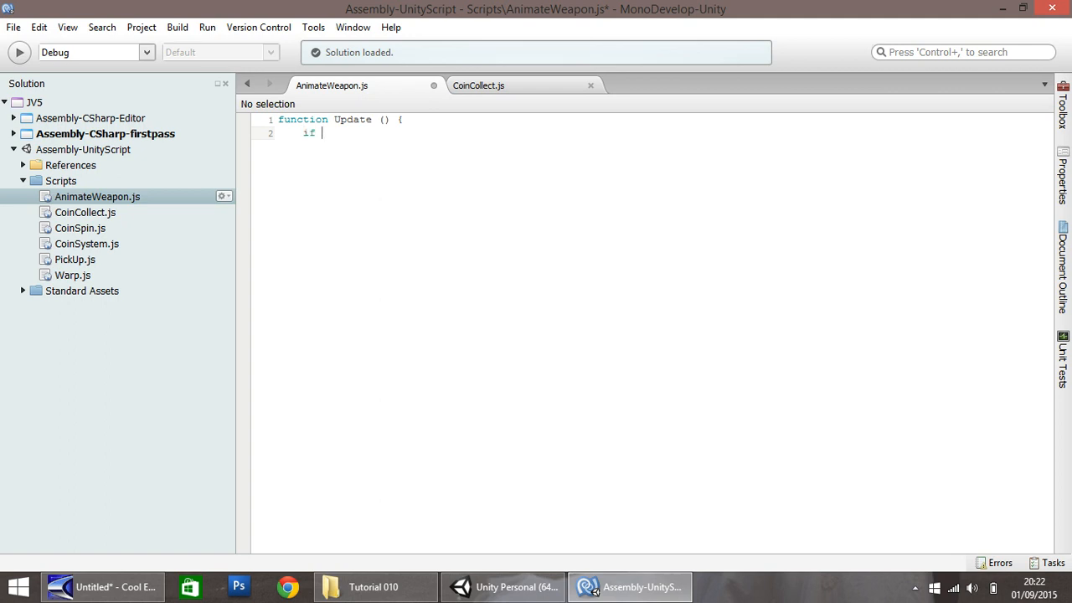
pyautogui.write('(Inpu')
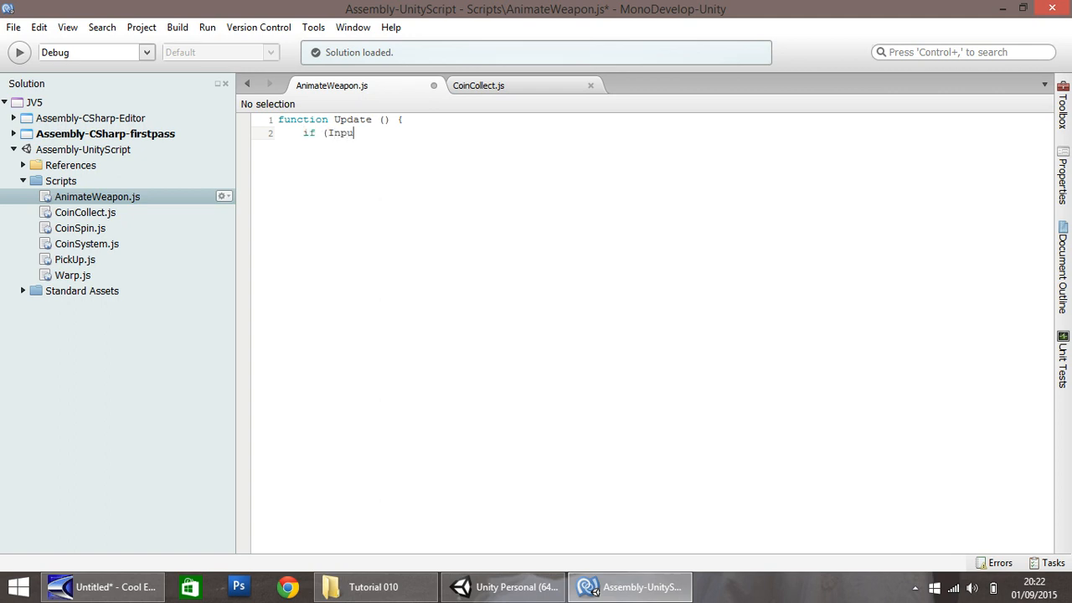
pyautogui.write('AnimatorTransitionInfo.Ge')
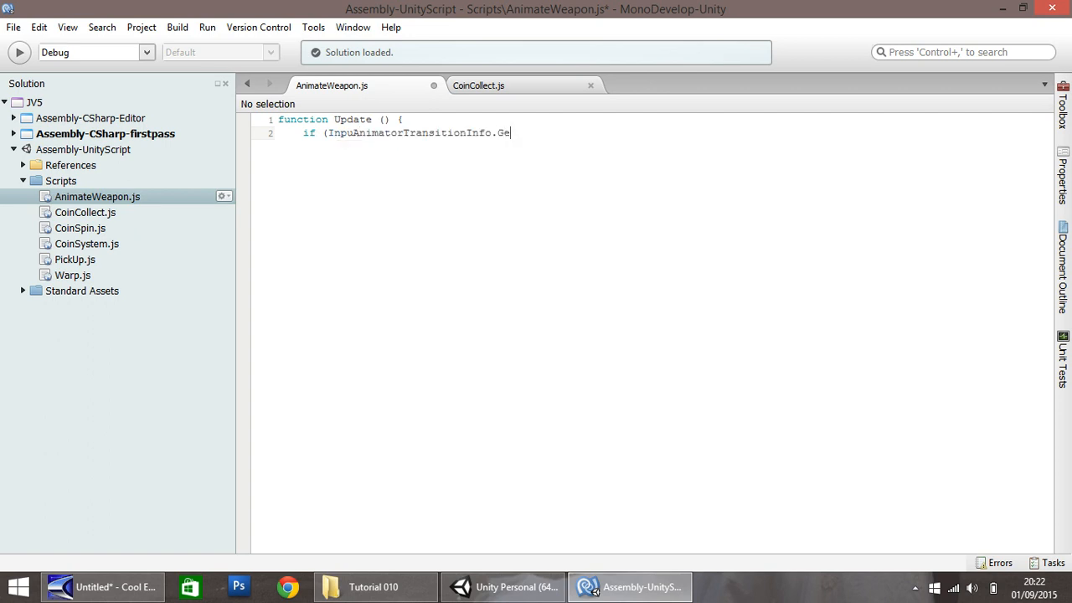
pyautogui.write('tButton')
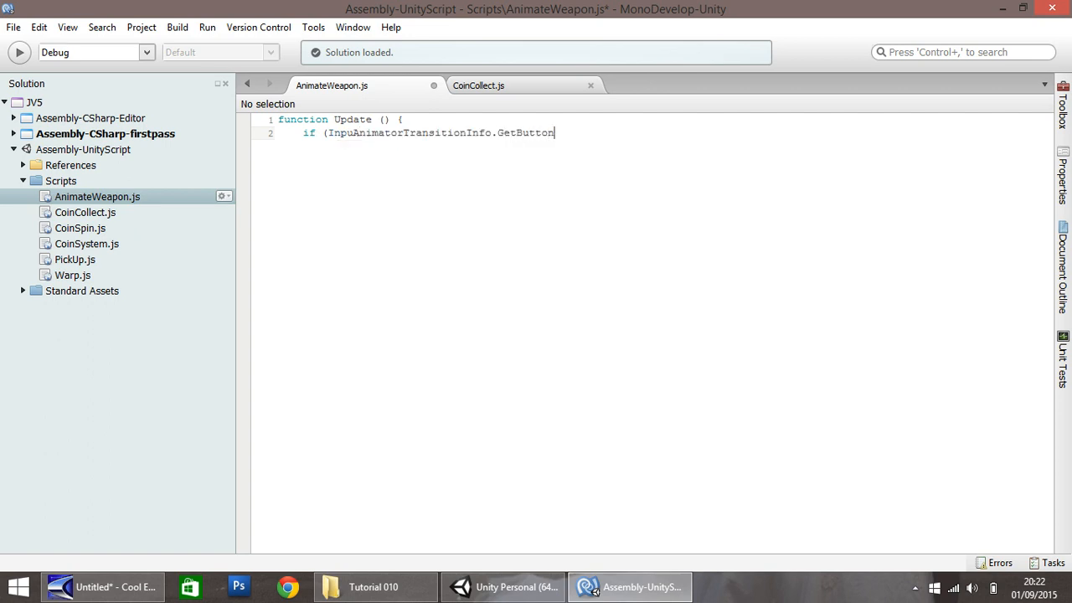
pyautogui.doubleClick(419, 132)
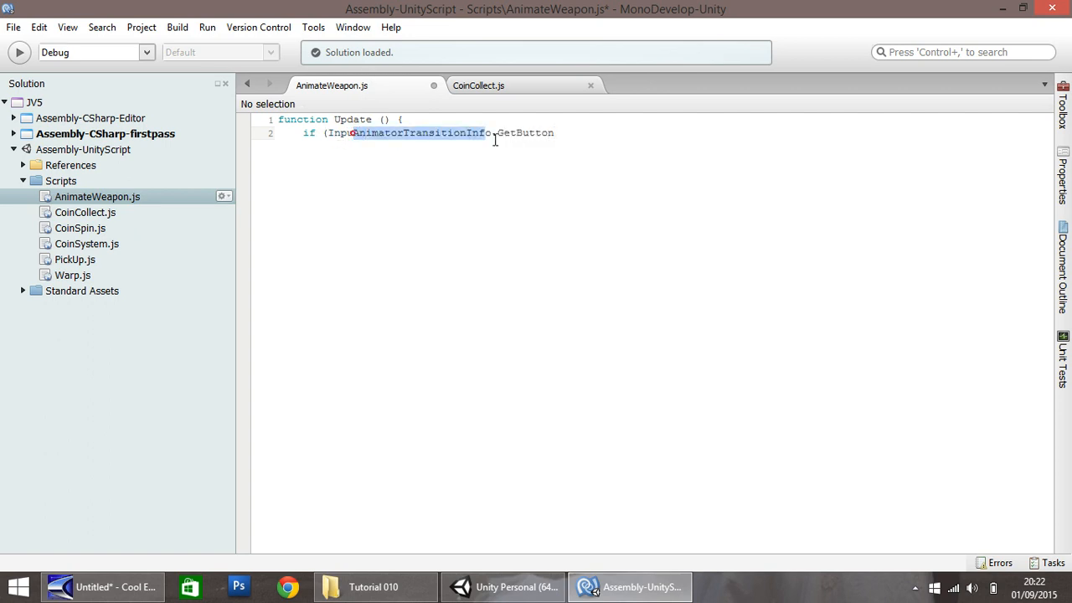
pyautogui.write('Input')
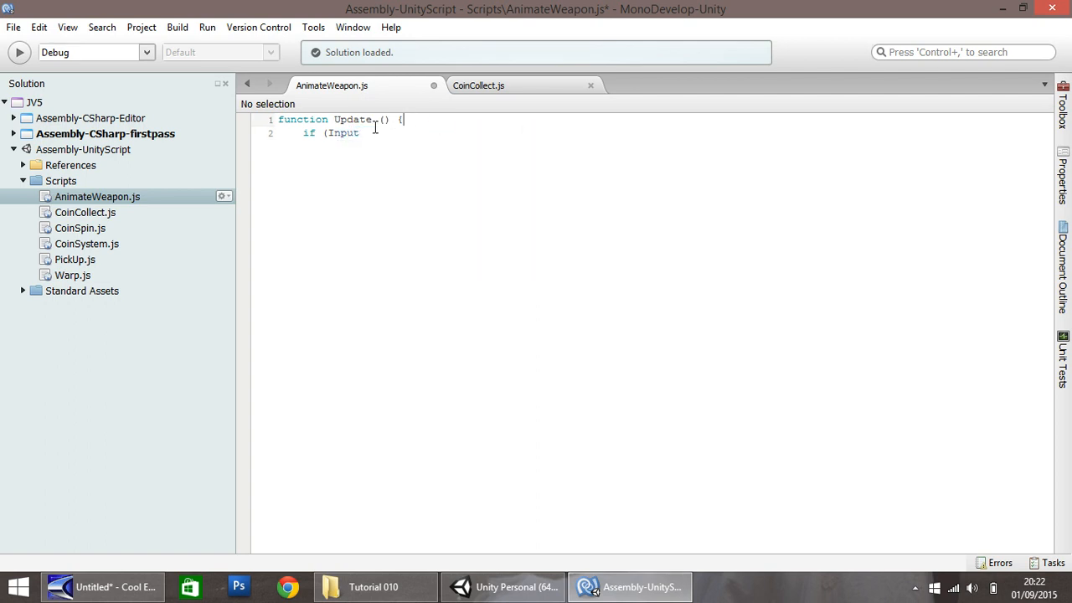
pyautogui.write('.G')
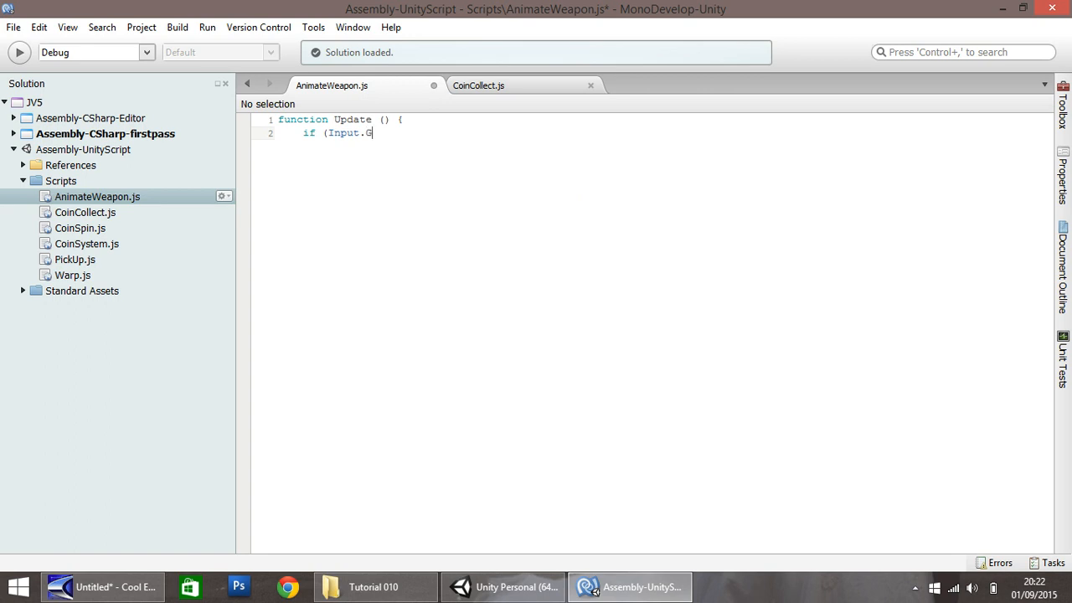
pyautogui.write('etButtonD')
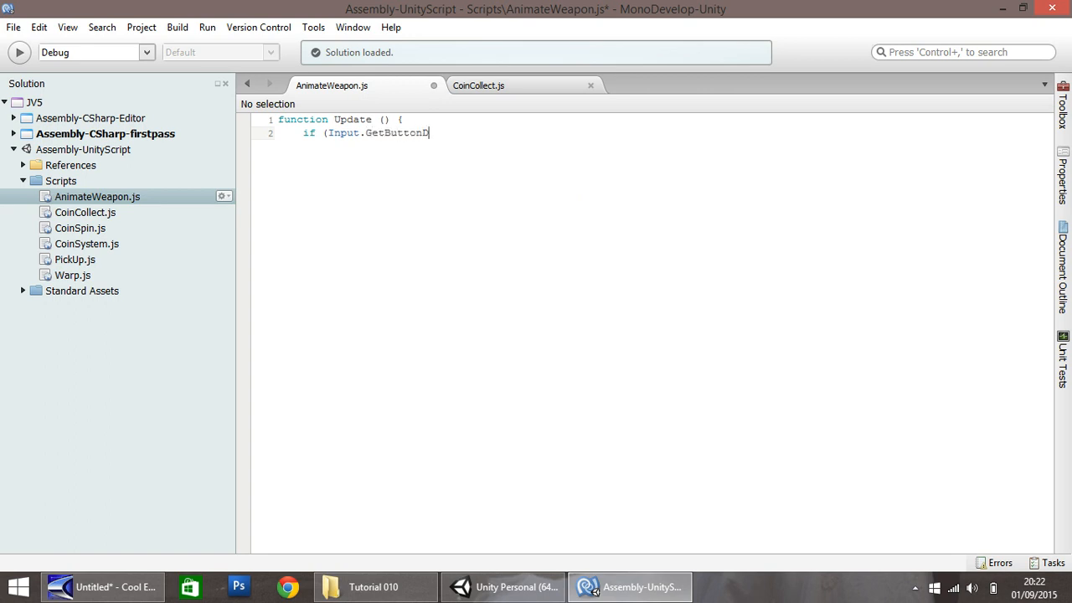
pyautogui.write('own')
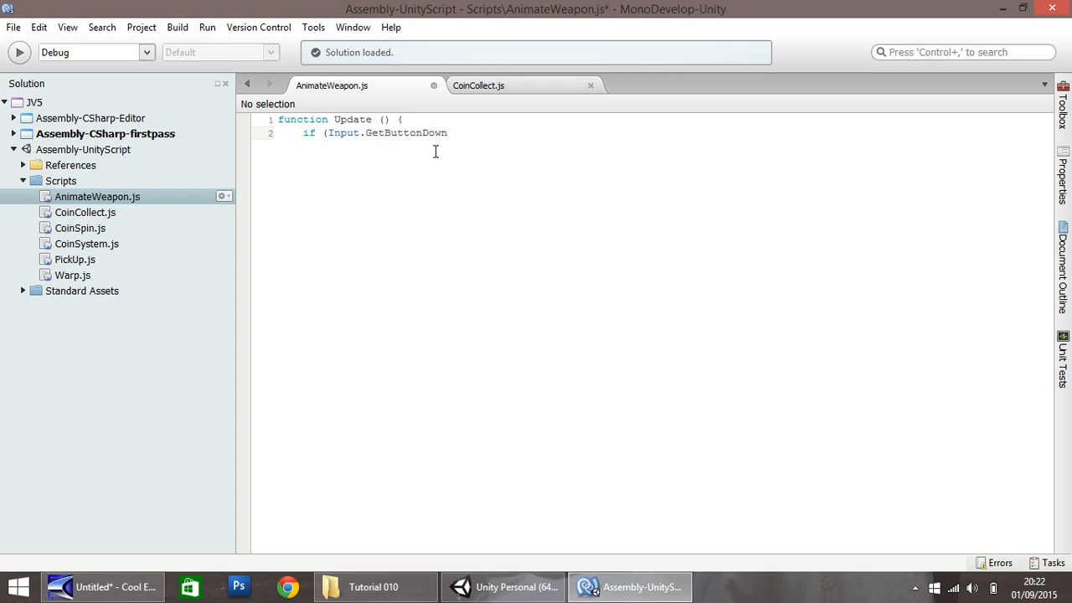
# - Finish the condition as GetButtonDown("Attack")) { and start a new line inside it
pyautogui.write('("')
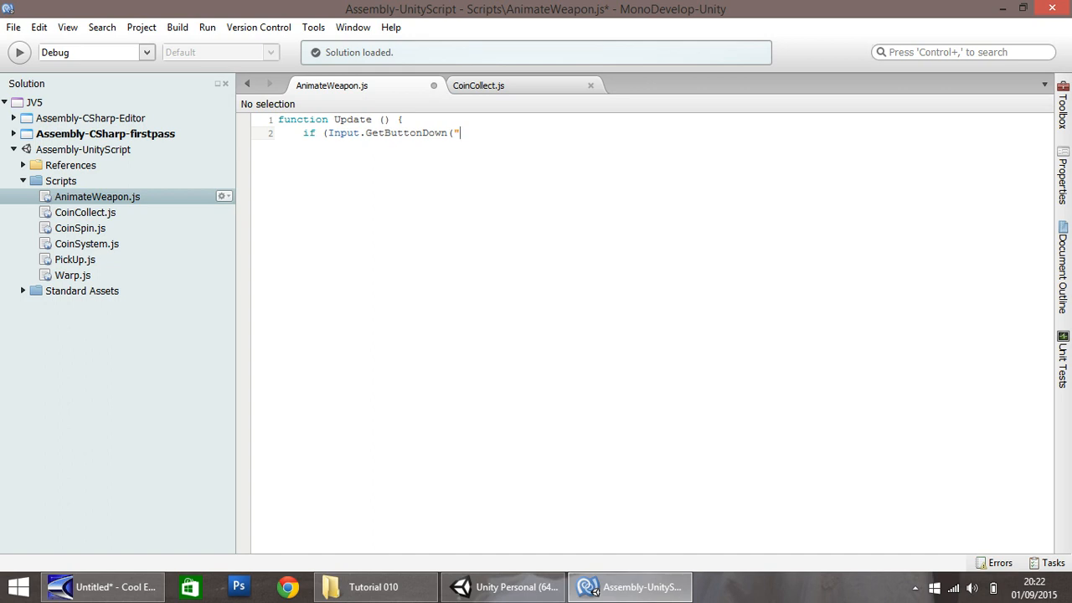
pyautogui.write('Attack')
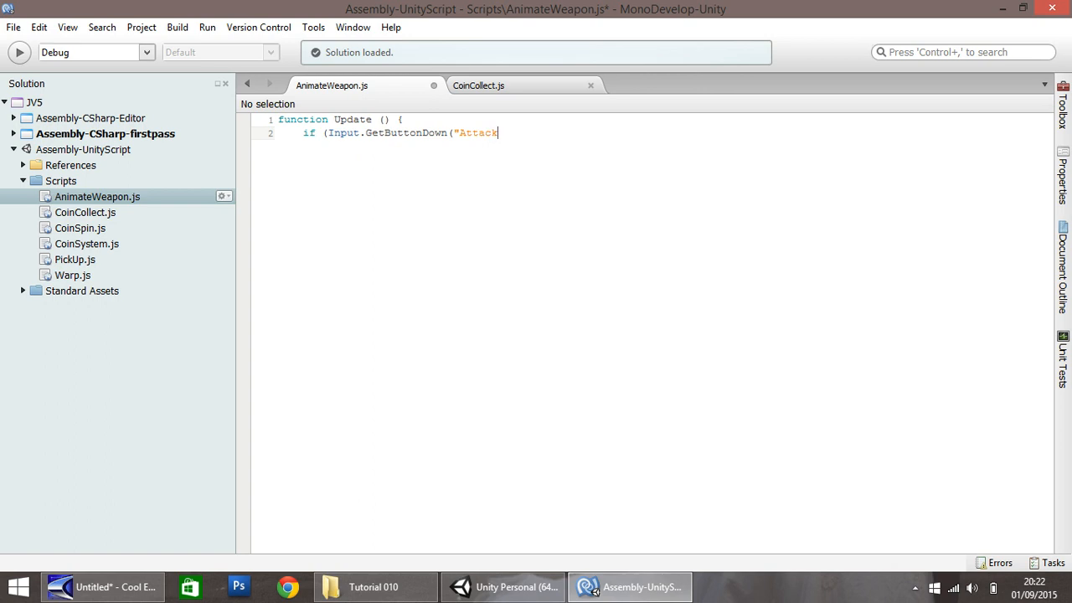
pyautogui.write('"')
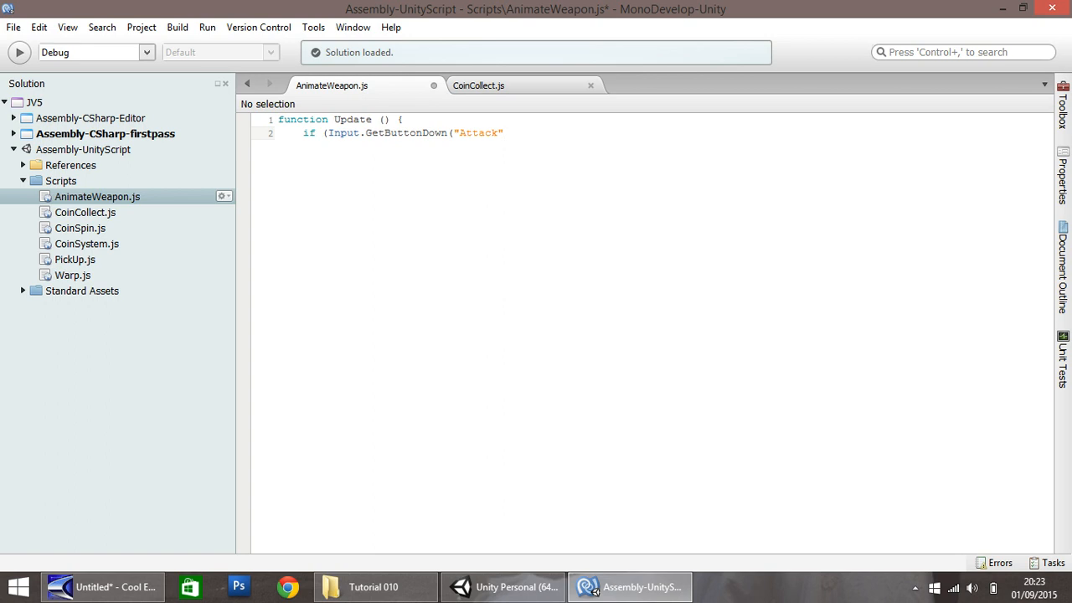
pyautogui.click(504, 132)
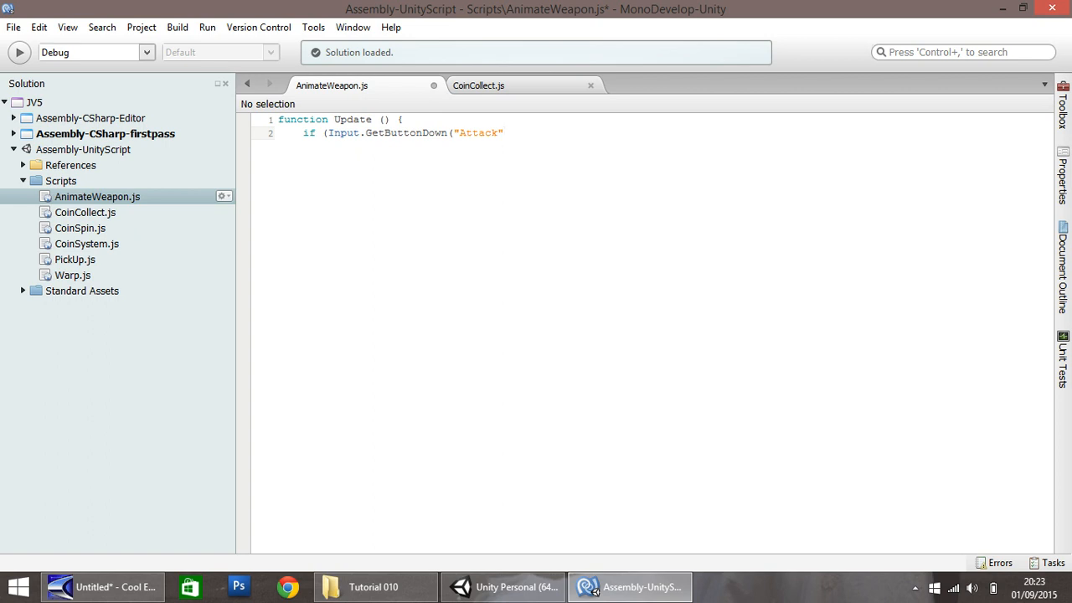
pyautogui.write('))')
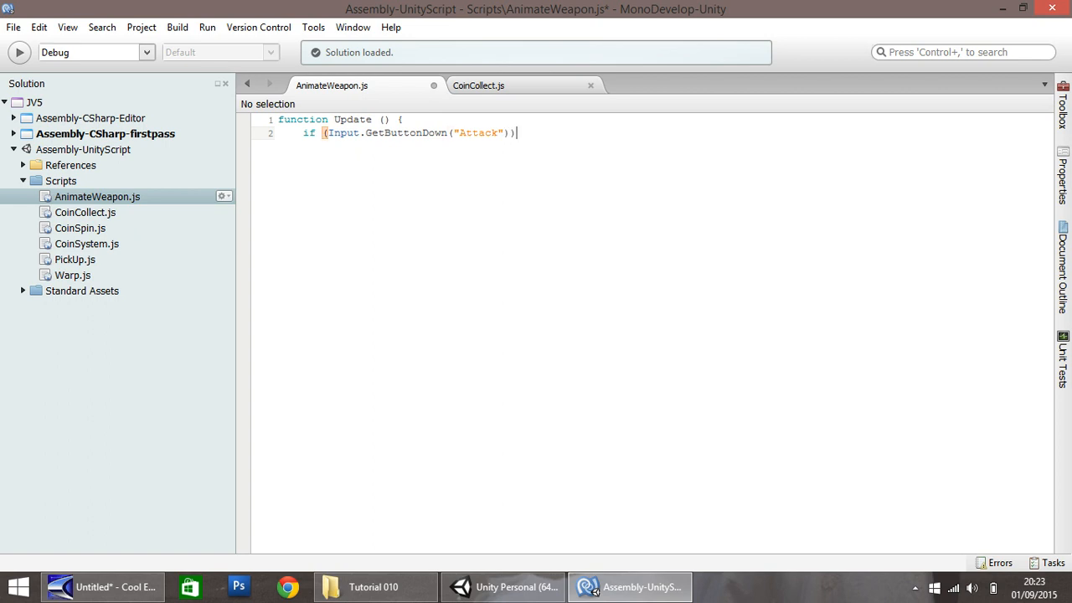
pyautogui.write('{')
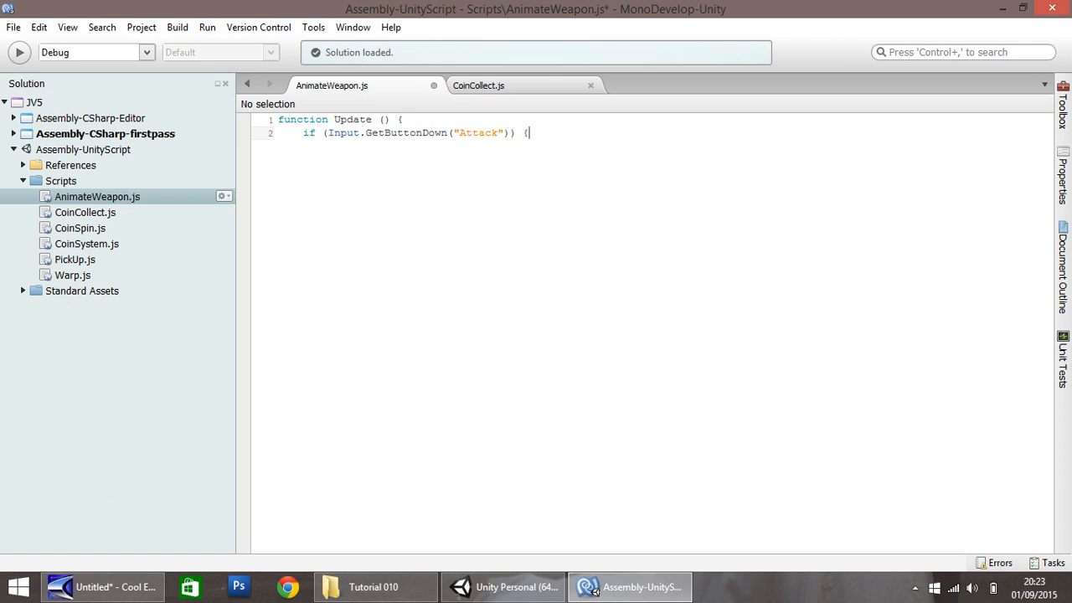
pyautogui.press('Return')
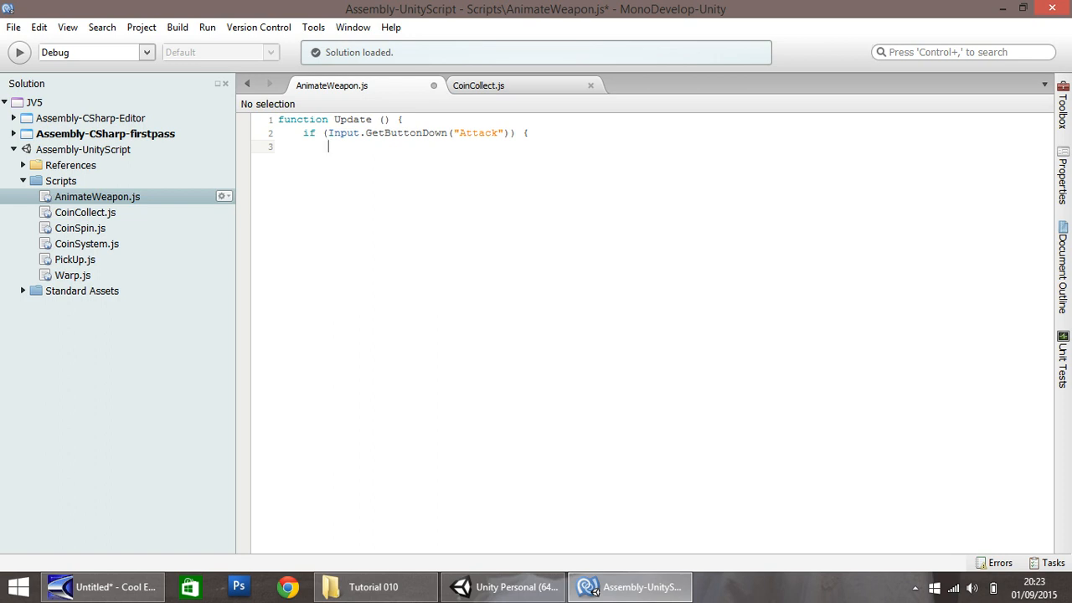
# - Write GetComponent.<Animation>().Play( and check the clip name in Unity
pyautogui.write('GetCompo')
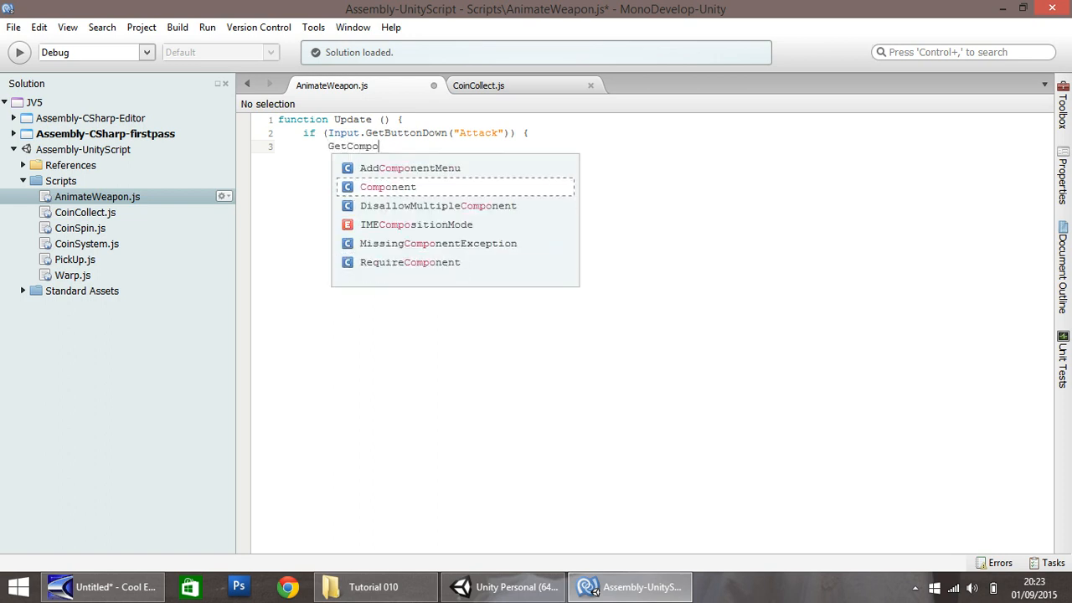
pyautogui.write('nent.<')
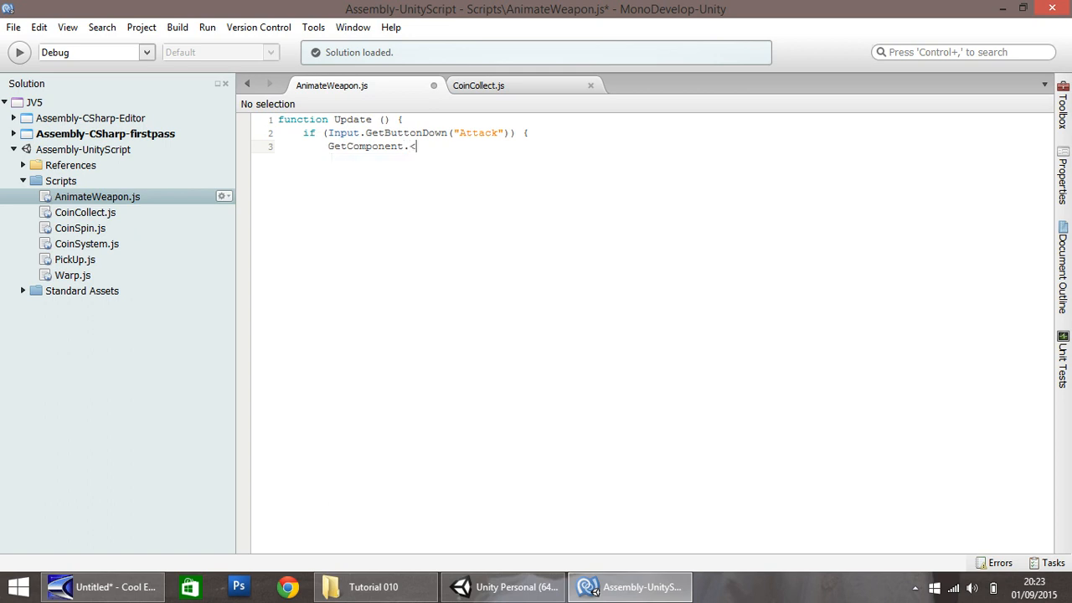
pyautogui.write('Anima')
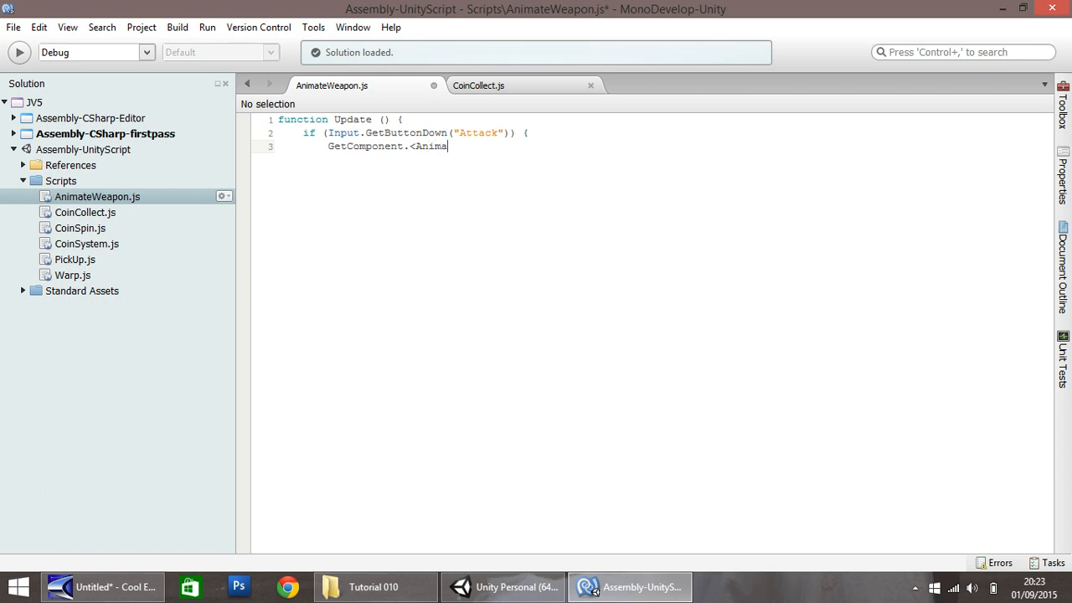
pyautogui.write('tion')
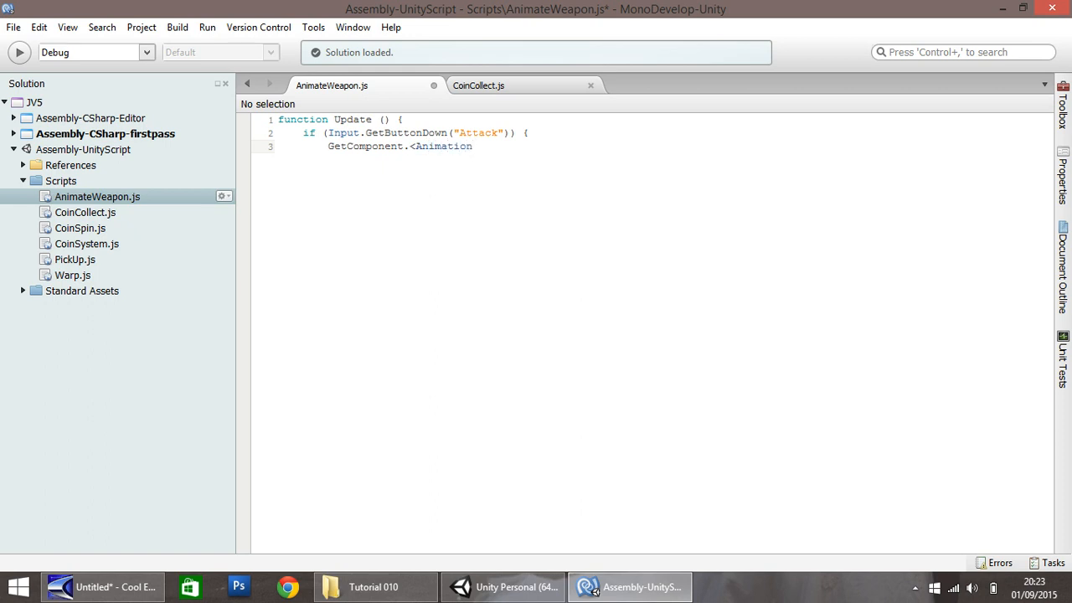
pyautogui.write('>()')
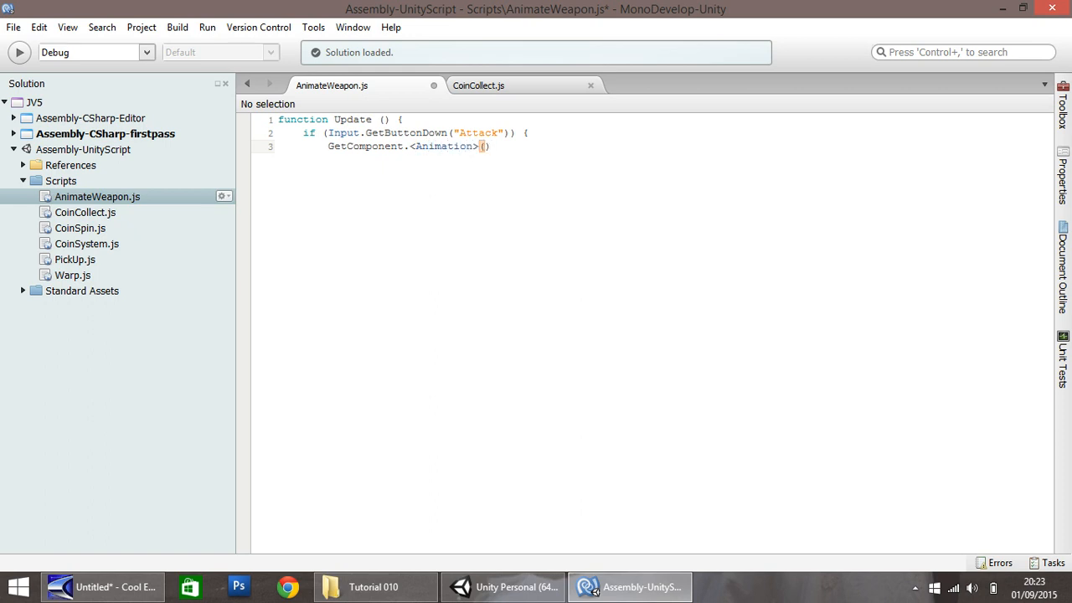
pyautogui.write(').Pla')
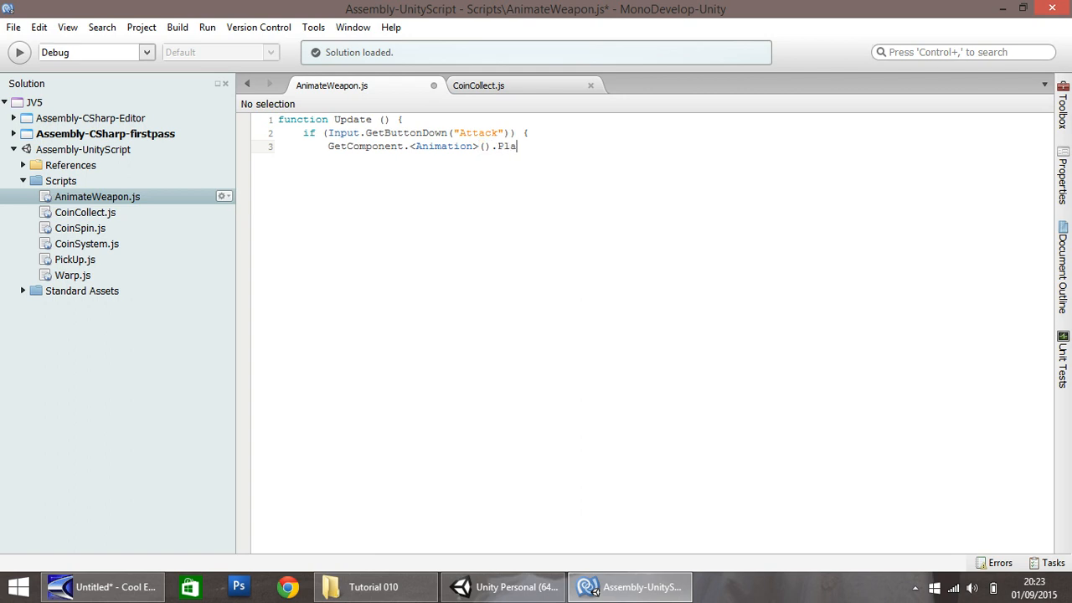
pyautogui.write('y("')
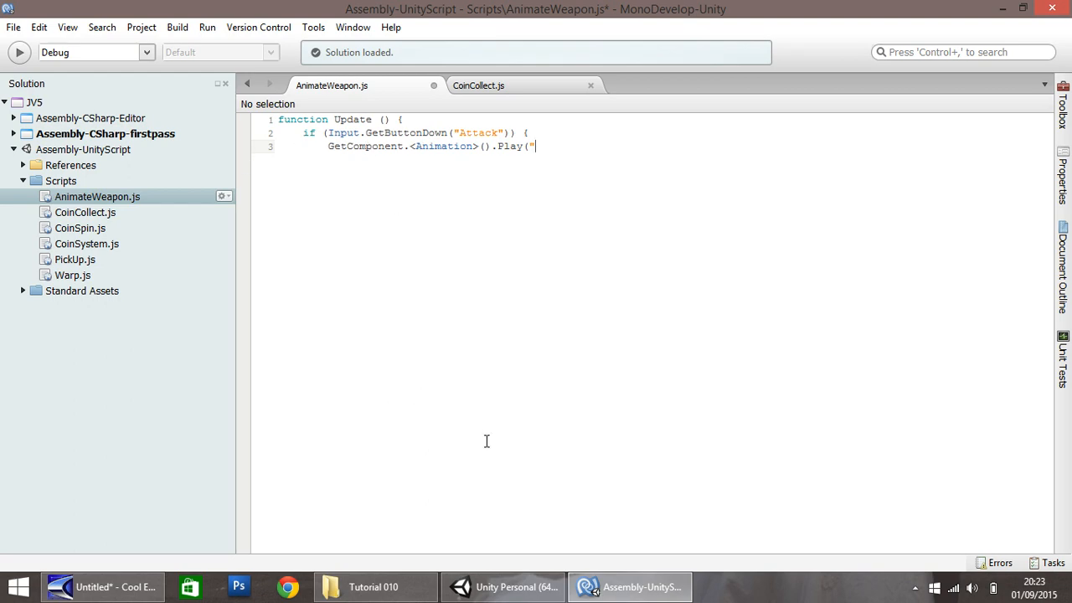
pyautogui.click(502, 586)
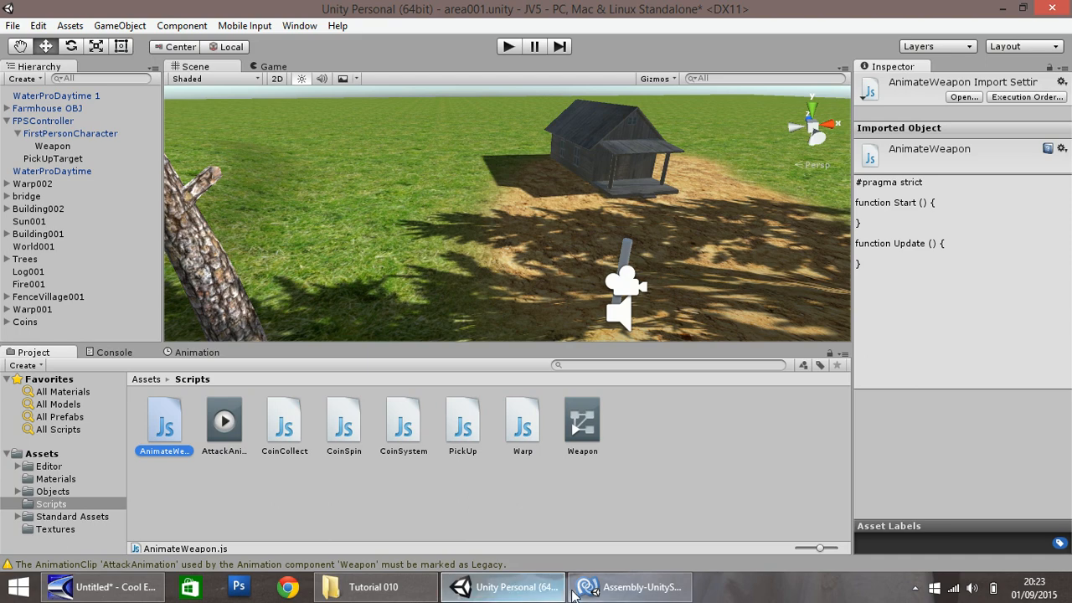
pyautogui.click(628, 587)
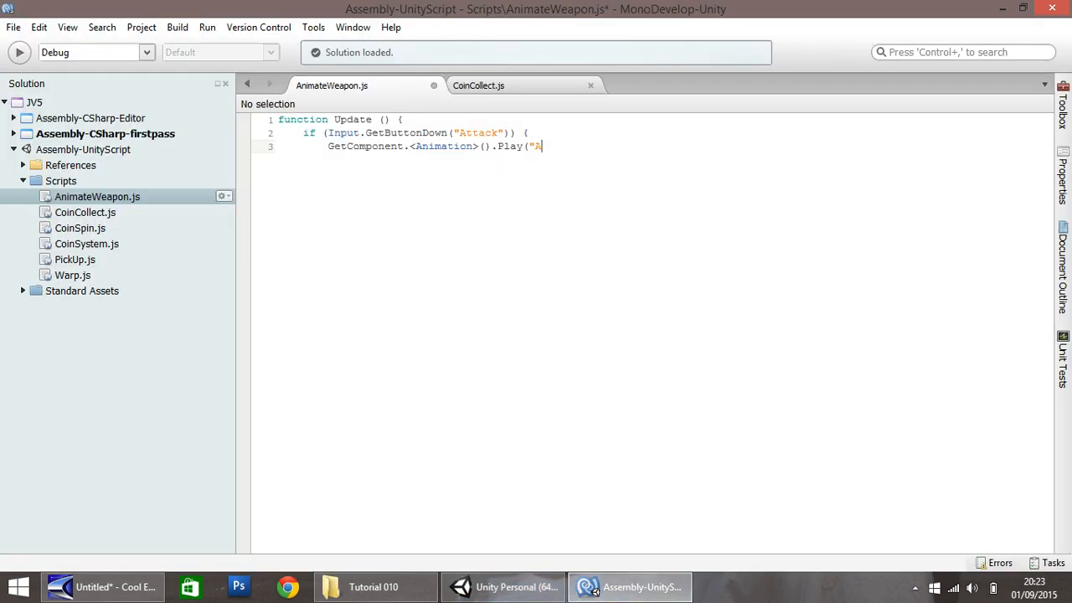
# - Complete Play("AttackAnimation"); with closing braces, save the script and return to Unity
pyautogui.write('ttackAnim')
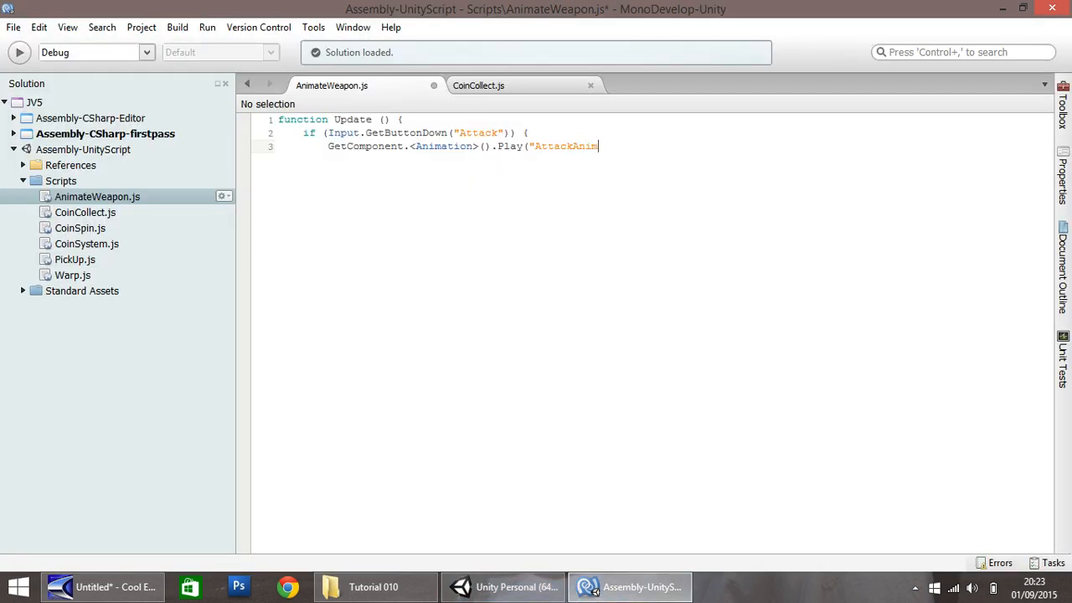
pyautogui.write('ation"')
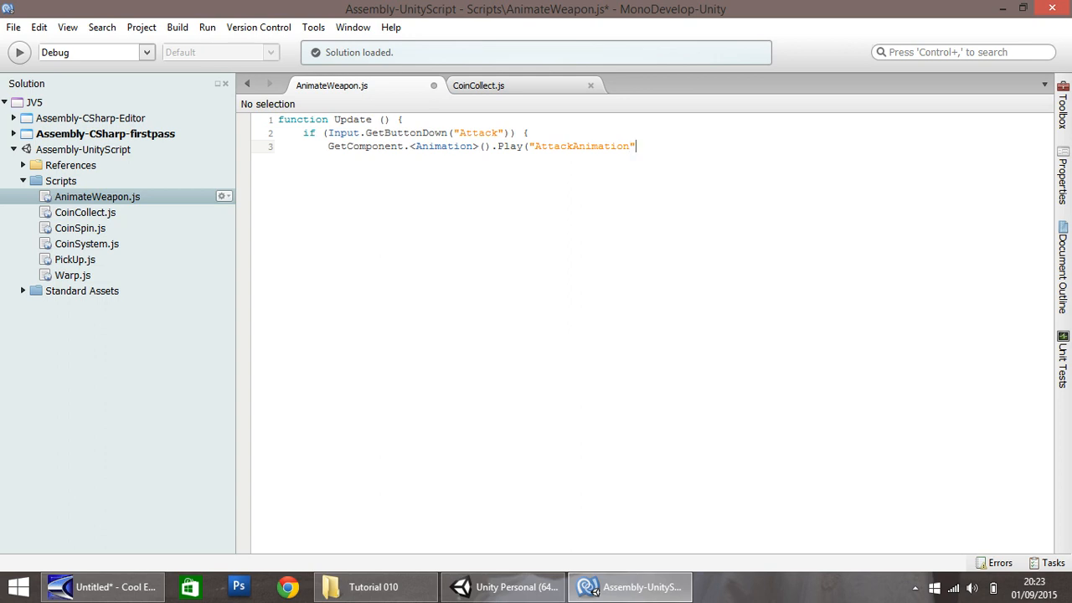
pyautogui.write(');')
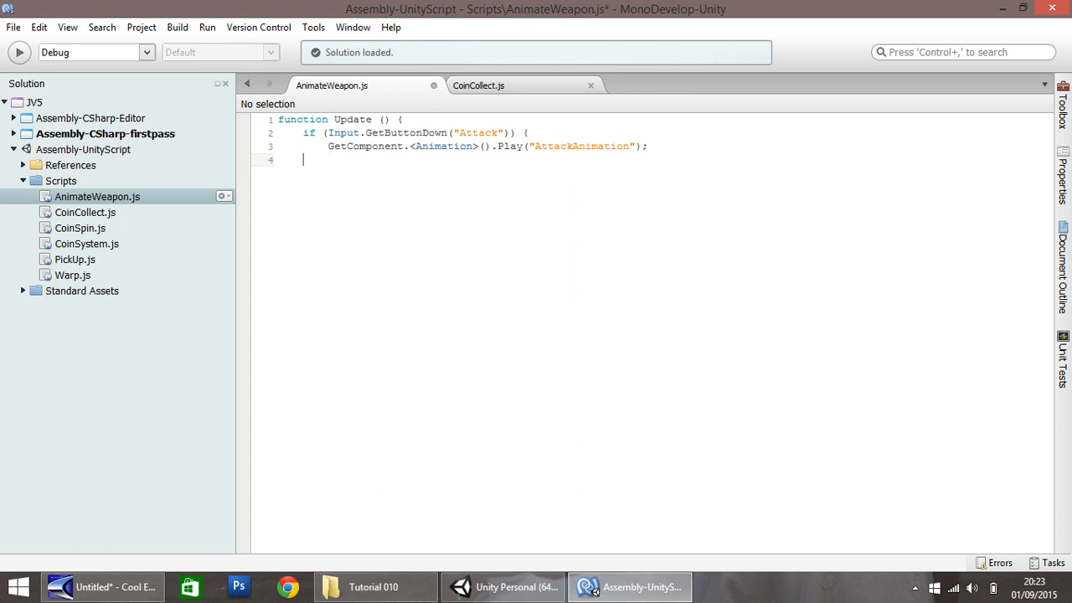
pyautogui.write('}')
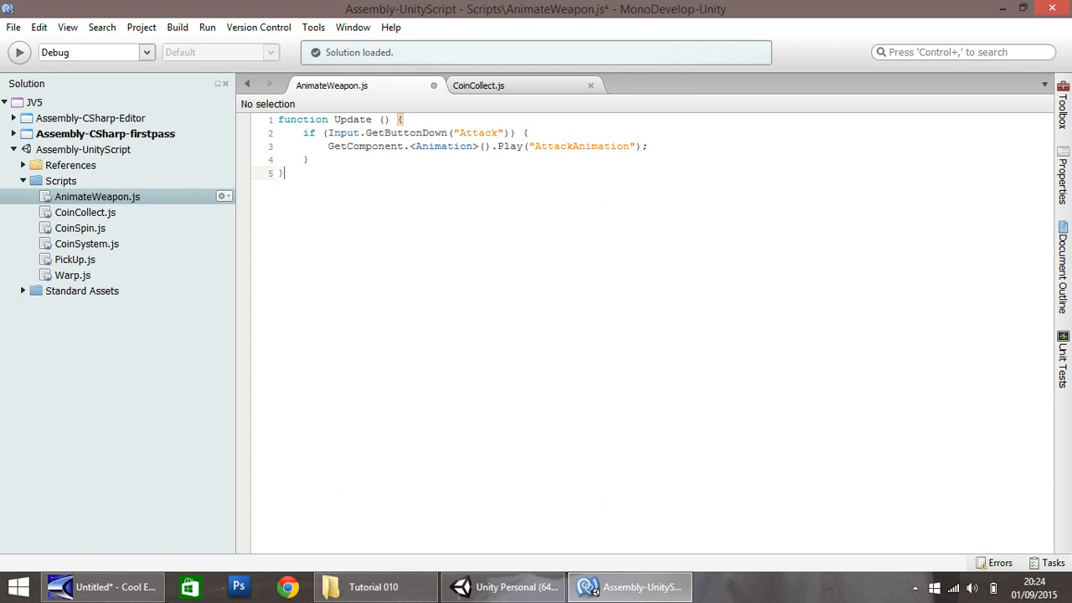
pyautogui.click(401, 119)
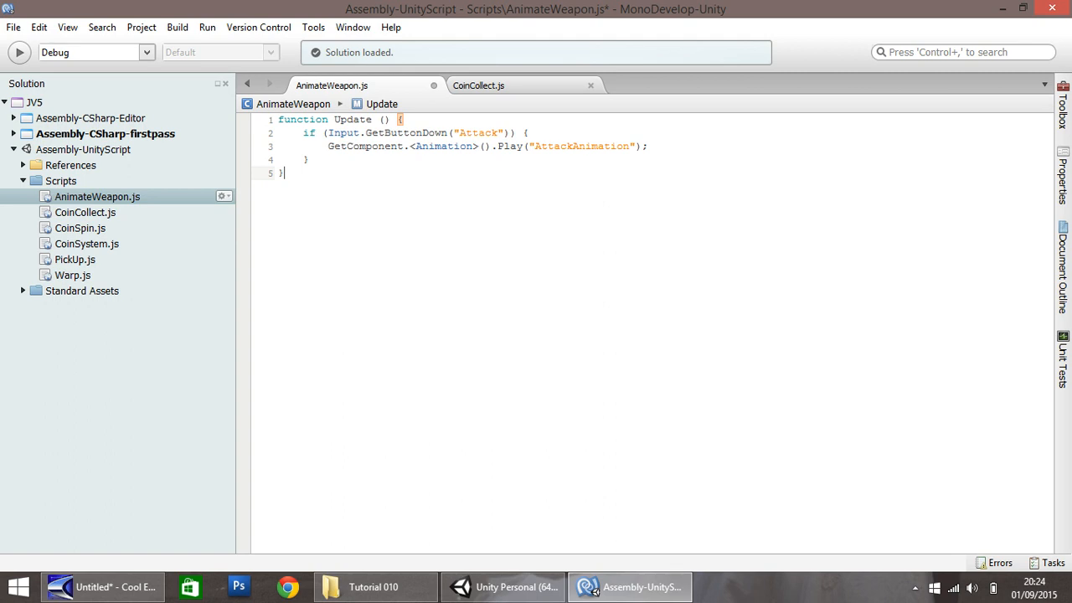
pyautogui.press('ctrl+s')
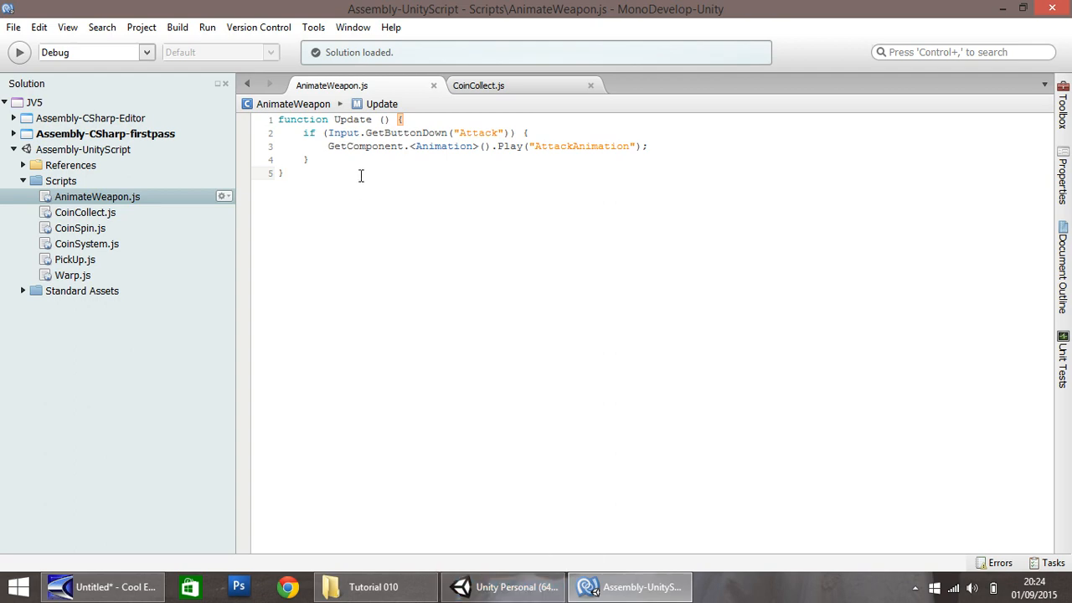
pyautogui.click(503, 586)
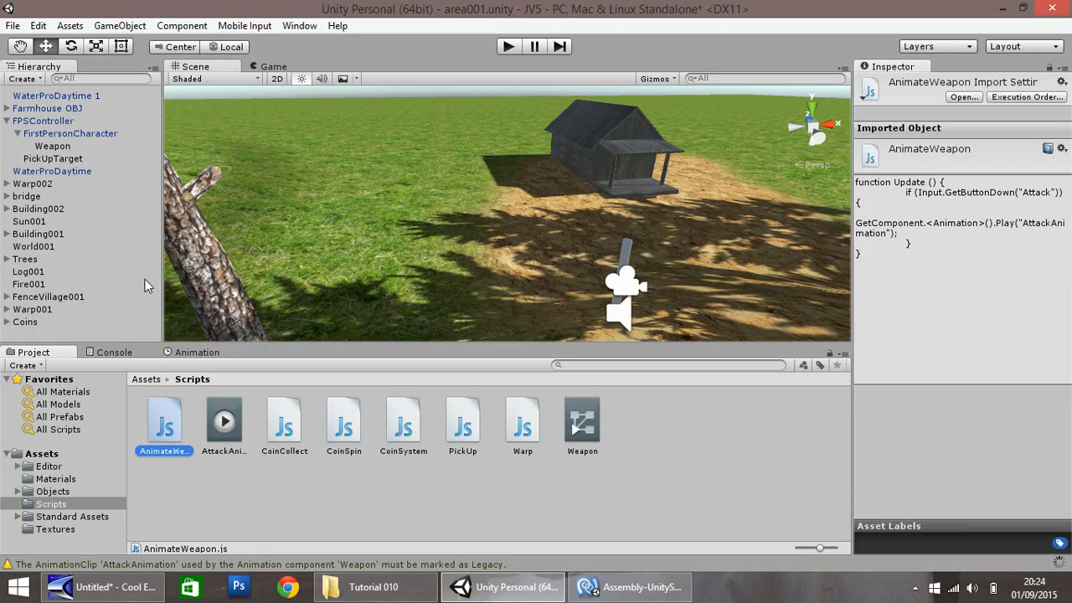
# - Attach the Animate Weapon script component to the Weapon object via Add Component > Scripts
pyautogui.click(54, 146)
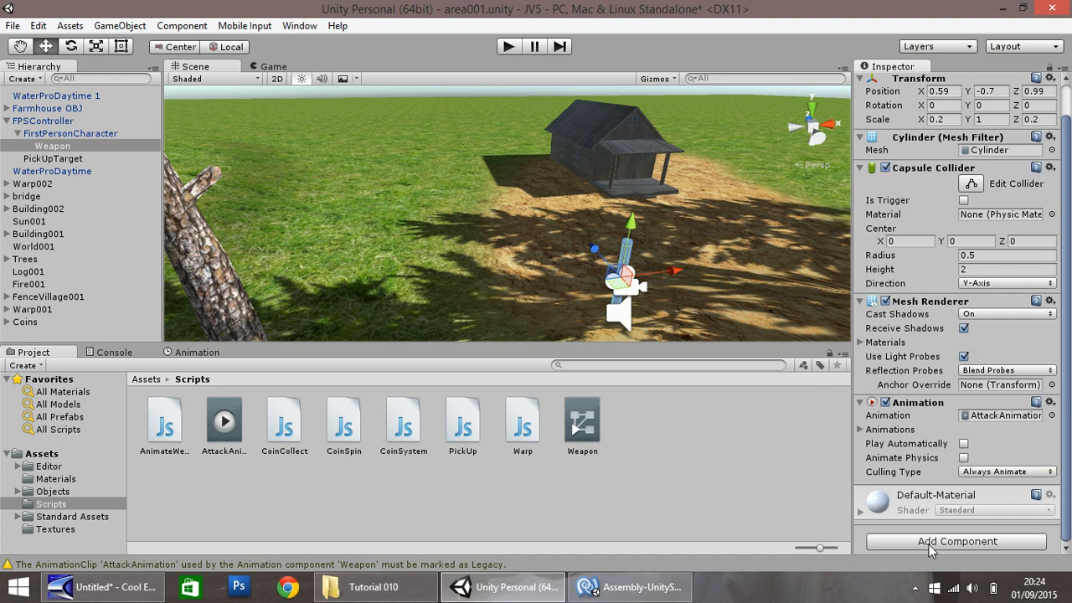
pyautogui.click(955, 541)
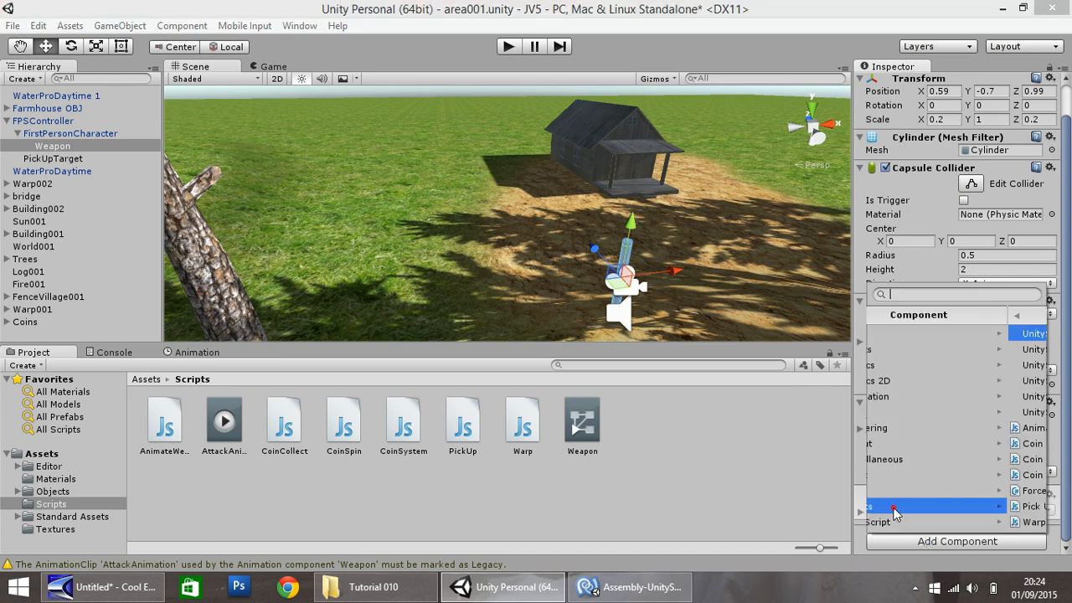
pyautogui.click(868, 506)
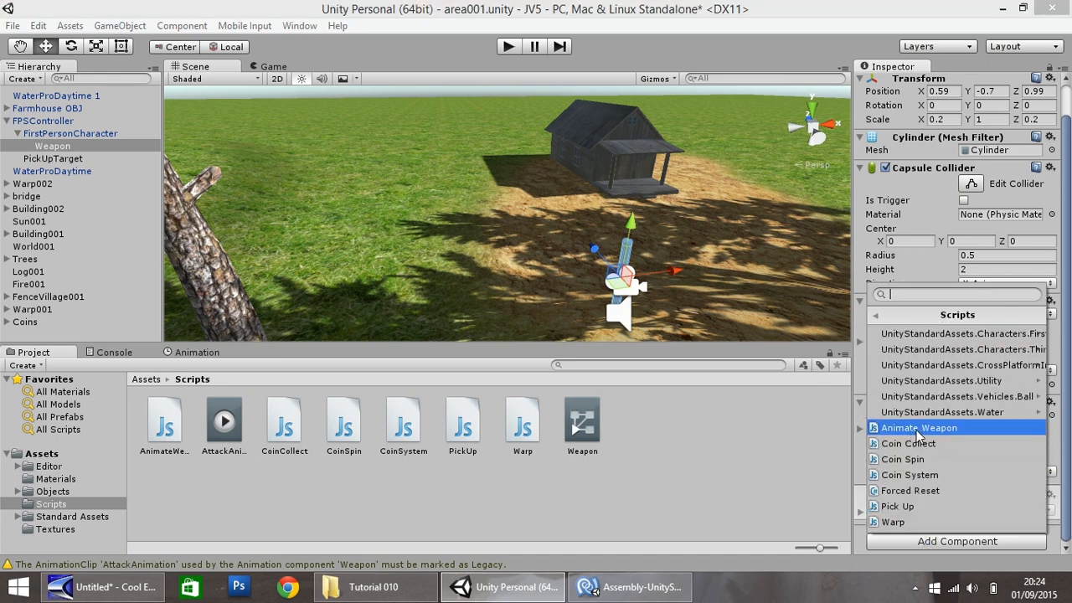
pyautogui.click(918, 428)
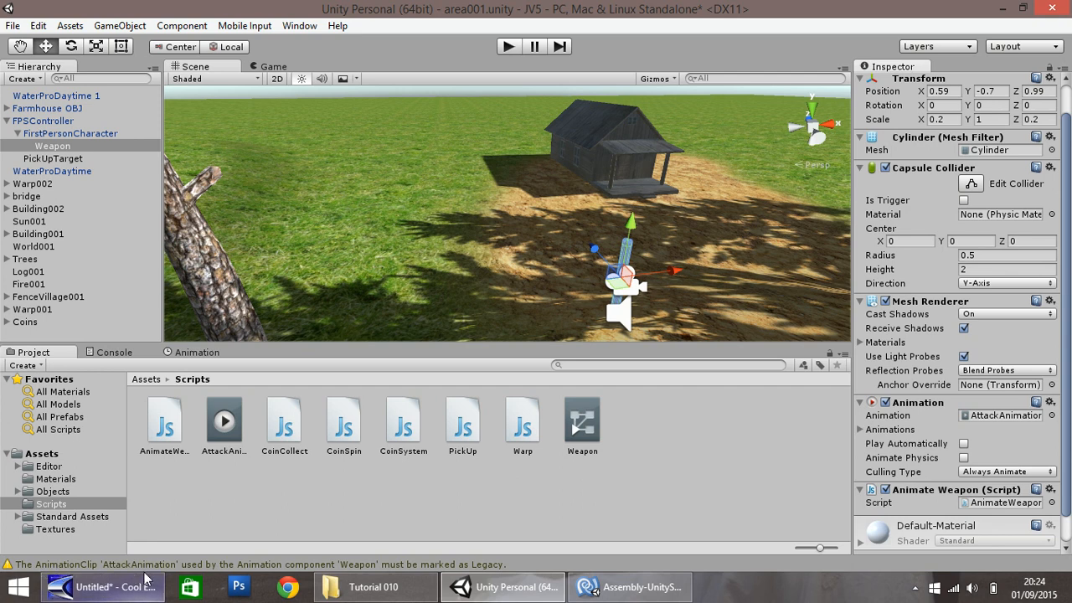
pyautogui.moveTo(317, 568)
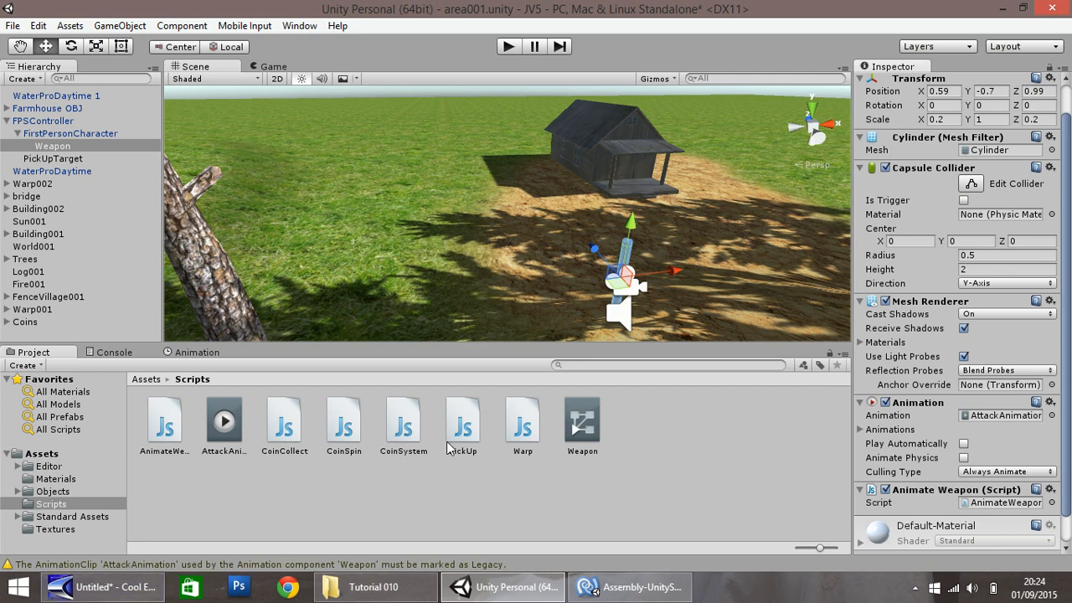
pyautogui.click(54, 146)
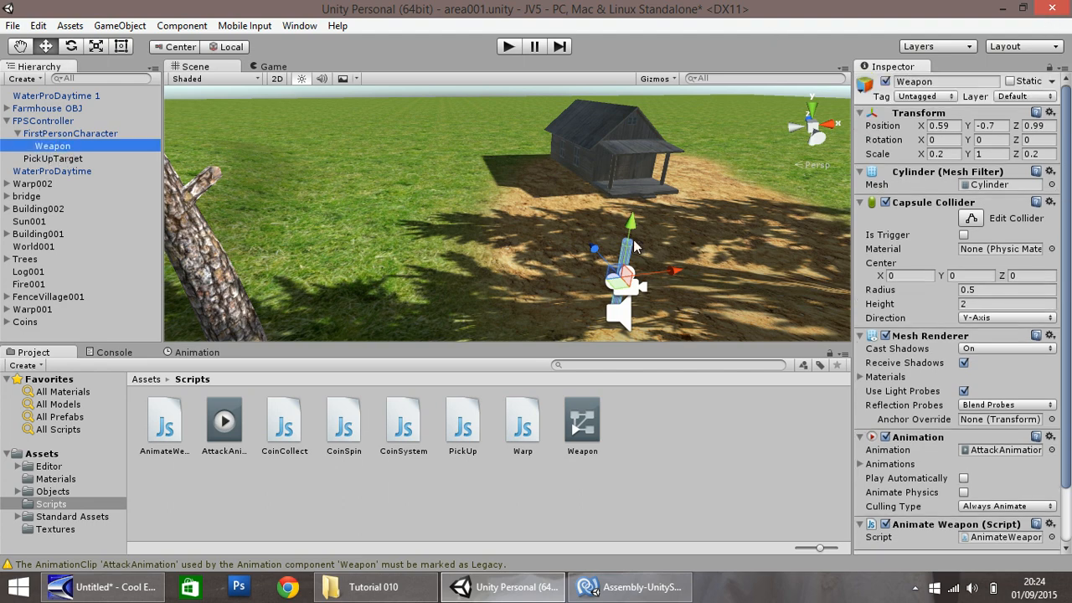
# - Switch the AttackAnimation clip's Inspector to Debug and tick its Legacy flag
pyautogui.click(224, 420)
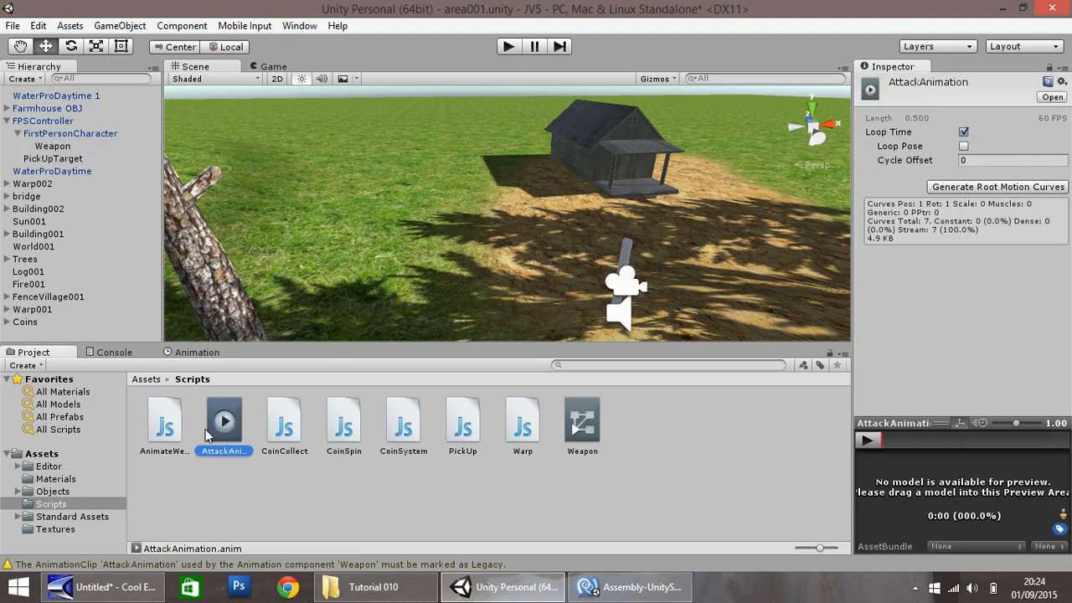
pyautogui.moveTo(243, 429)
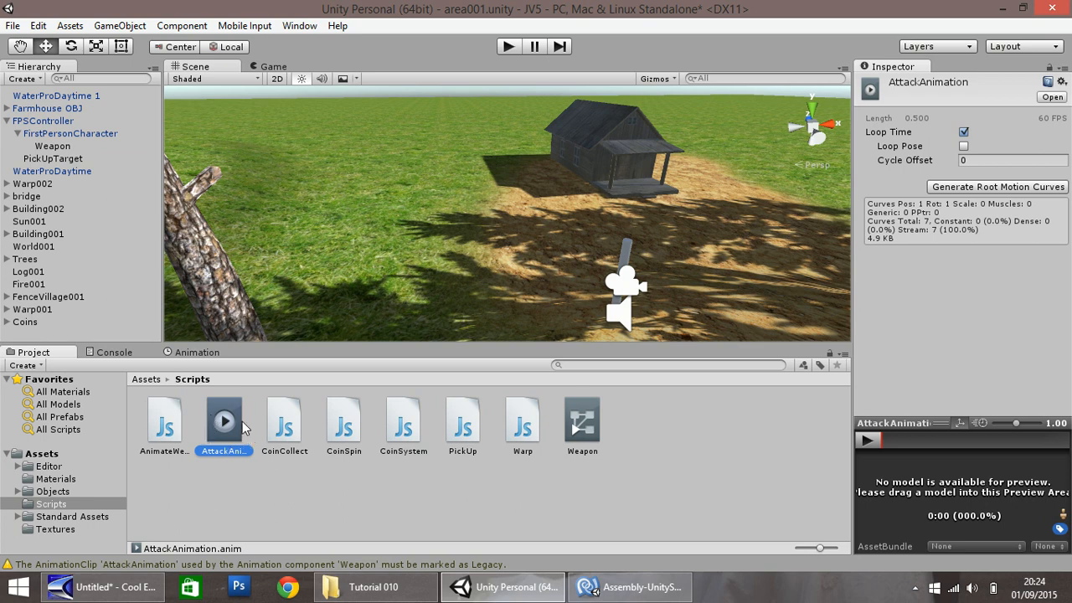
pyautogui.moveTo(224, 429)
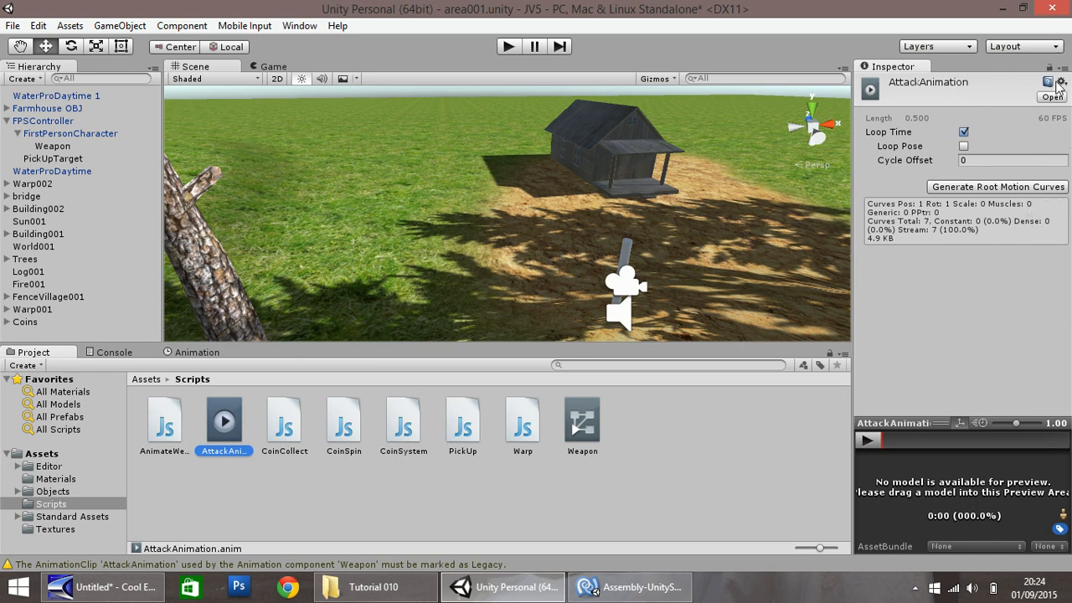
pyautogui.click(1059, 82)
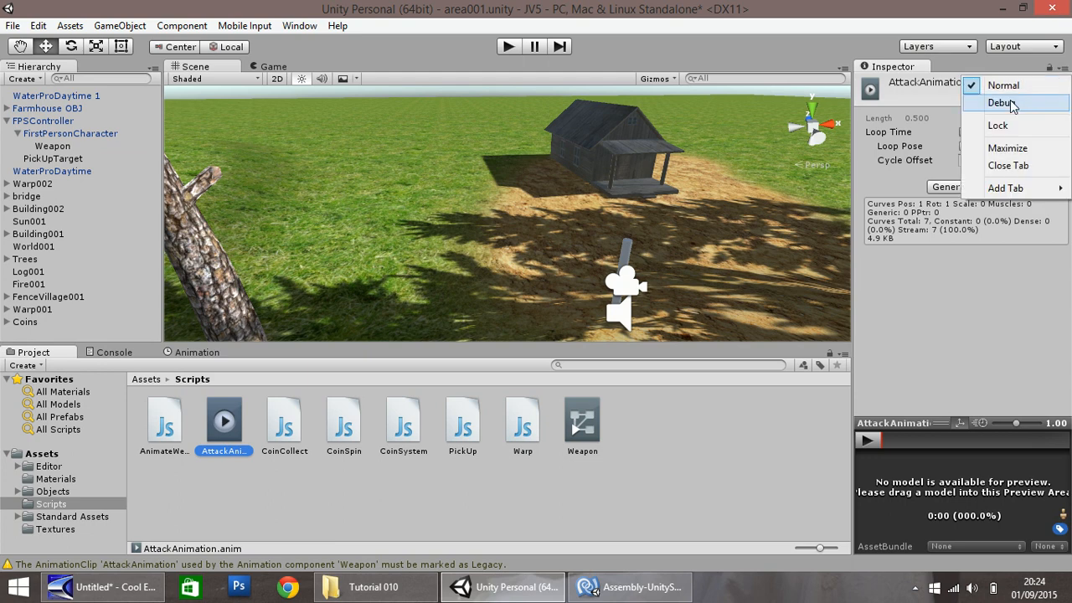
pyautogui.click(1002, 103)
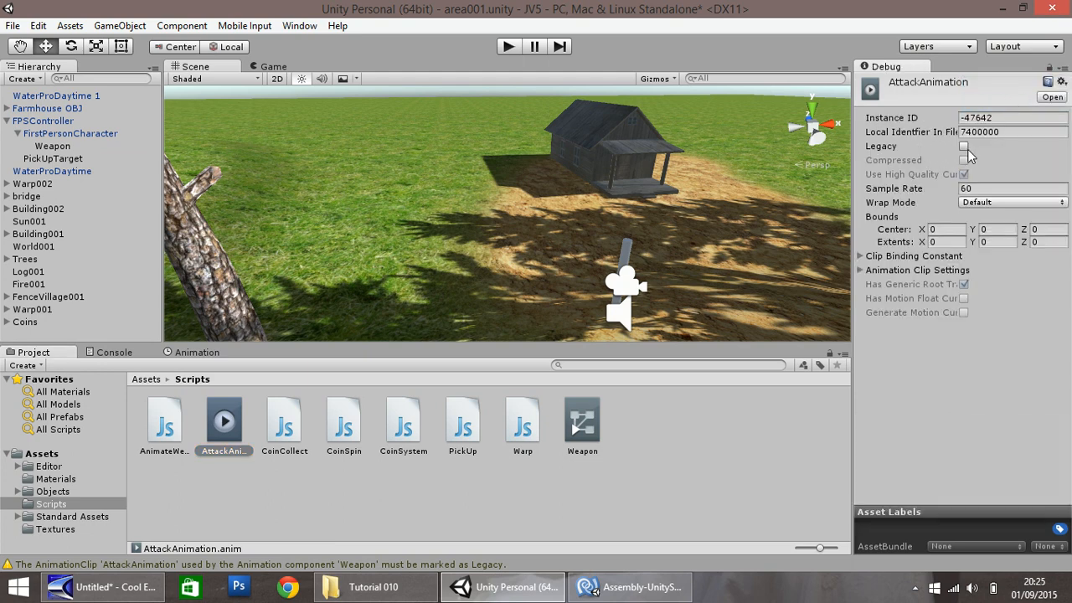
pyautogui.click(965, 145)
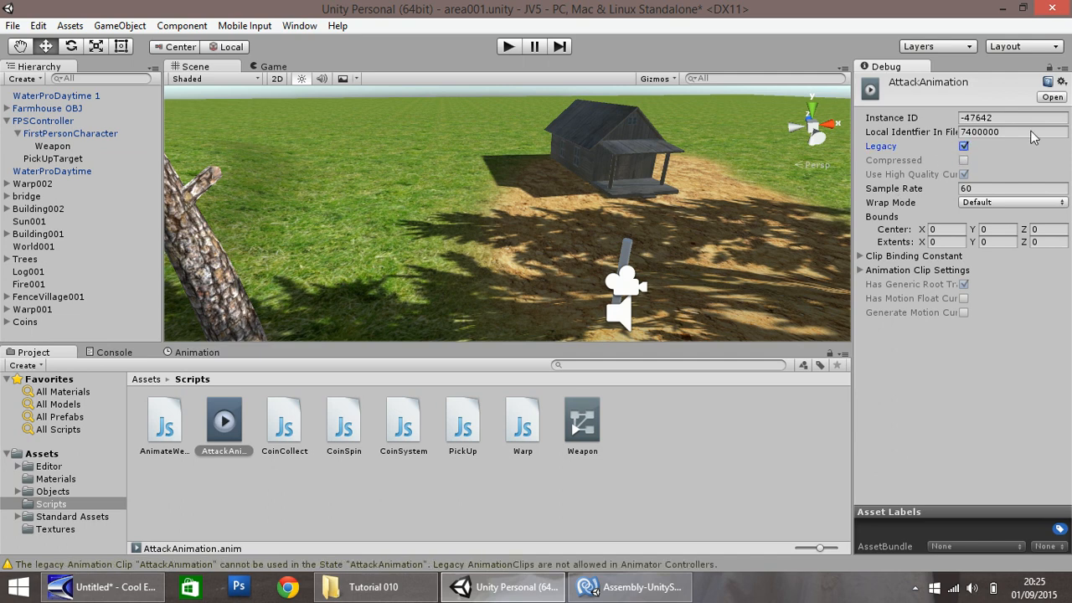
pyautogui.click(1059, 82)
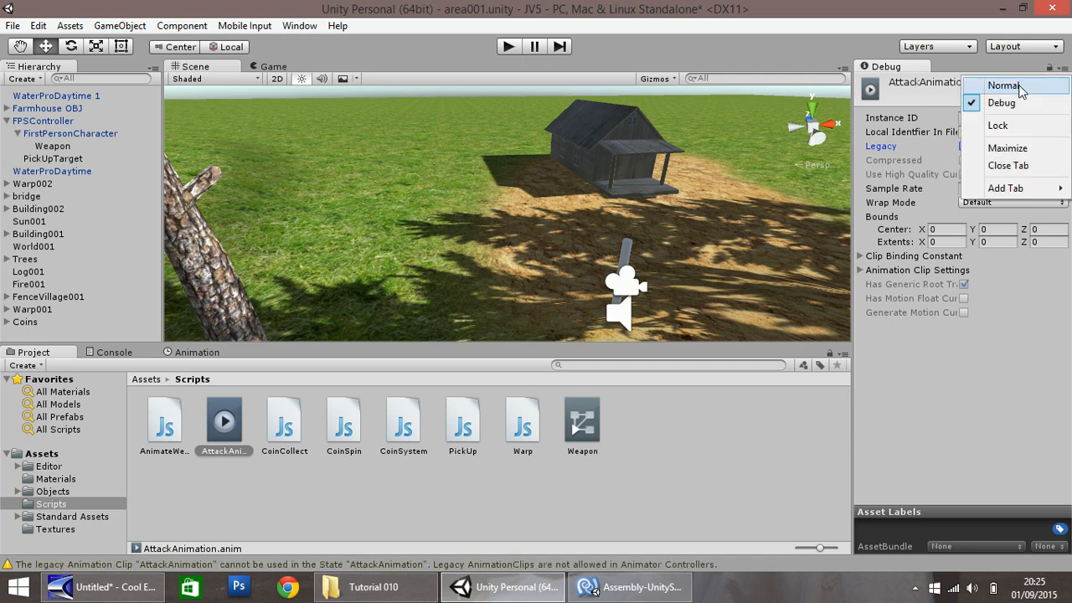
# - Return the Inspector to Normal view, go back to the Project files and start Play mode
pyautogui.click(1002, 85)
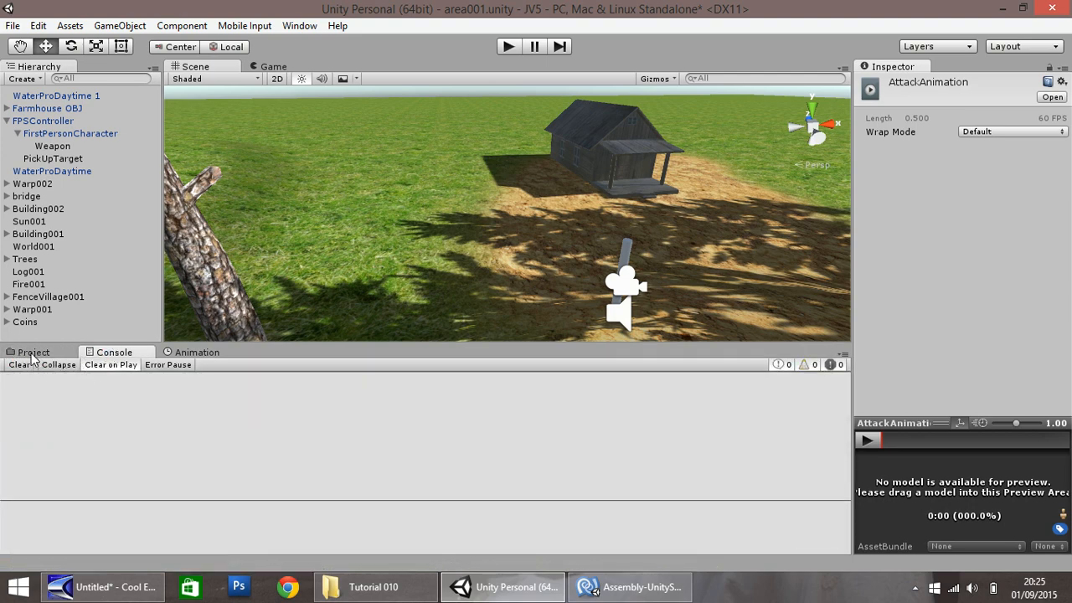
pyautogui.click(32, 351)
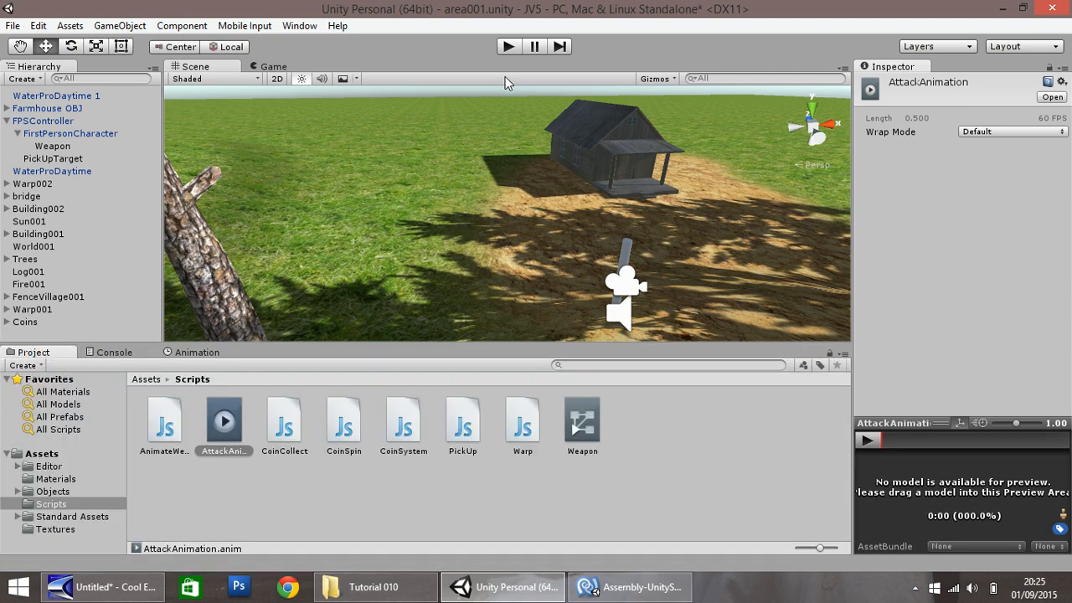
pyautogui.click(509, 47)
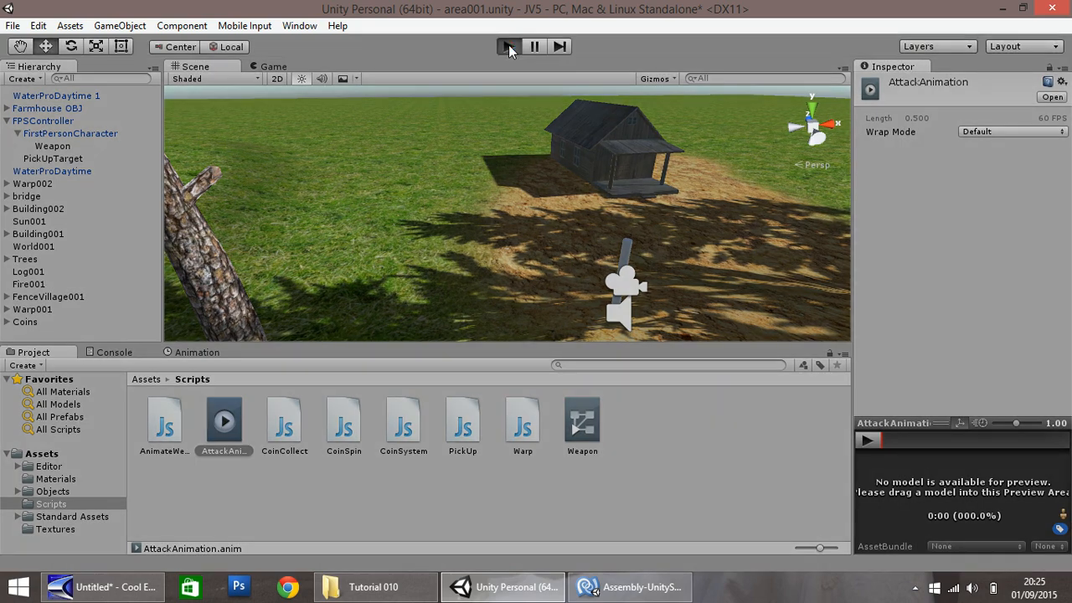
# - Trigger the weapon attack in the running game, then stop the play test
pyautogui.click(510, 47)
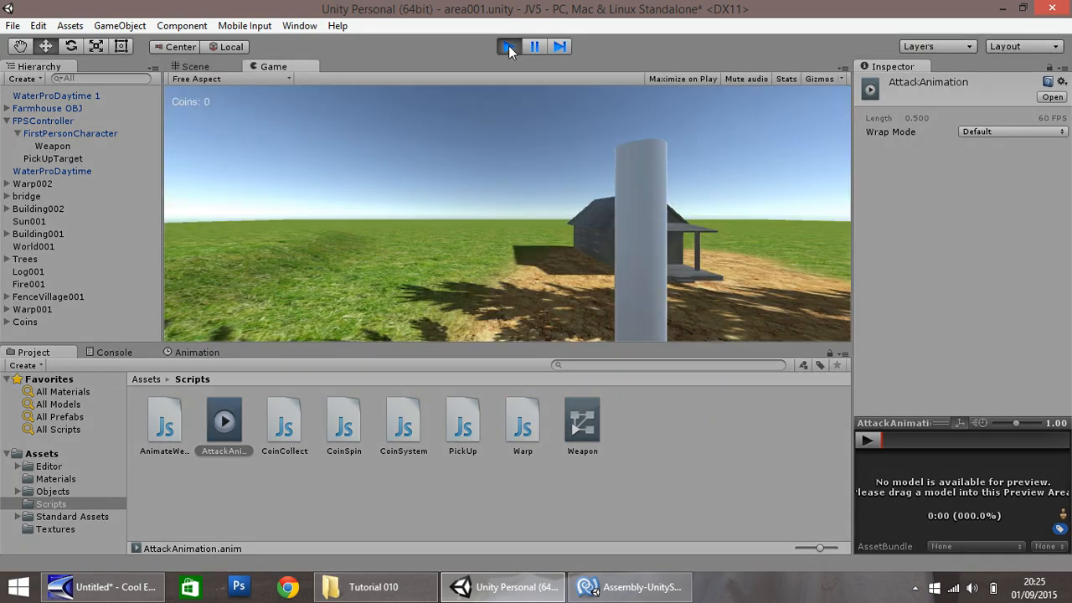
pyautogui.click(509, 47)
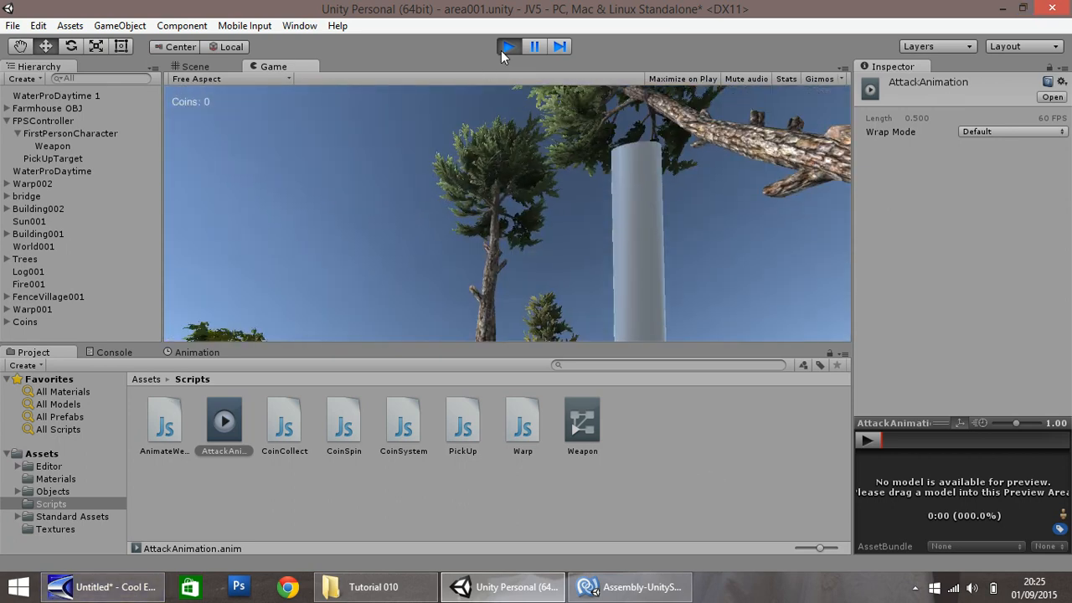
pyautogui.click(196, 67)
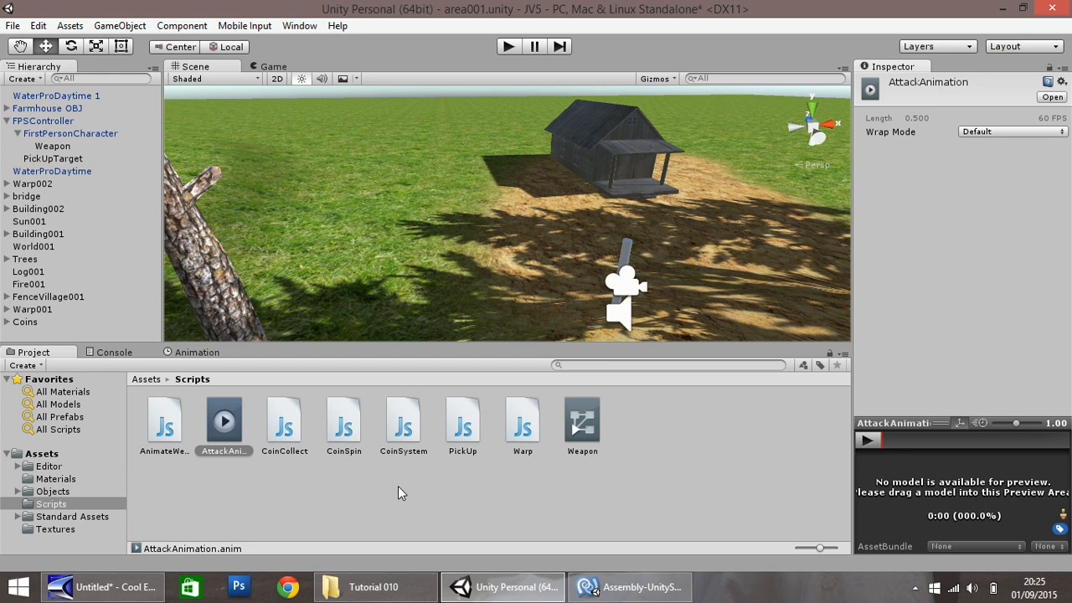
# - Deselect the clip and collapse the FPSController's children in the Hierarchy
pyautogui.click(399, 493)
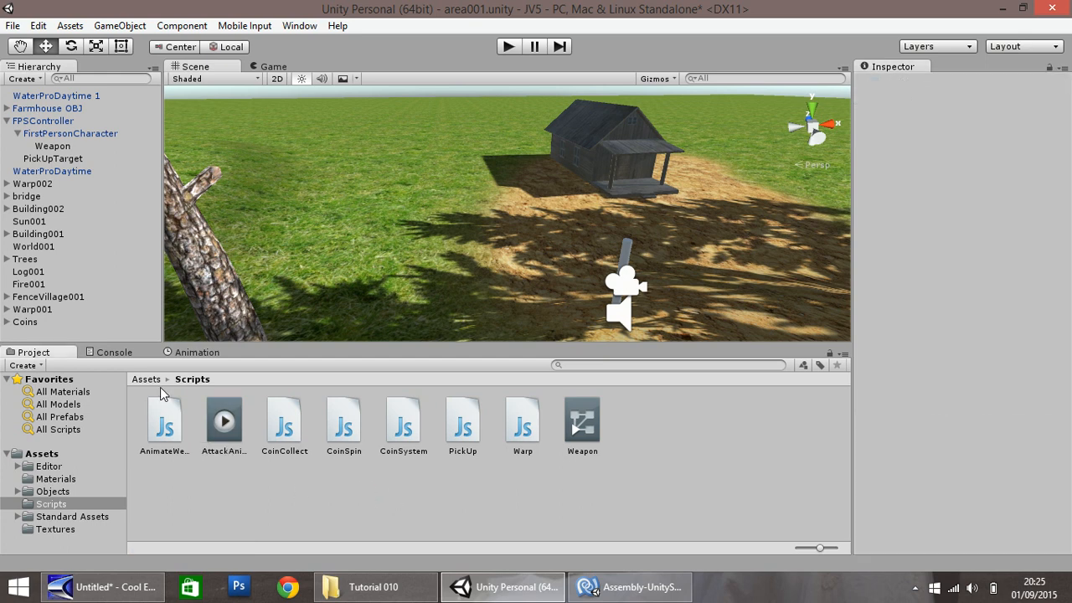
pyautogui.moveTo(260, 490)
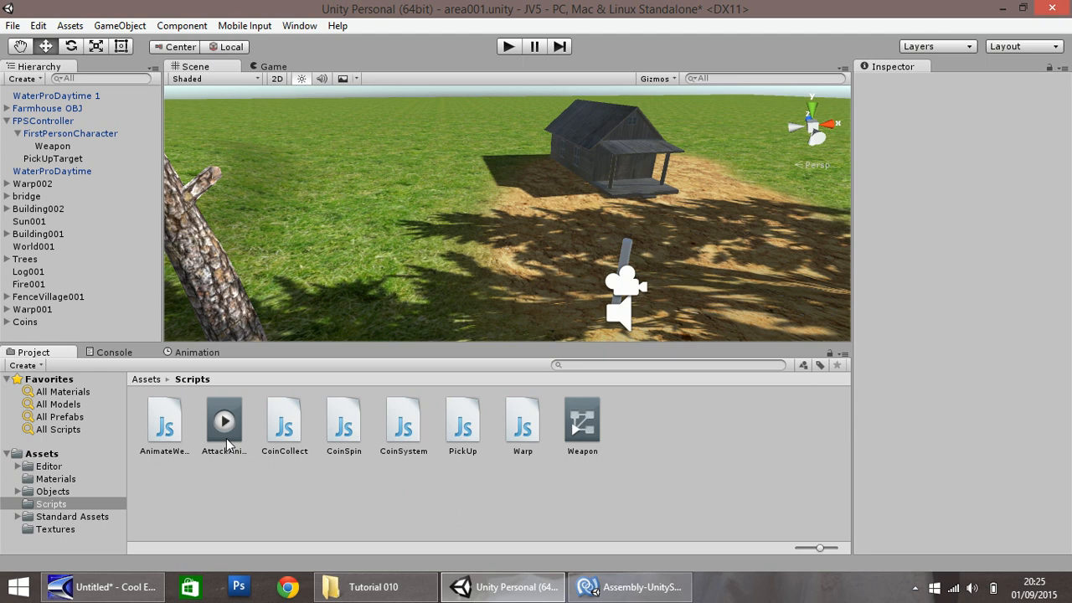
pyautogui.moveTo(231, 466)
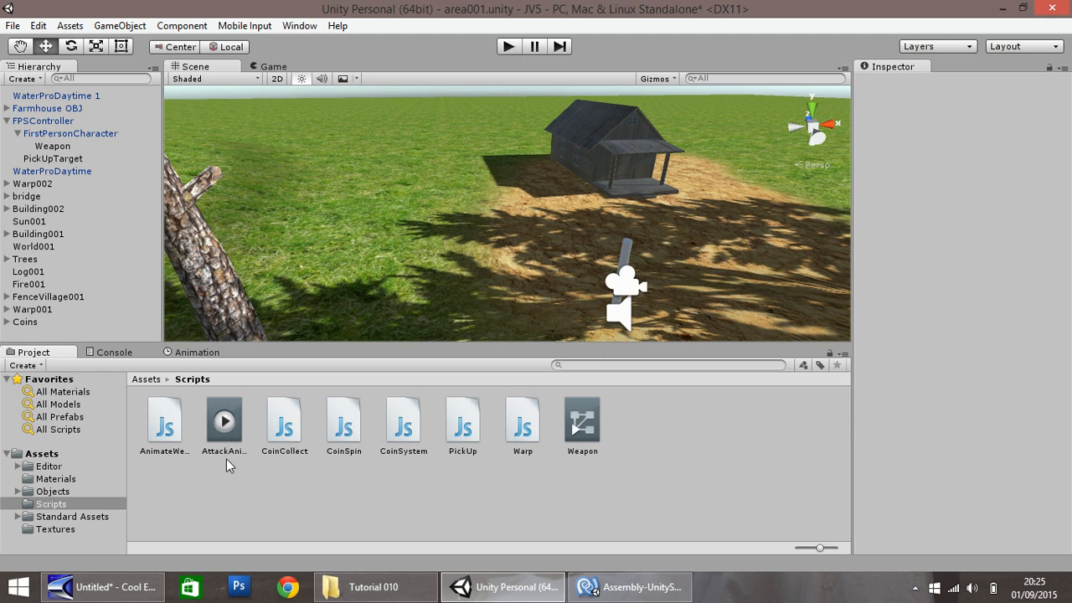
pyautogui.moveTo(255, 493)
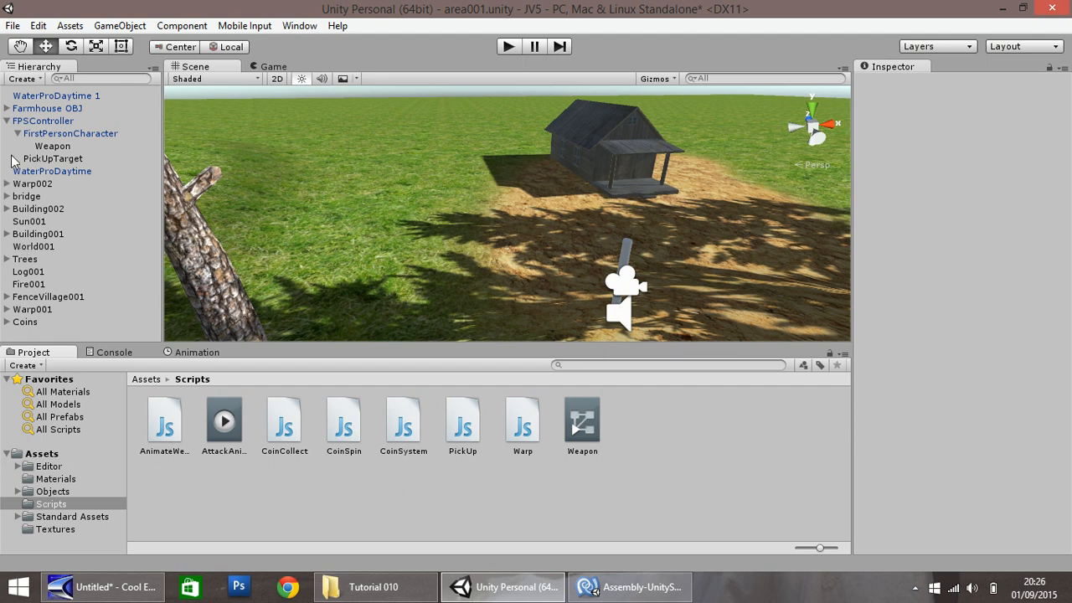
pyautogui.click(7, 120)
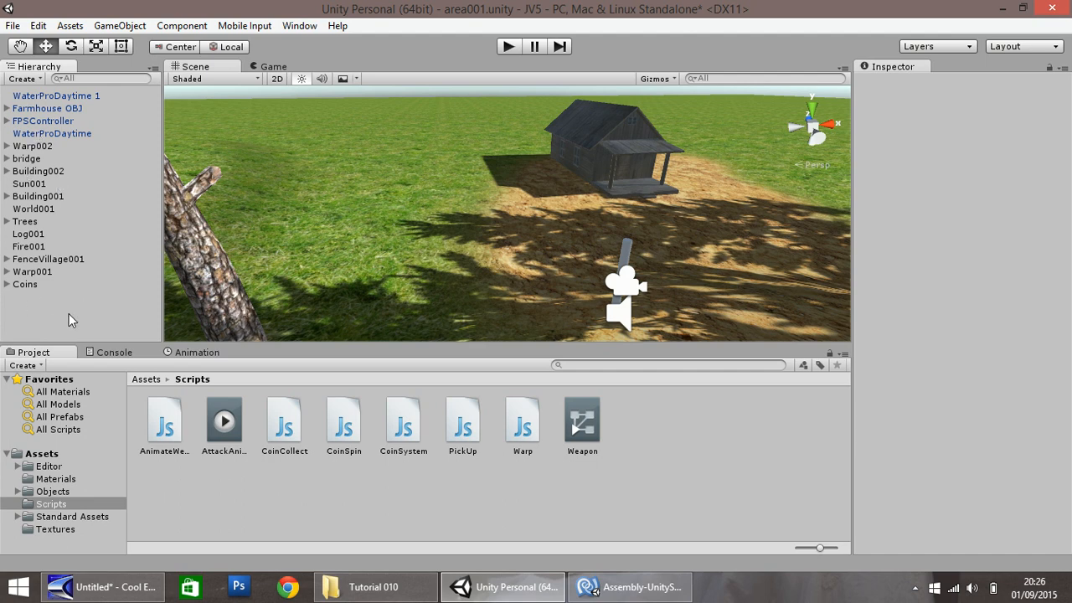
pyautogui.moveTo(70, 320)
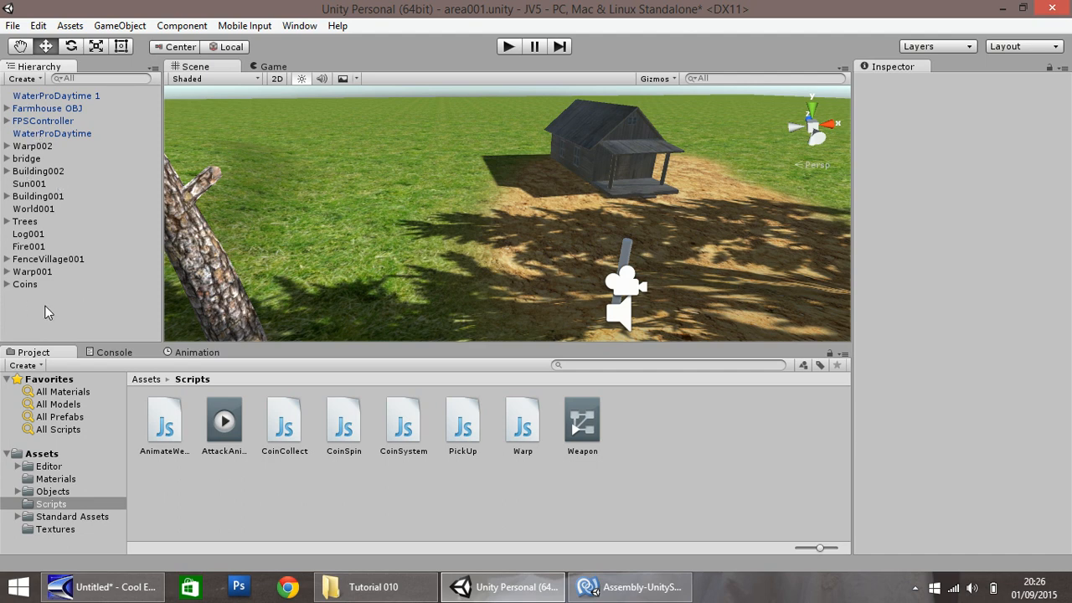
# - Create an empty GameObject in the Hierarchy and rename it JimmyCampsite
pyautogui.rightClick(47, 314)
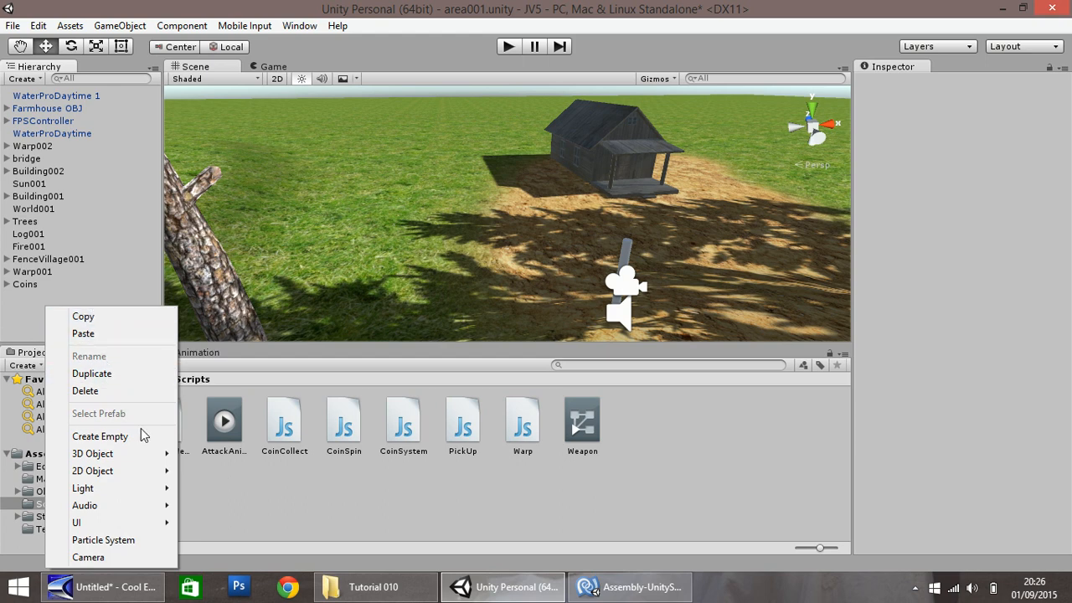
pyautogui.click(101, 436)
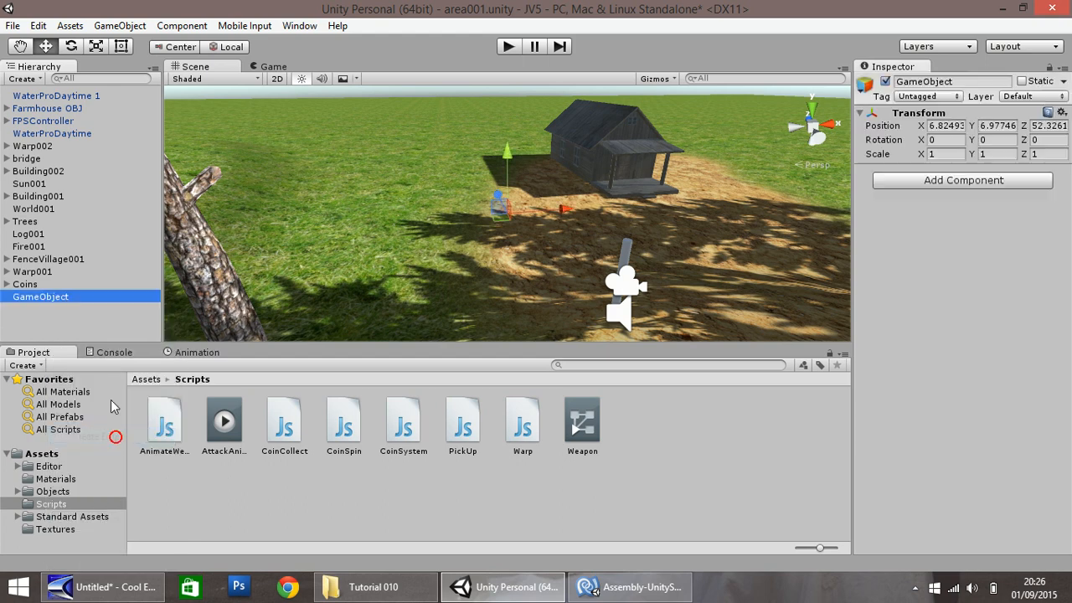
pyautogui.rightClick(41, 297)
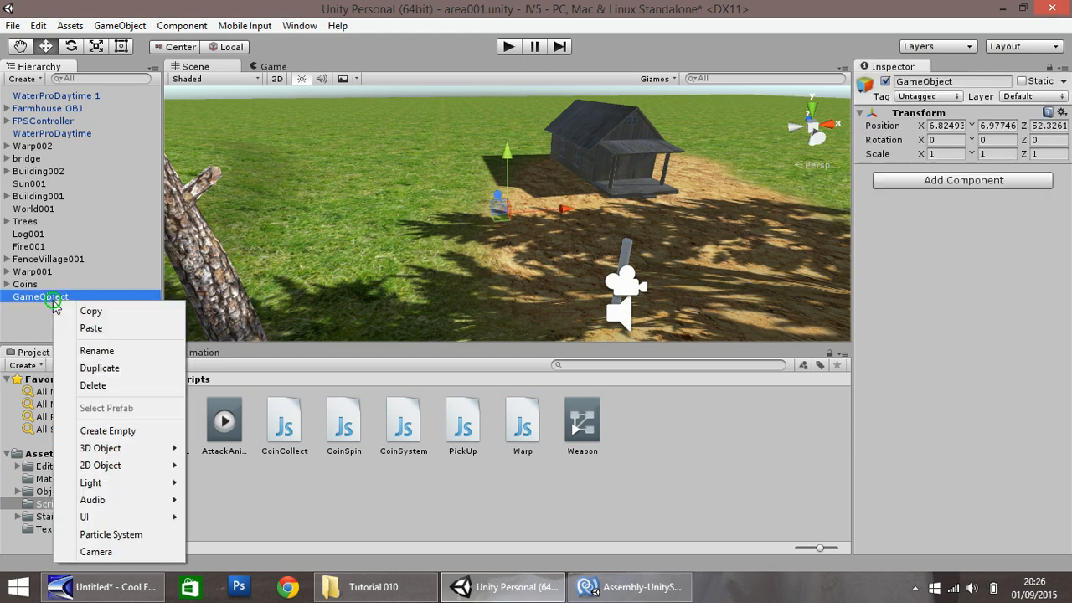
pyautogui.moveTo(117, 352)
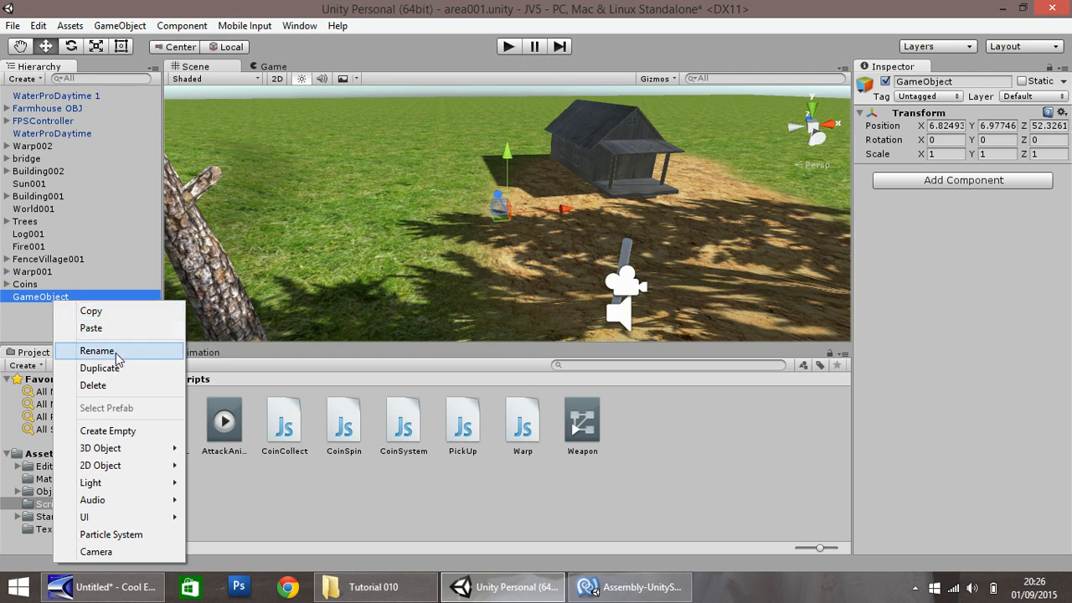
pyautogui.click(97, 350)
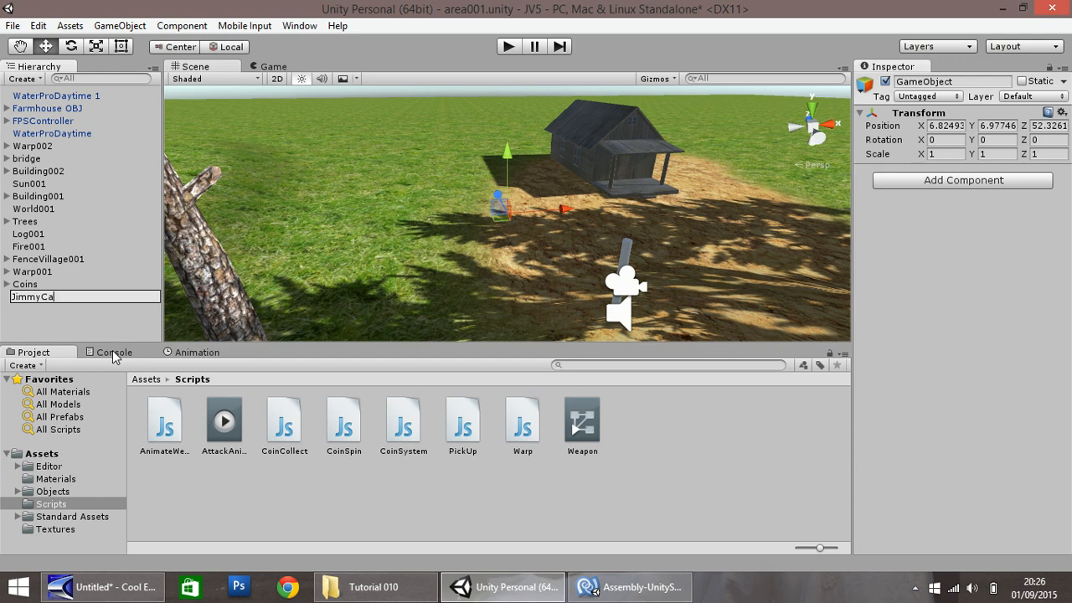
pyautogui.write('mpsite')
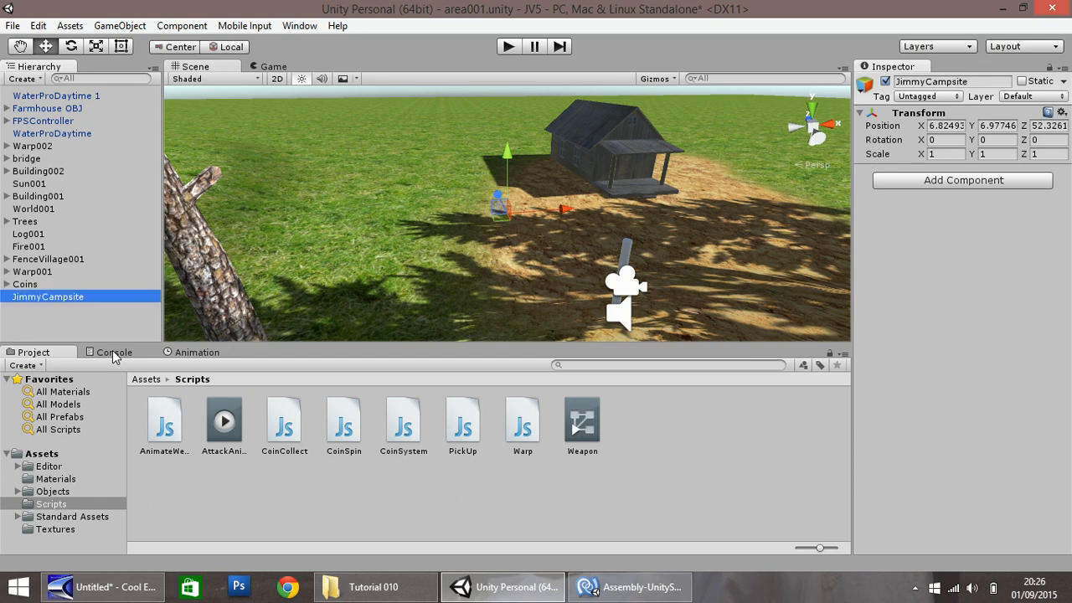
pyautogui.click(80, 326)
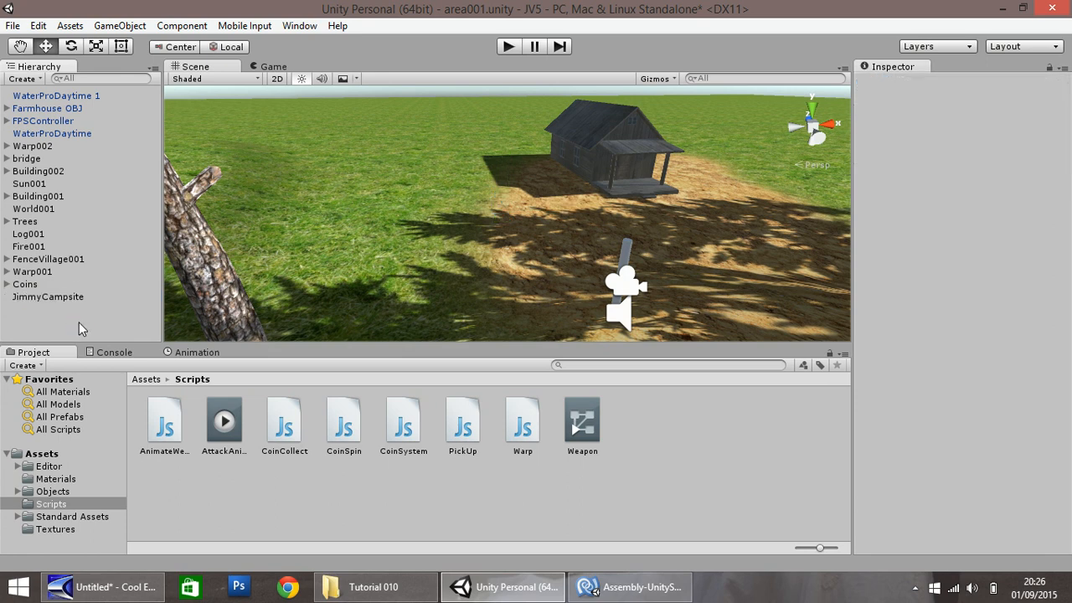
pyautogui.moveTo(56, 328)
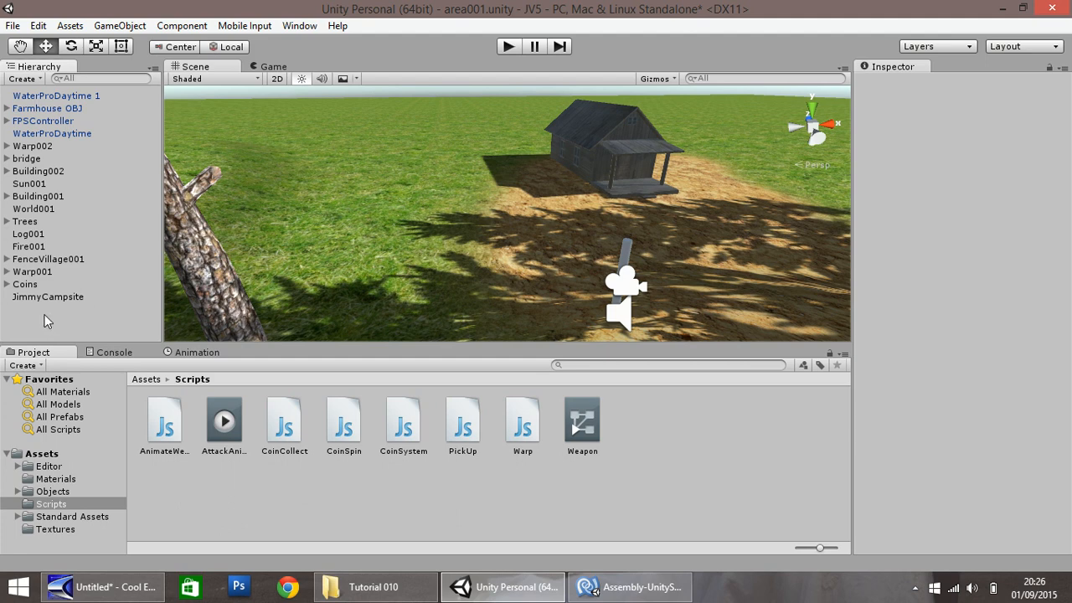
pyautogui.moveTo(90, 307)
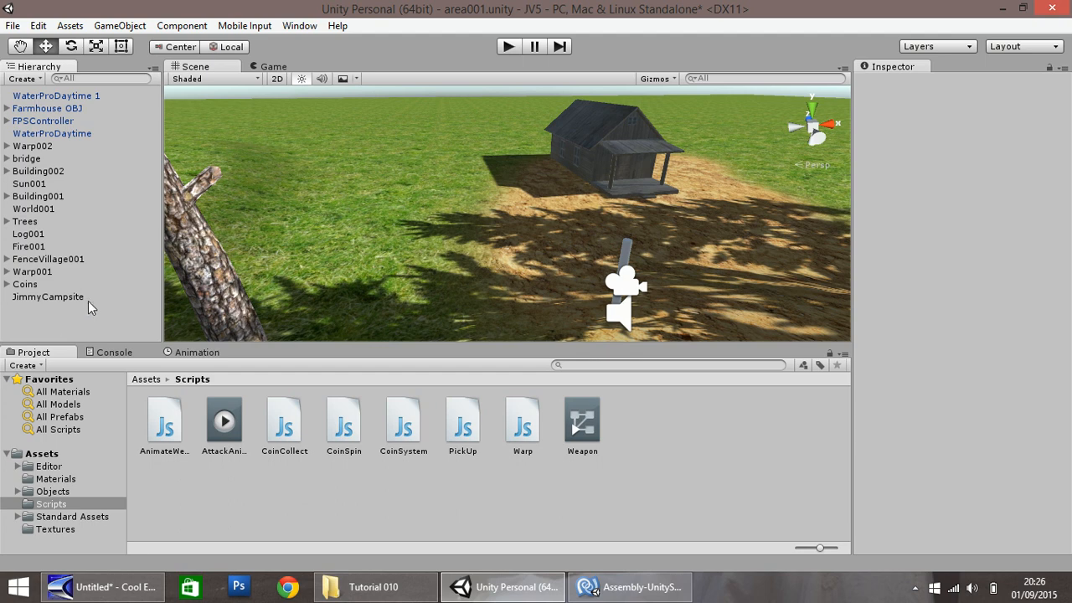
pyautogui.moveTo(57, 265)
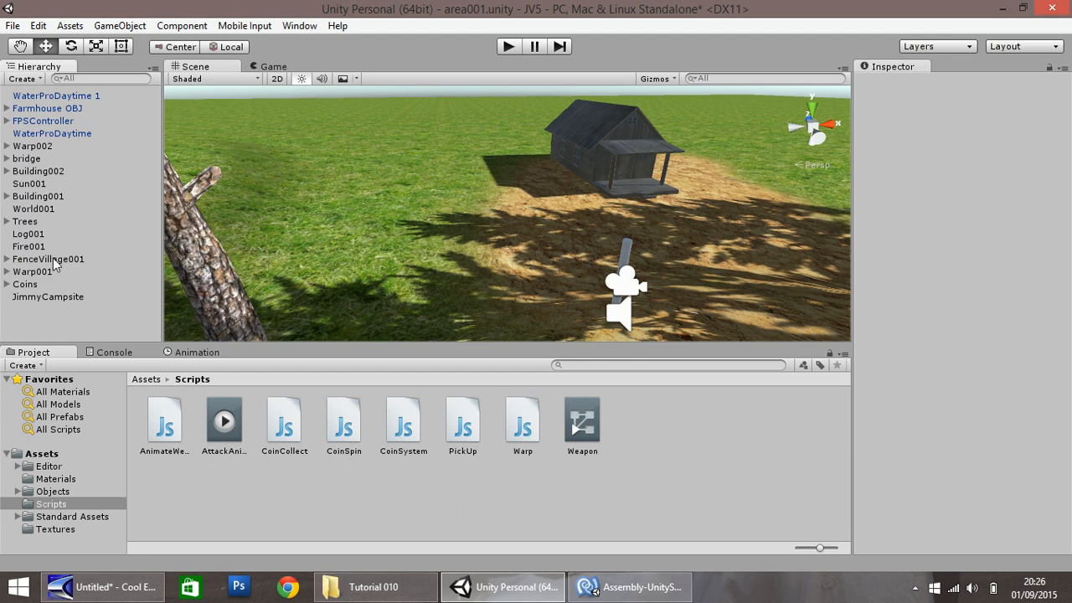
pyautogui.moveTo(93, 300)
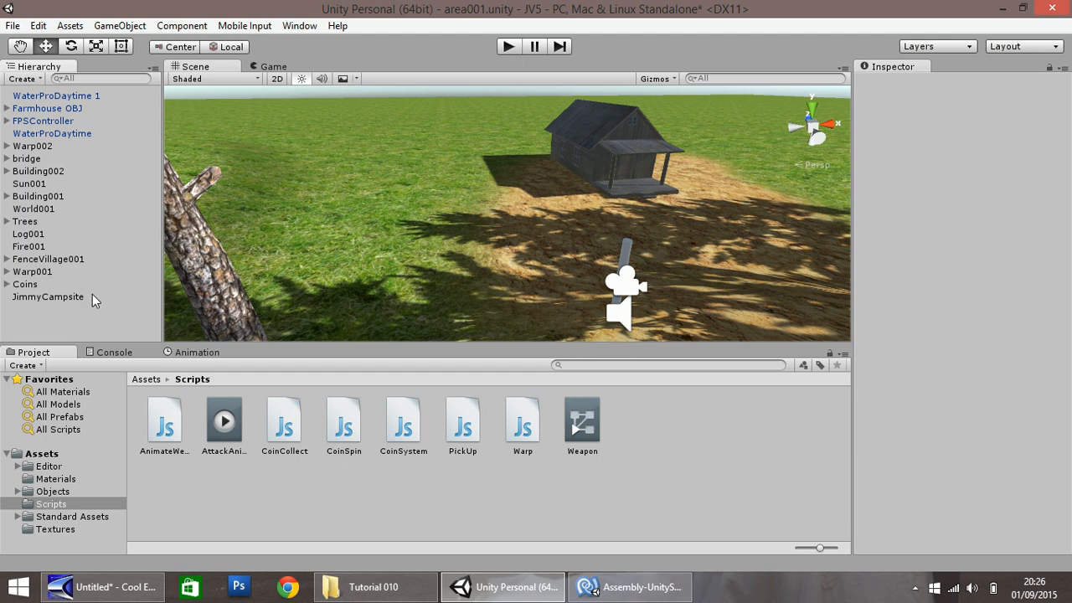
pyautogui.moveTo(47, 300)
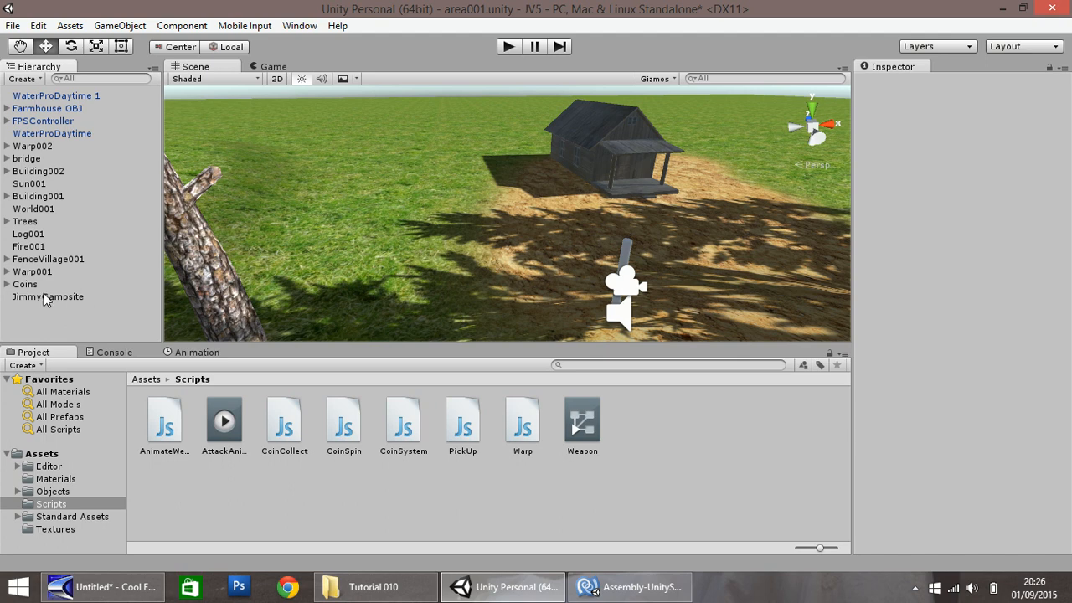
pyautogui.moveTo(42, 276)
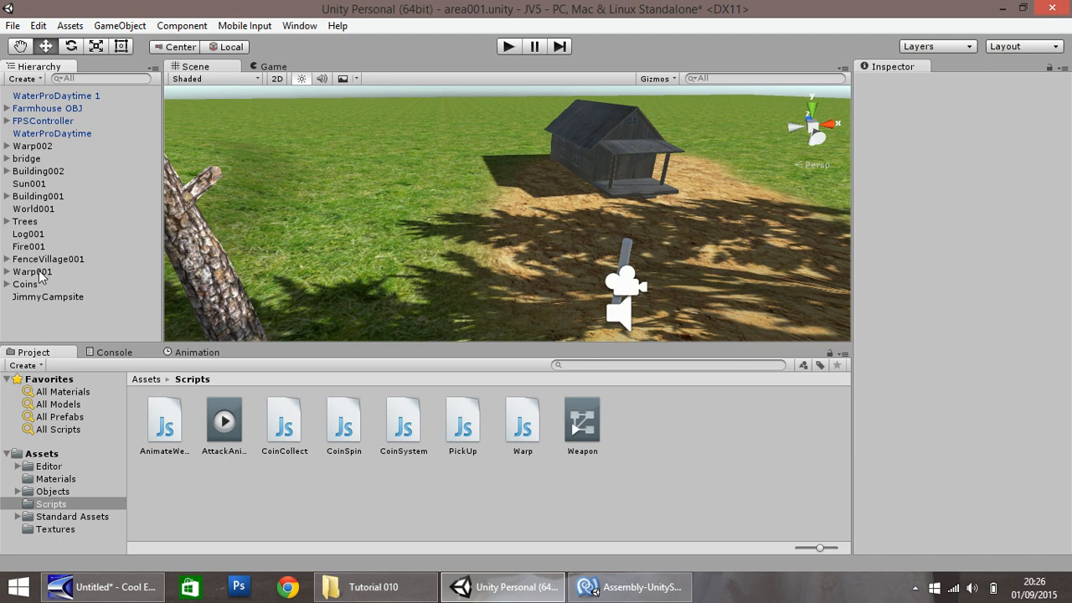
# - Move Warp001, FenceVillage001, Log001, Fire001, Building001 and Building002 under JimmyCampsite
pyautogui.click(44, 297)
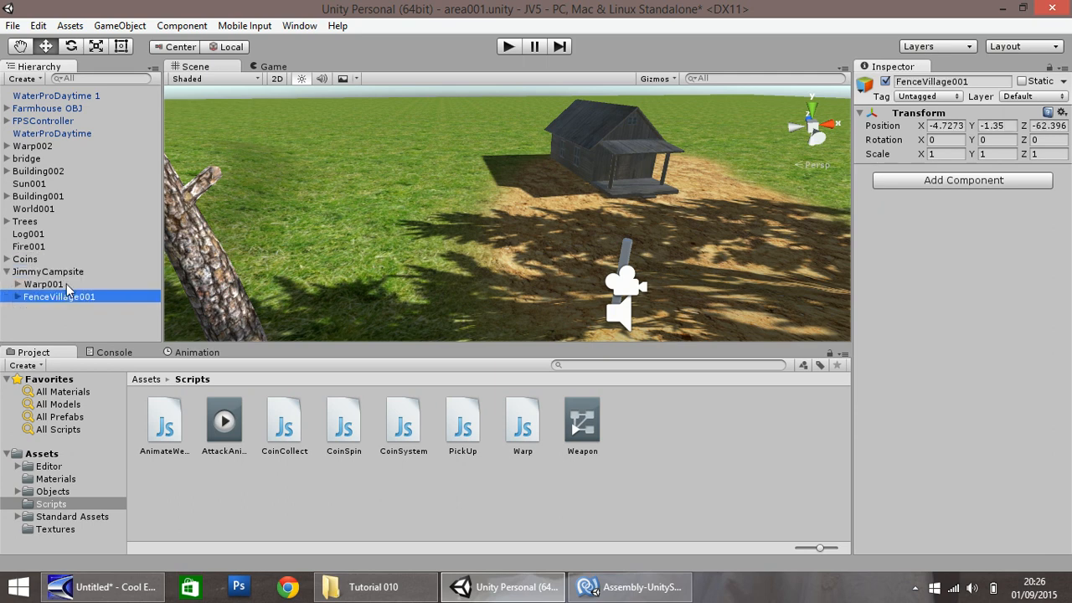
pyautogui.click(40, 271)
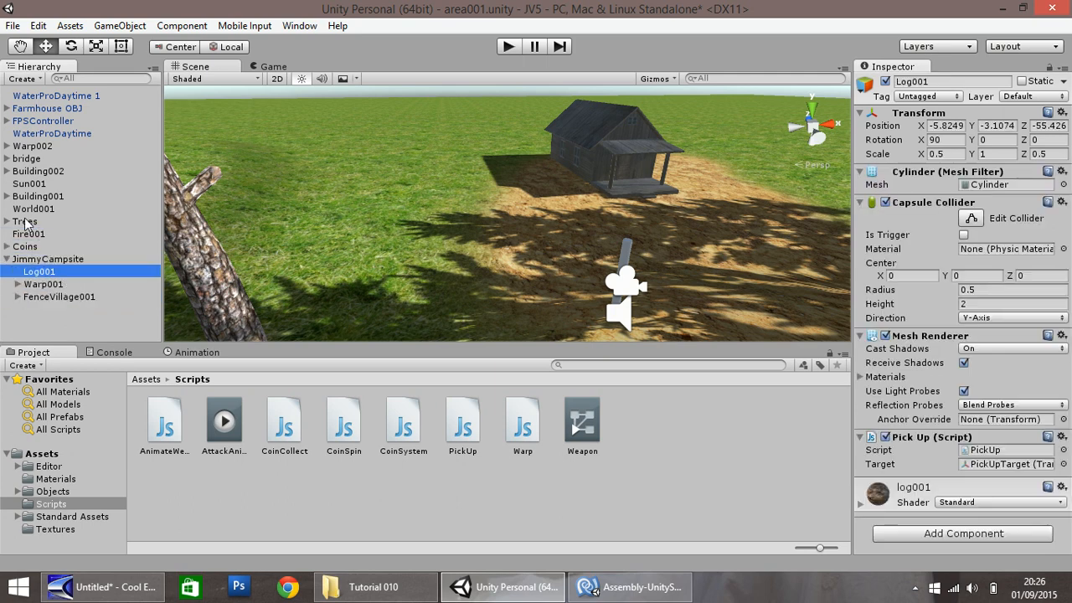
pyautogui.click(40, 297)
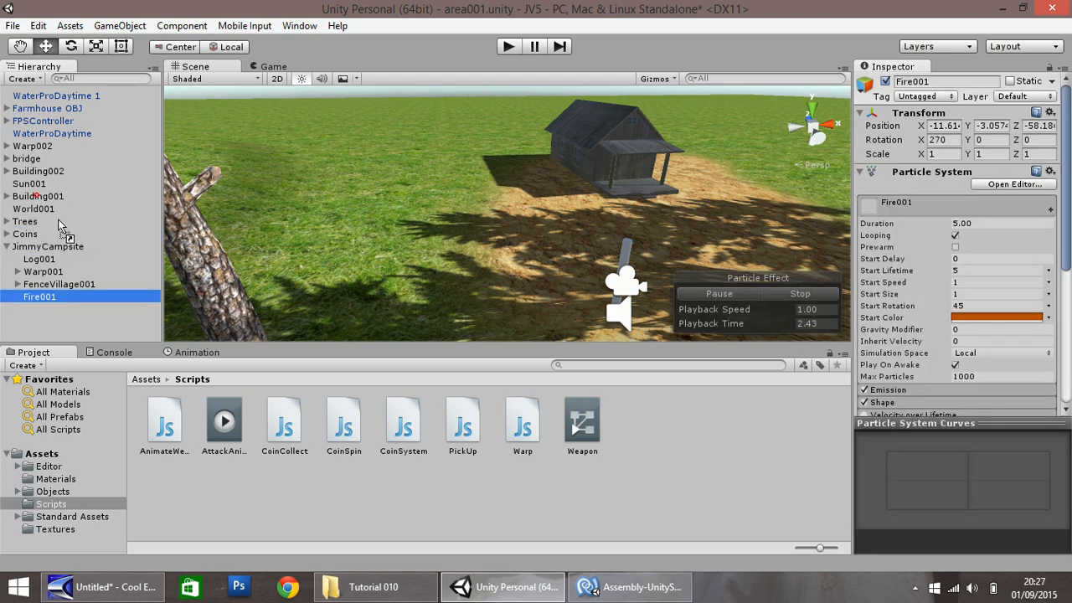
pyautogui.click(49, 297)
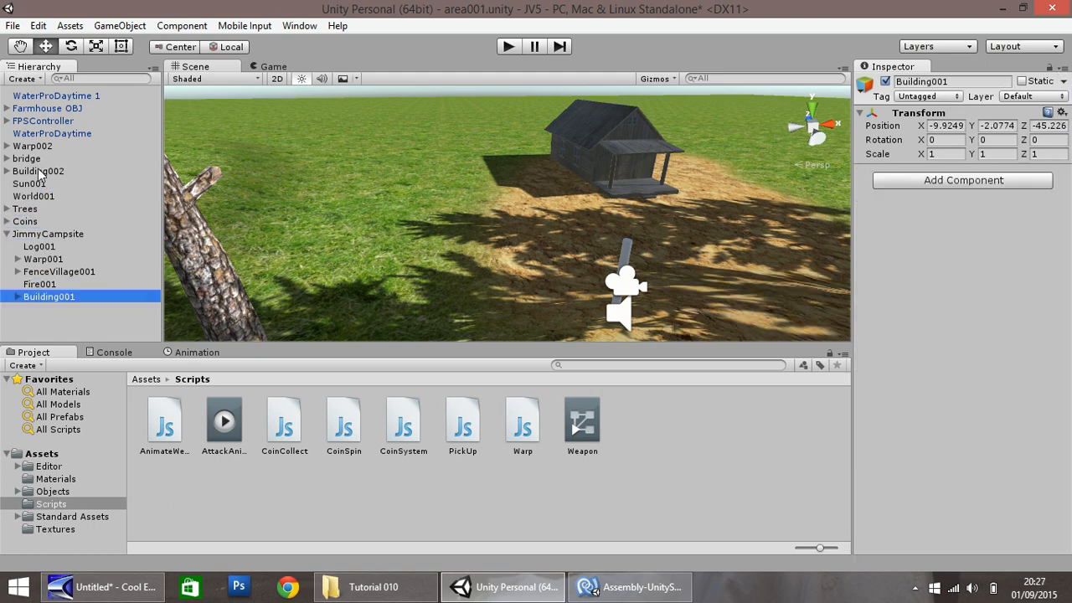
pyautogui.click(49, 296)
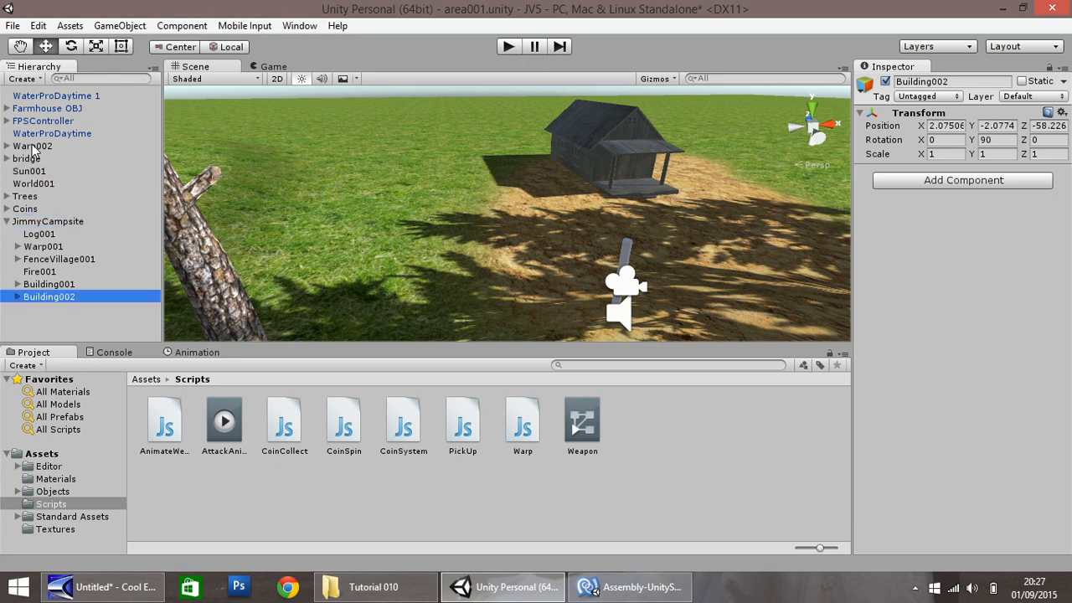
# - Move the bridge into JimmyCampsite and clear the selection
pyautogui.click(47, 221)
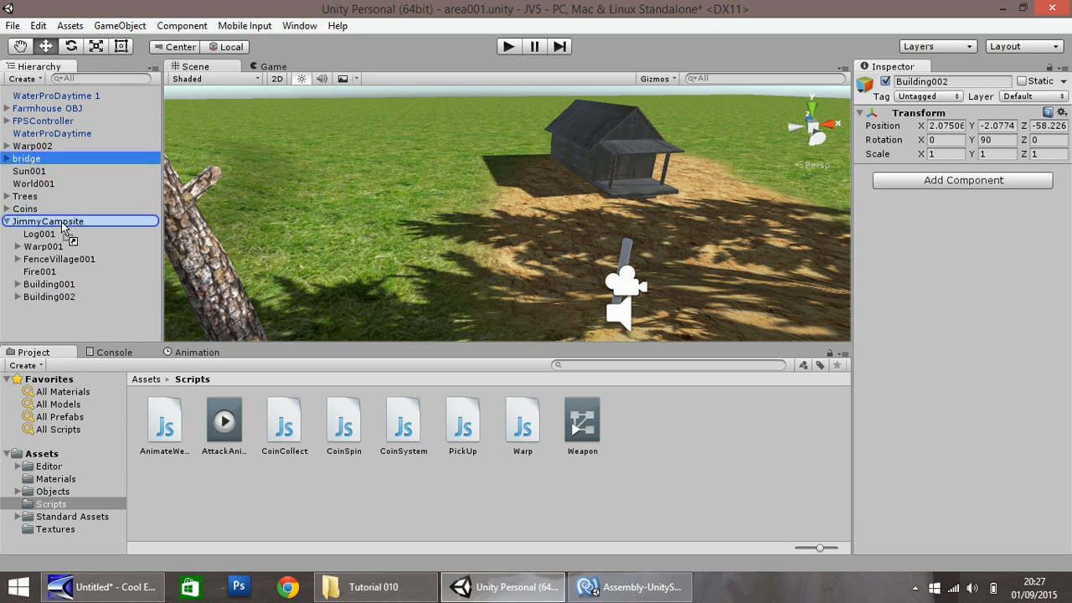
pyautogui.click(37, 297)
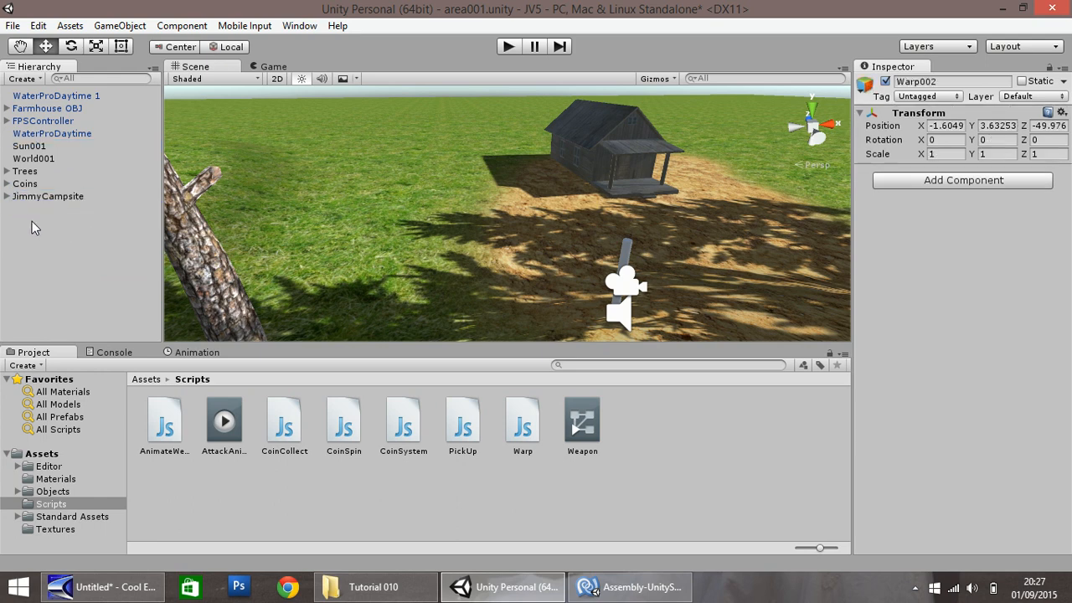
pyautogui.click(84, 261)
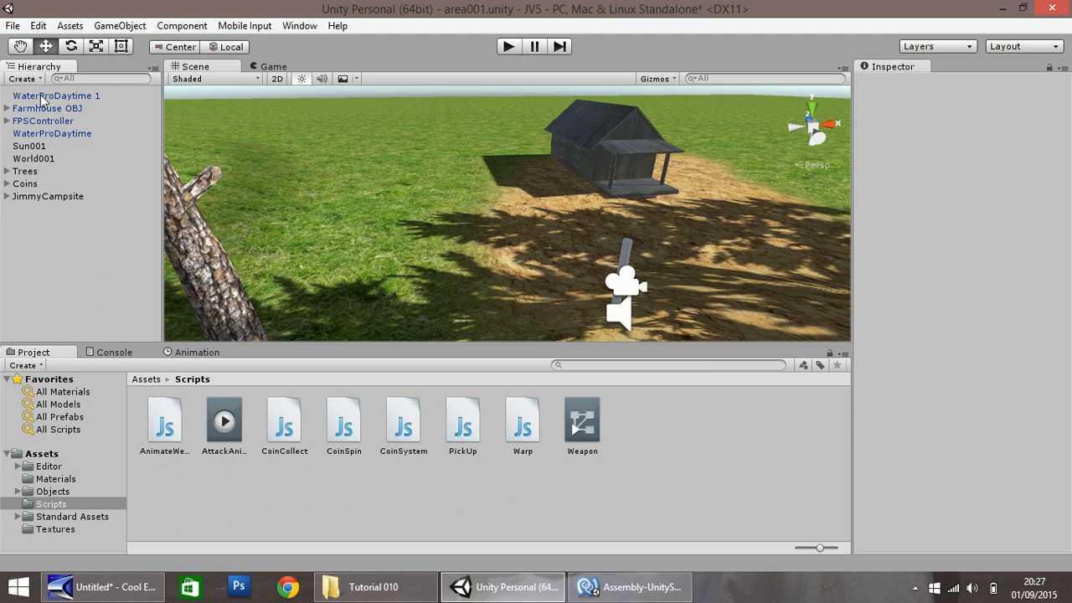
pyautogui.click(51, 134)
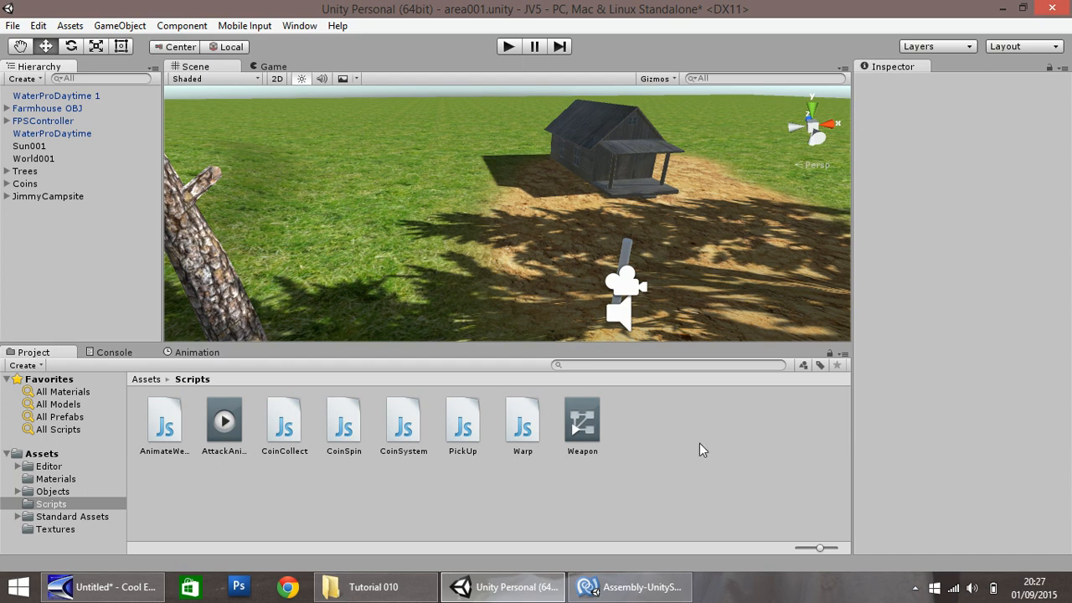
pyautogui.moveTo(692, 449)
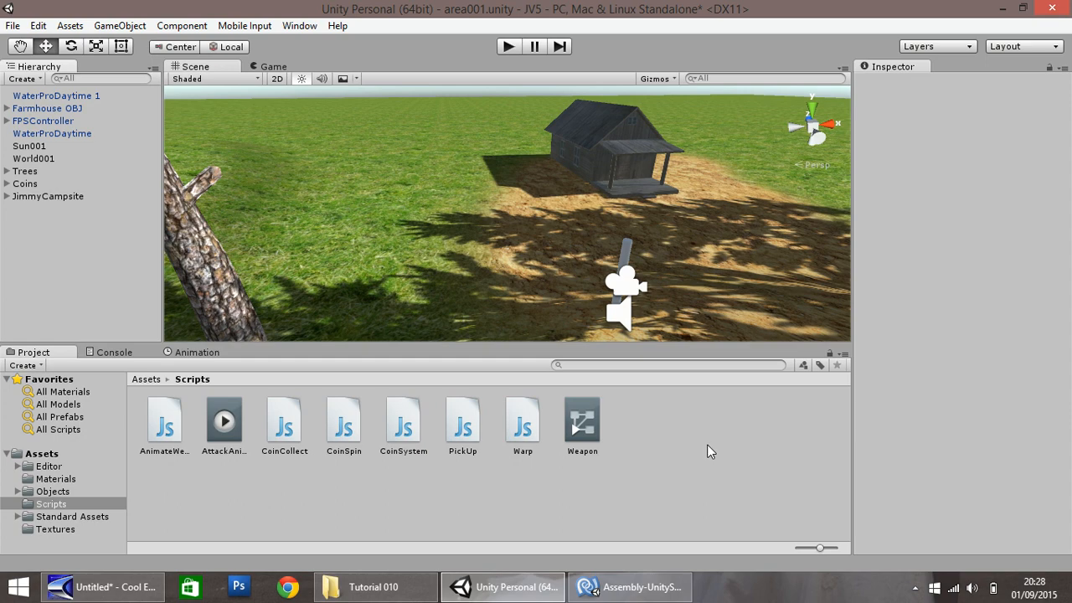
pyautogui.moveTo(838, 496)
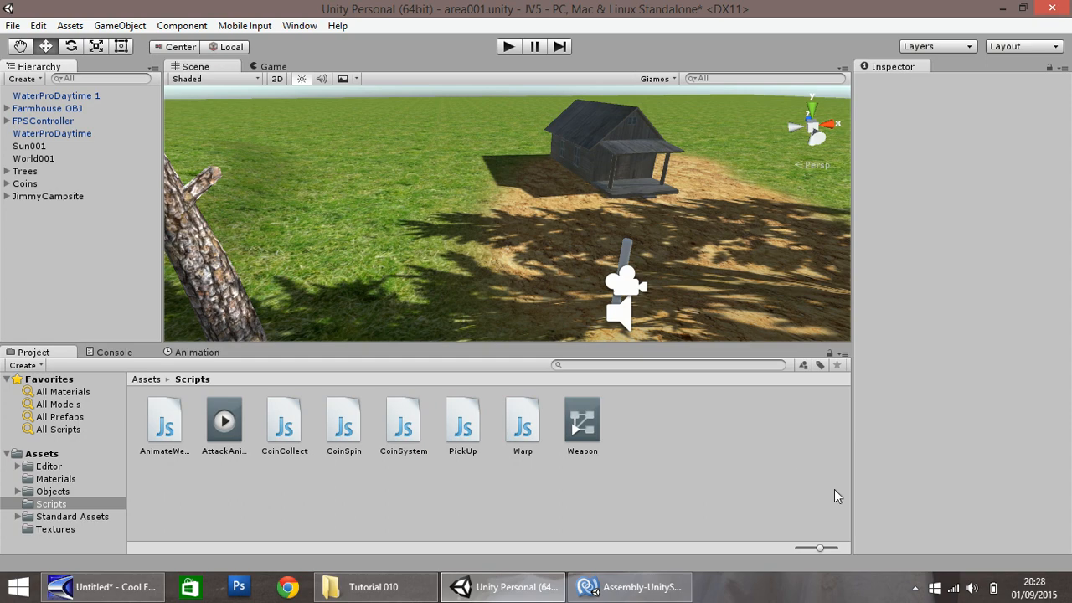